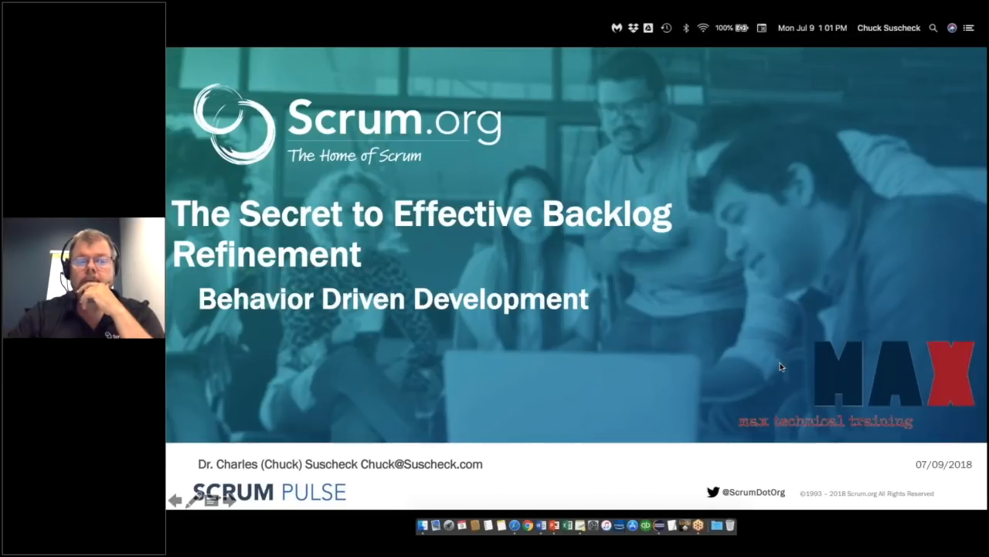
pyautogui.moveTo(840, 418)
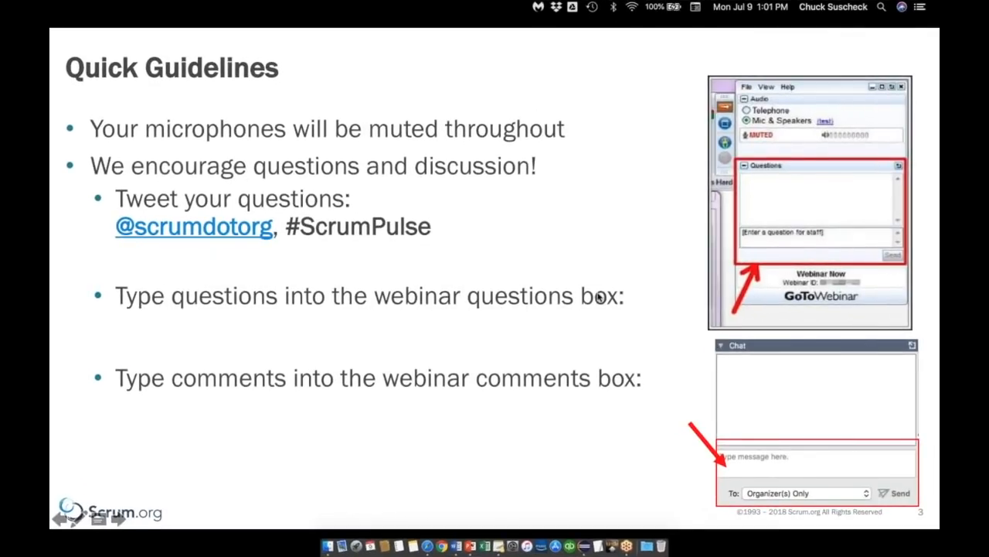
pyautogui.moveTo(579, 82)
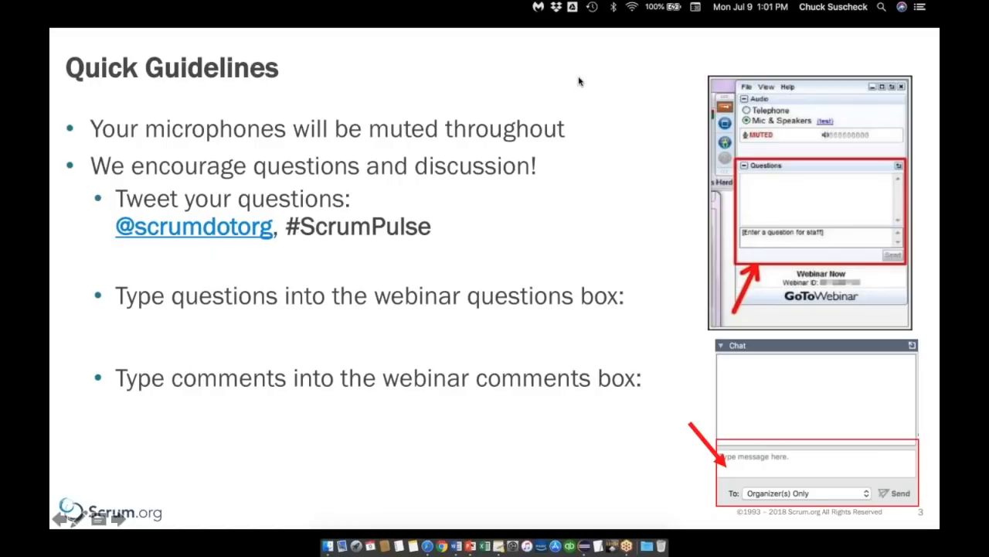
pyautogui.moveTo(725, 57)
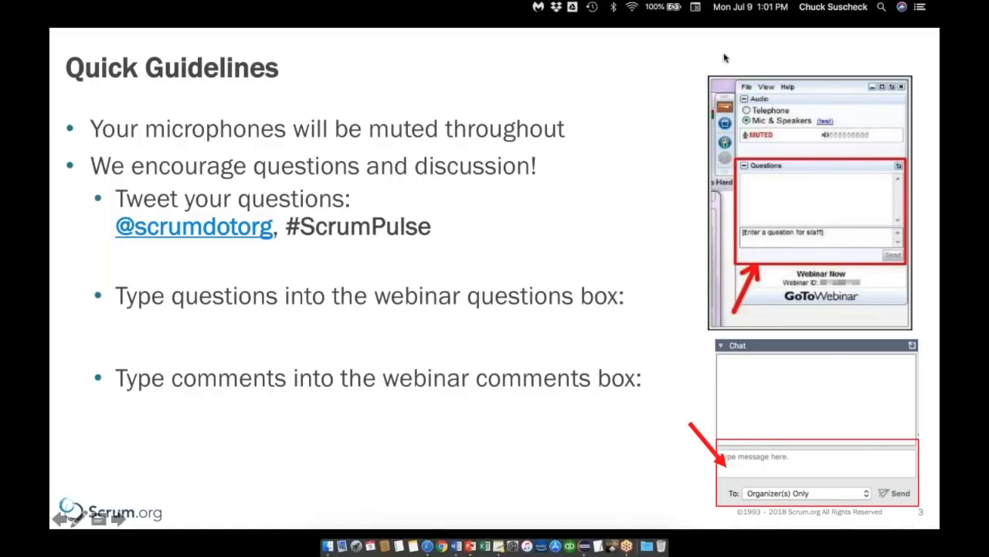
pyautogui.moveTo(756, 66)
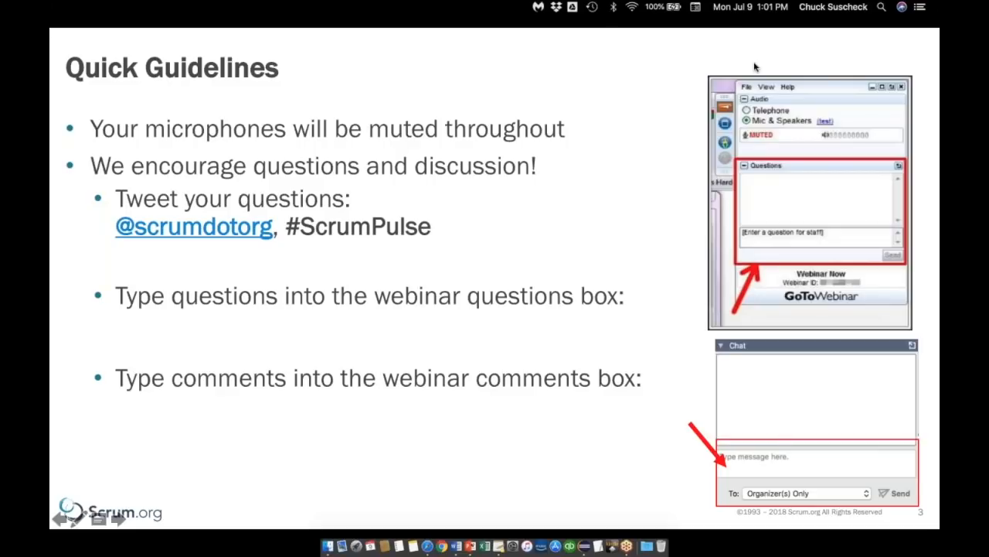
pyautogui.moveTo(606, 195)
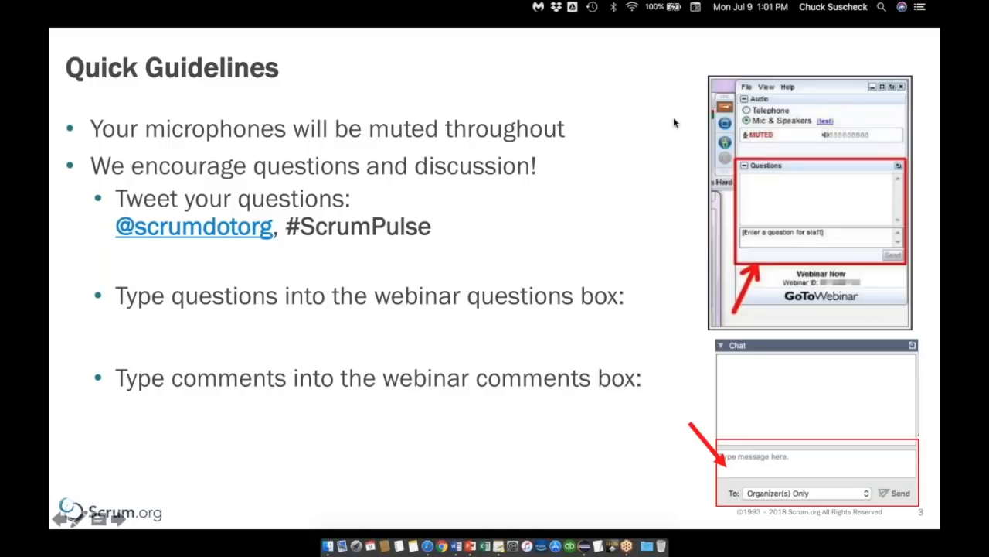
pyautogui.moveTo(859, 202)
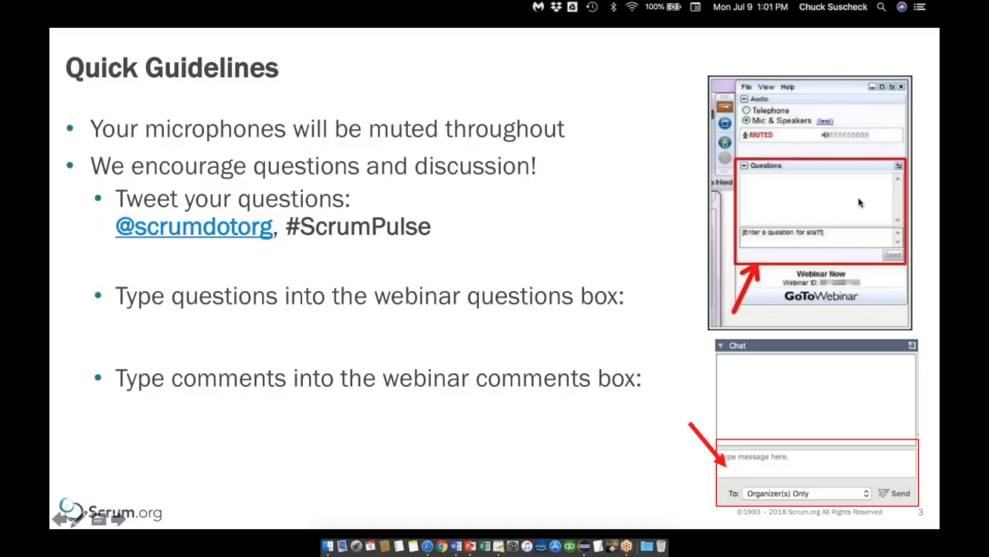
pyautogui.moveTo(638, 252)
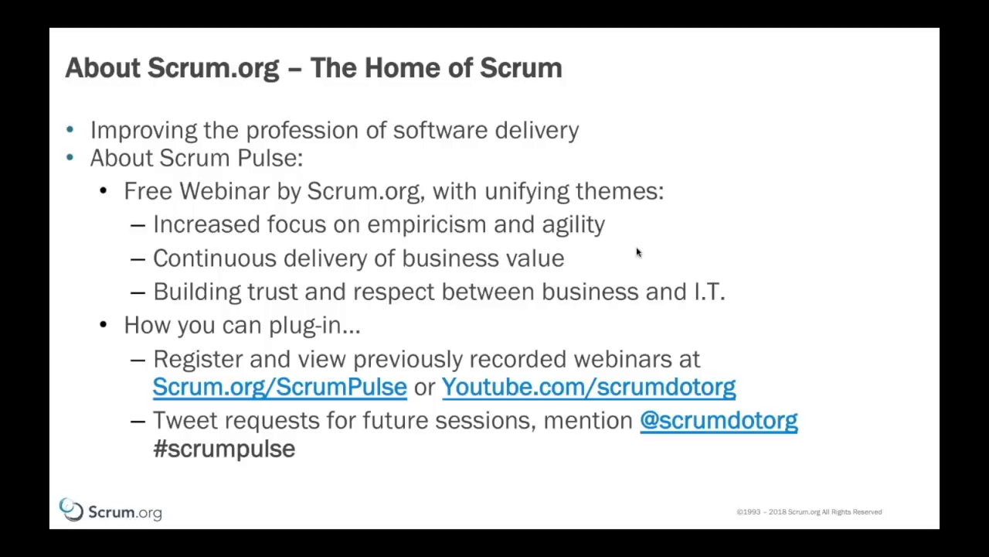
pyautogui.moveTo(726, 248)
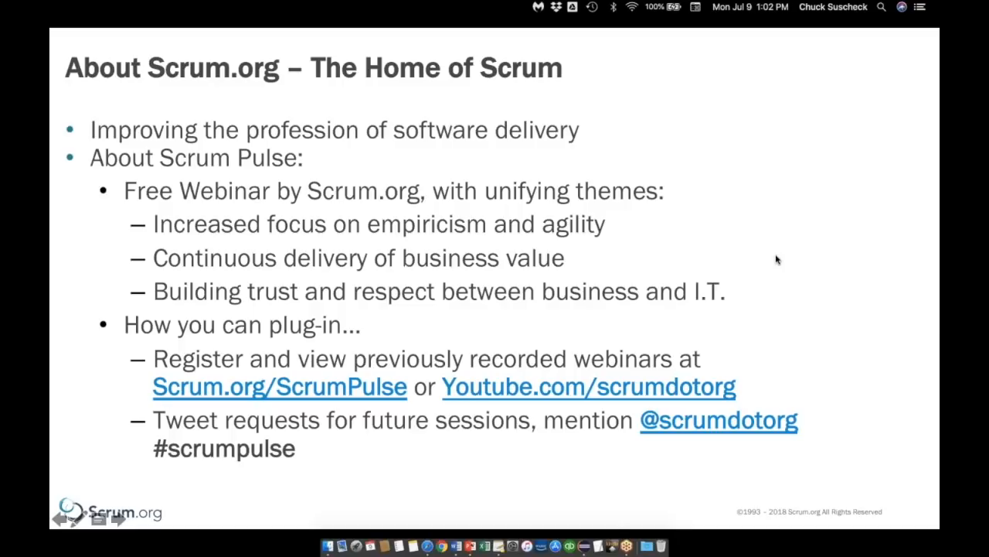
pyautogui.moveTo(685, 137)
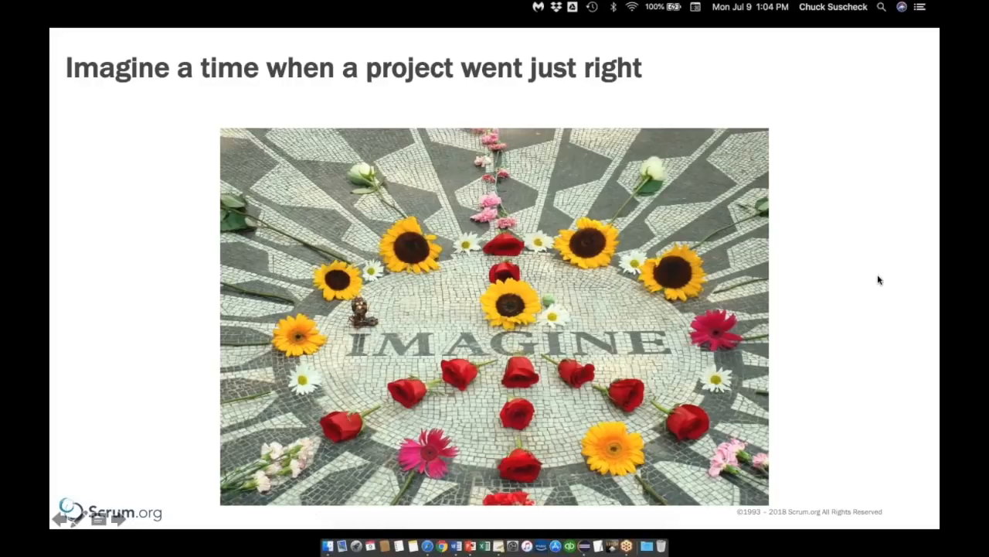
pyautogui.moveTo(641, 110)
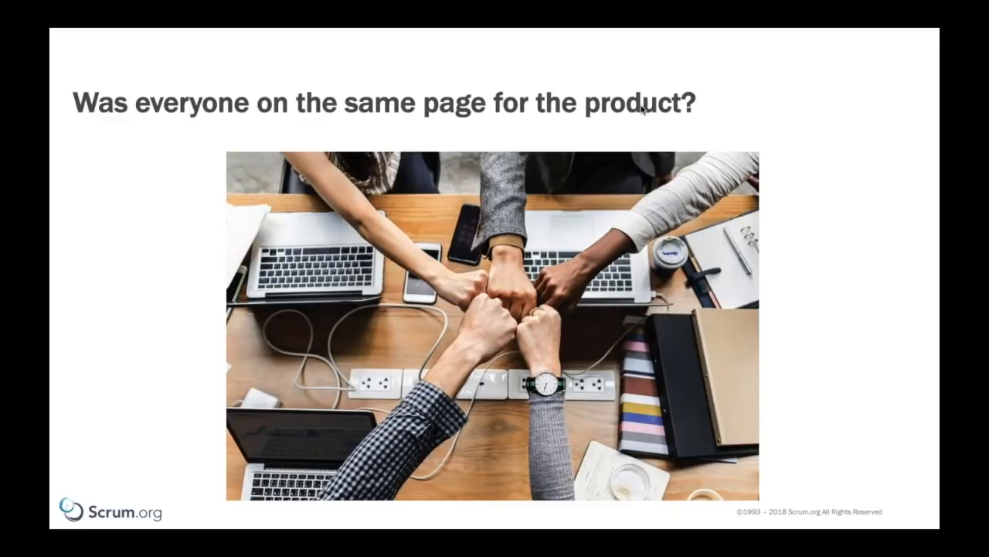
# Step: Advance the GoToWebinar slides to 'Discrete, wordy requirements don't work'
pyautogui.press('Right')
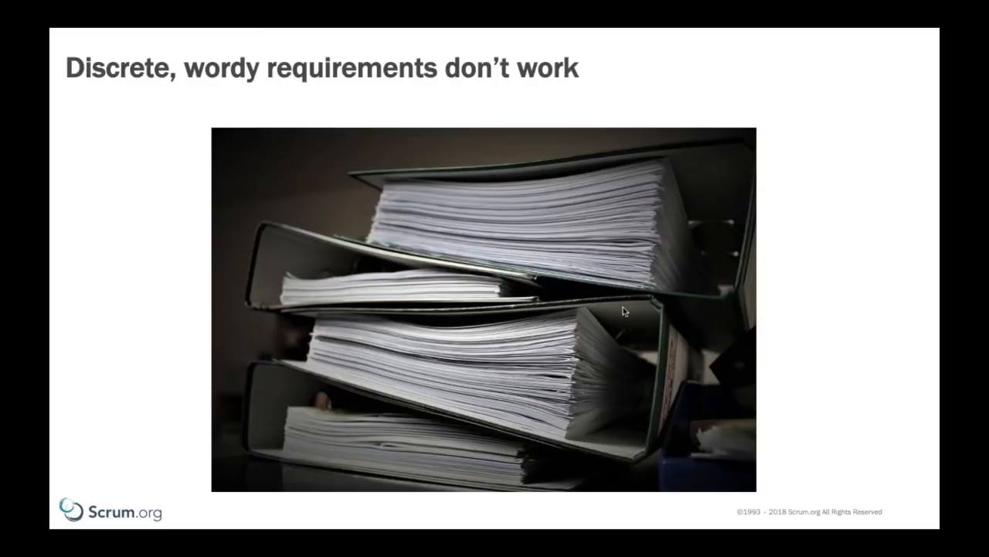
pyautogui.press('Right')
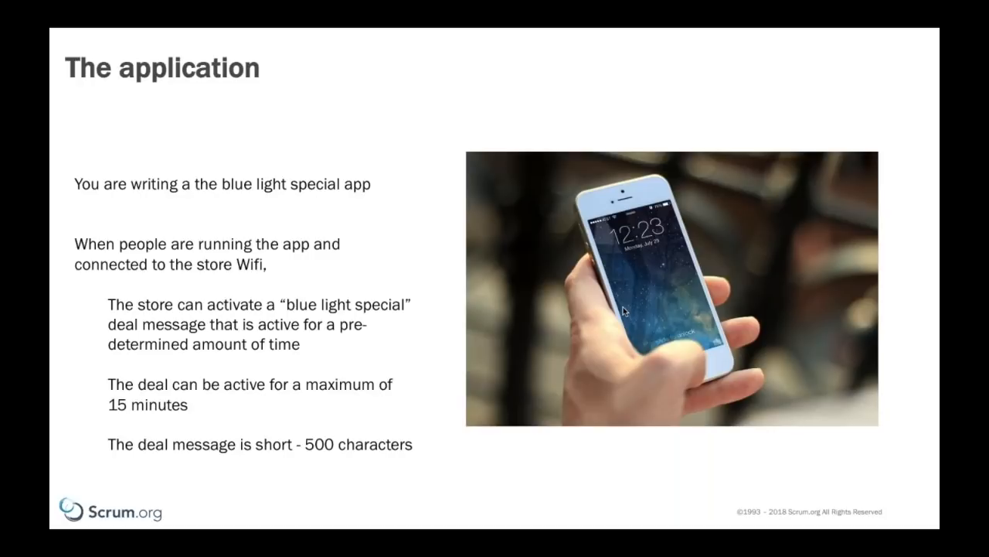
# Step: Advance to the 'Quick think of a story for this application' slide
pyautogui.press('right')
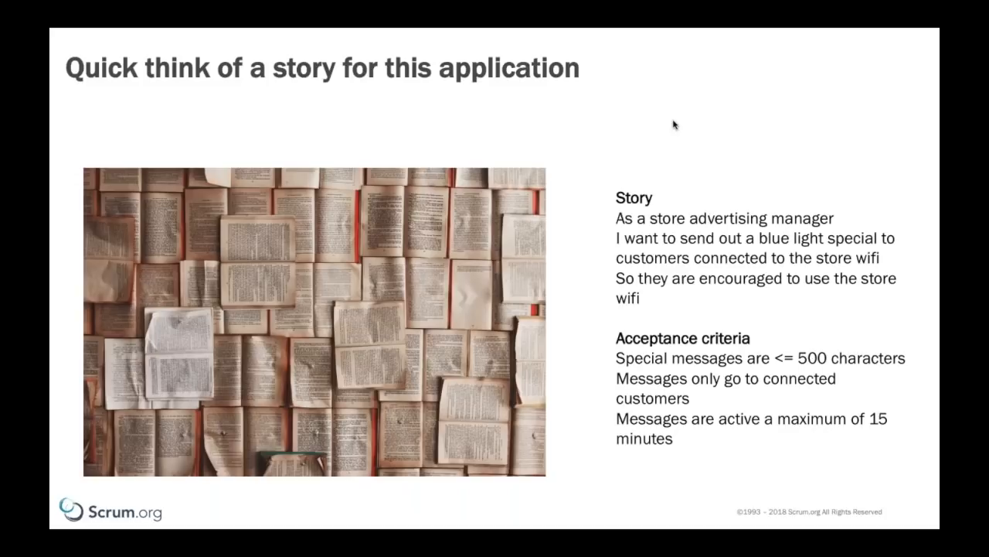
pyautogui.moveTo(453, 133)
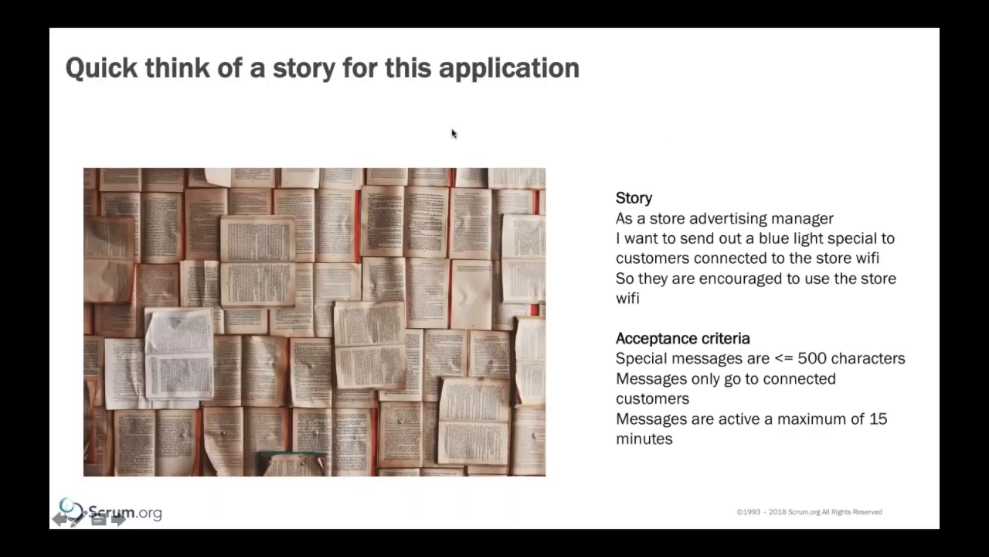
pyautogui.moveTo(557, 195)
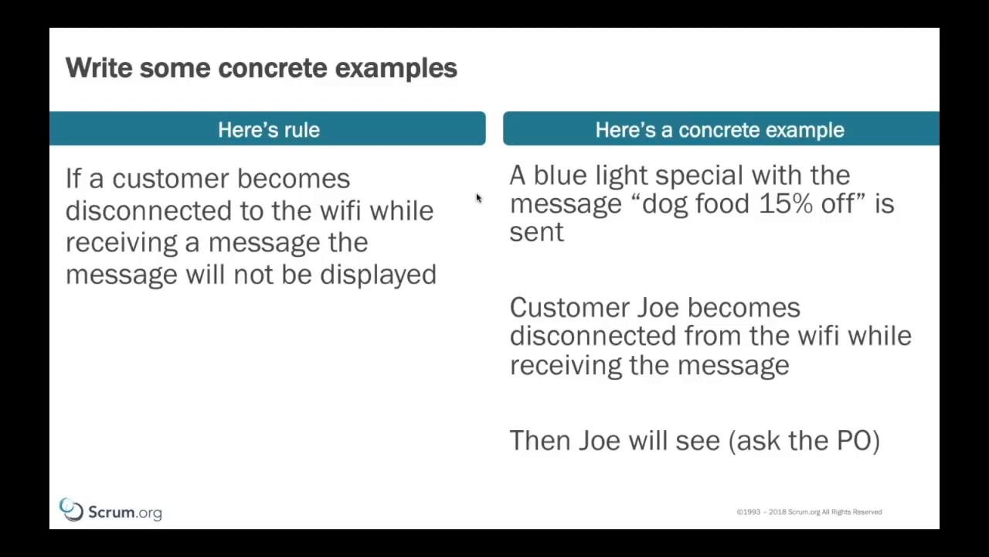
pyautogui.press('Right')
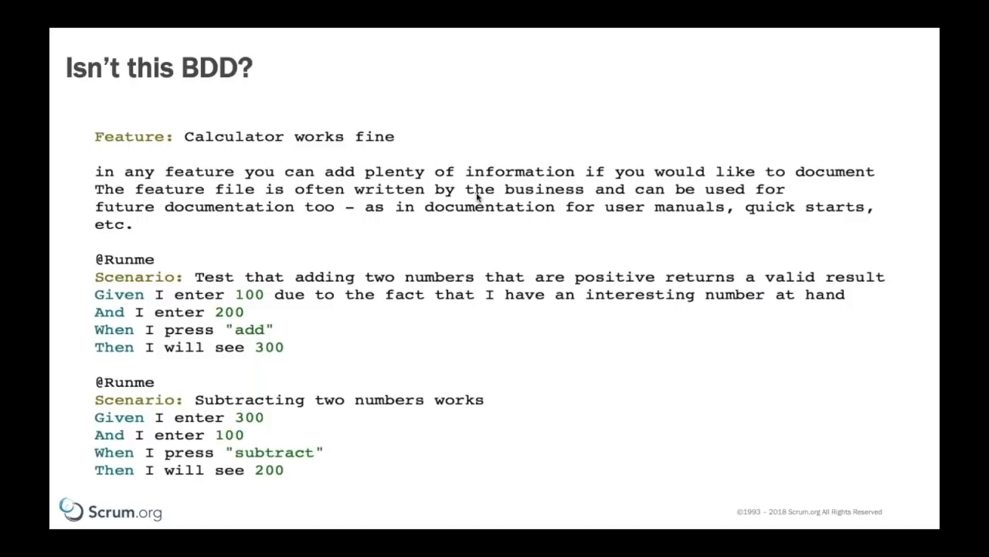
pyautogui.press('Right')
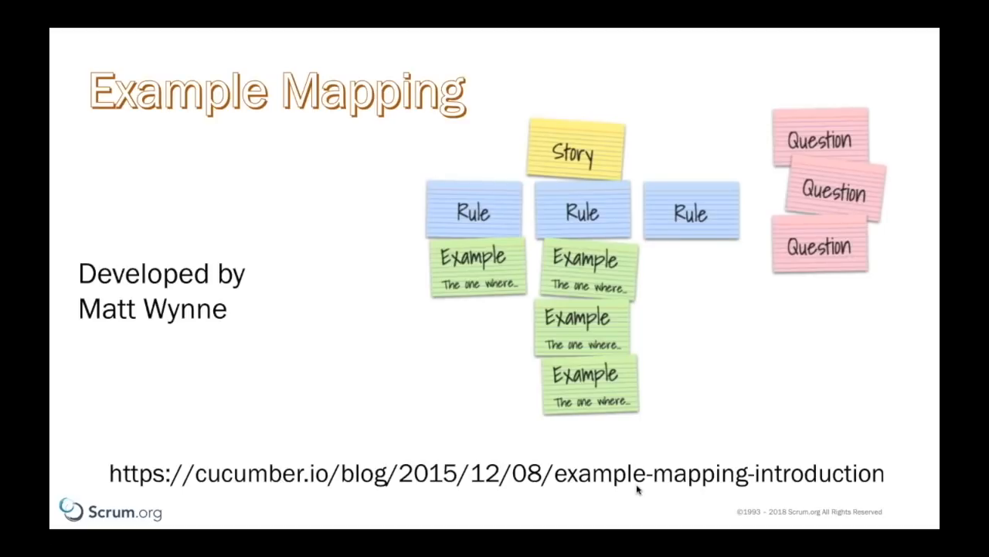
pyautogui.press('Right')
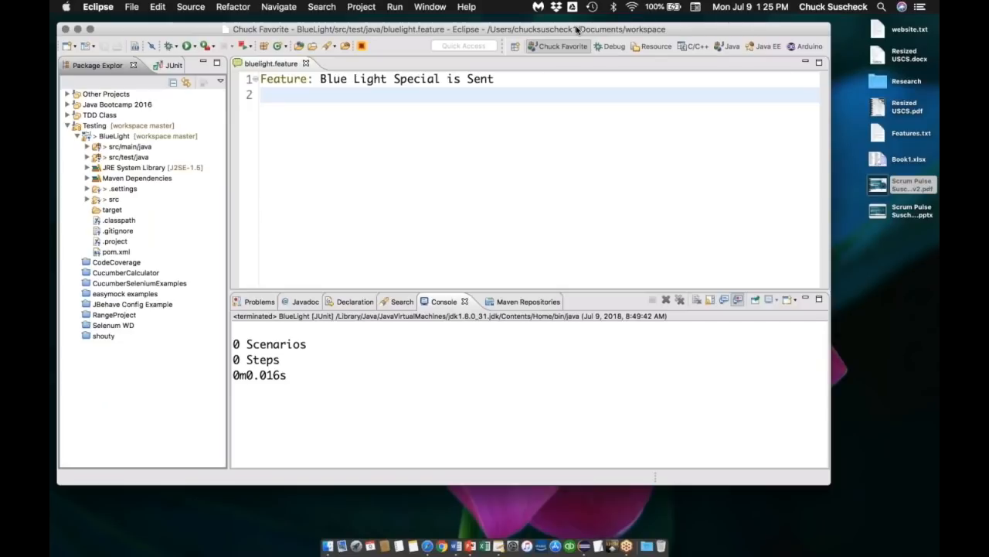
# Step: Describe the feature as a blue light special advertising app with short-lived ads, then leave blank lines
pyautogui.click(102, 335)
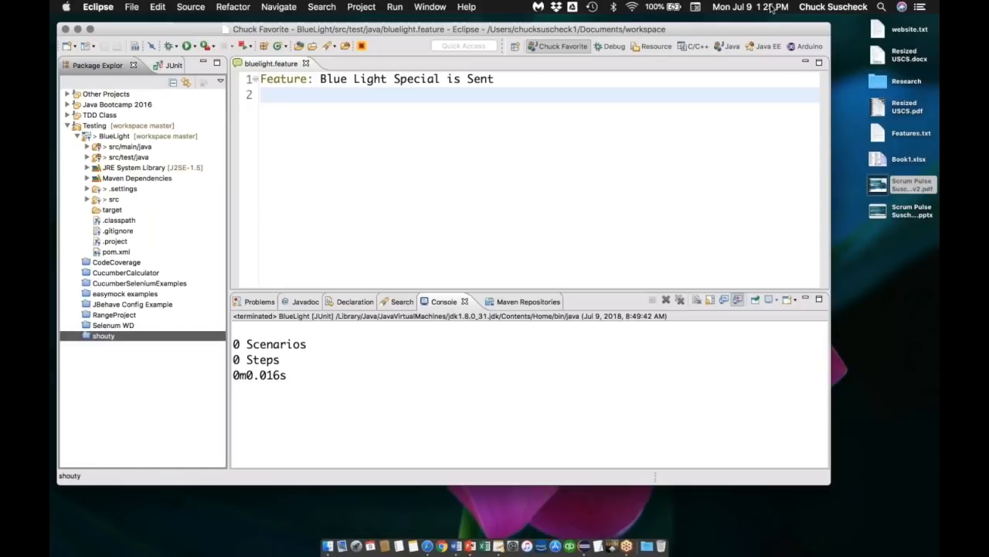
pyautogui.click(493, 78)
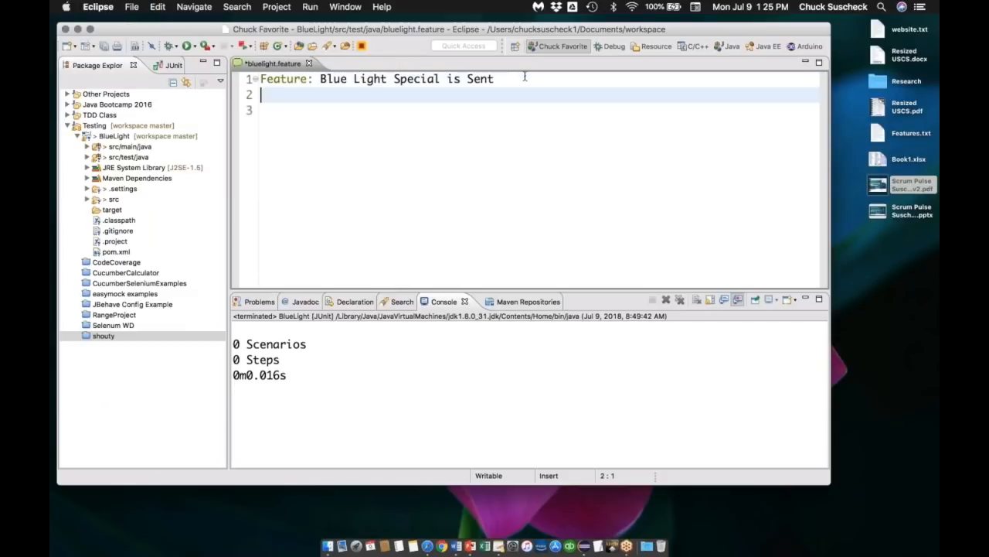
pyautogui.write('The blue li')
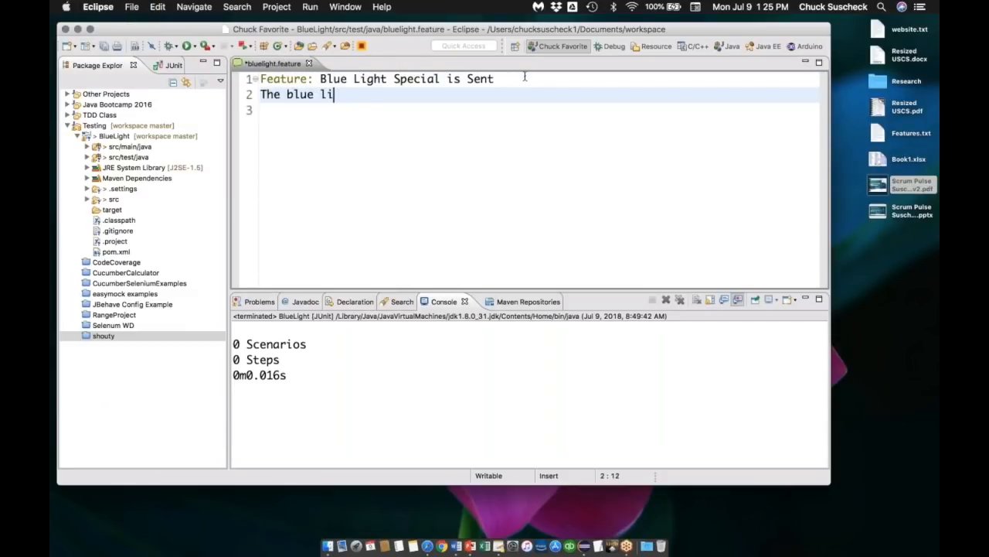
pyautogui.write('ght special is very much of')
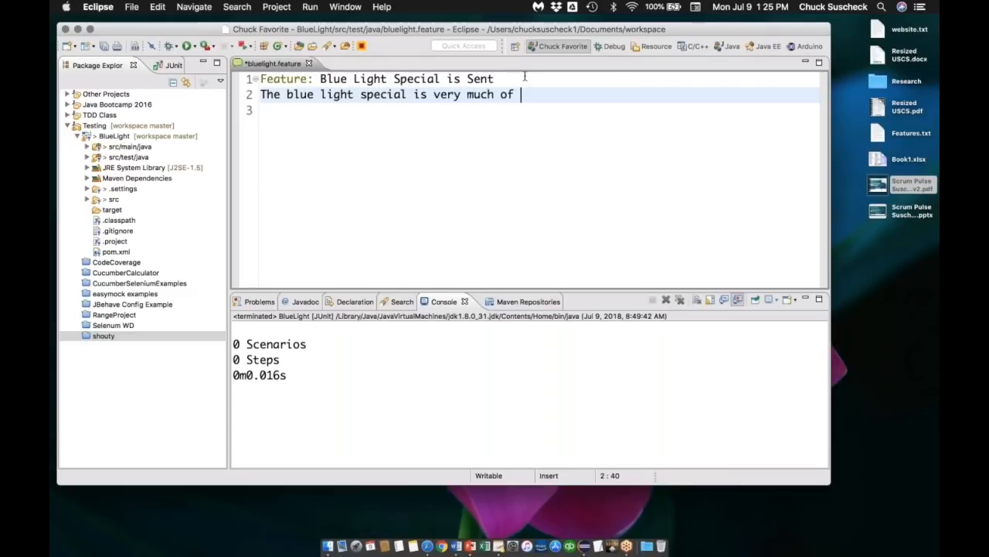
pyautogui.write('an adverti')
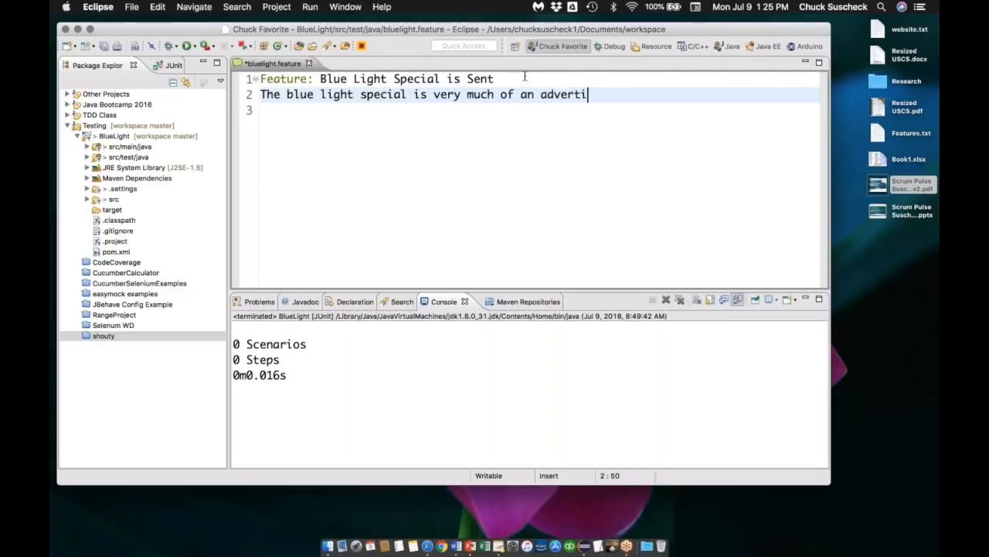
pyautogui.write('sing')
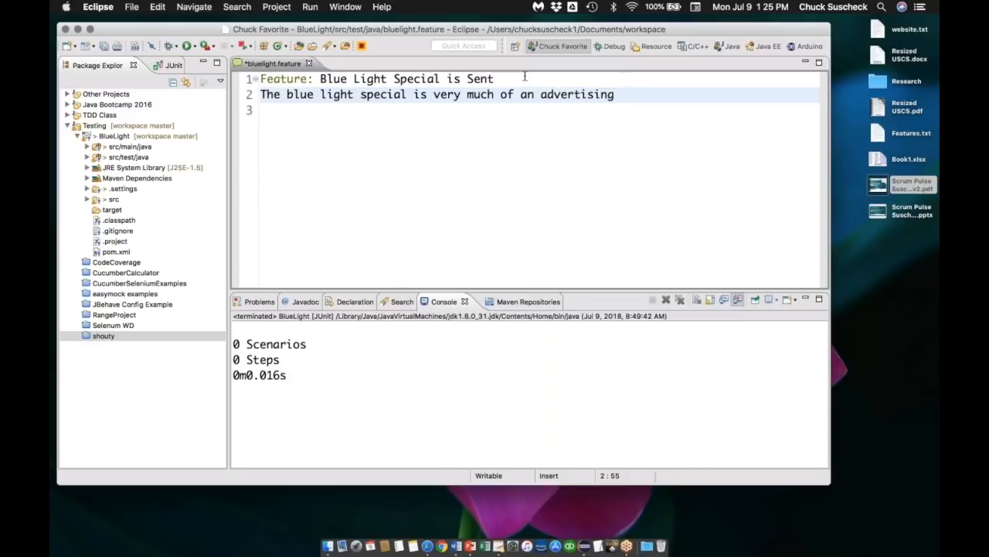
pyautogui.write('app that allows customers very spec')
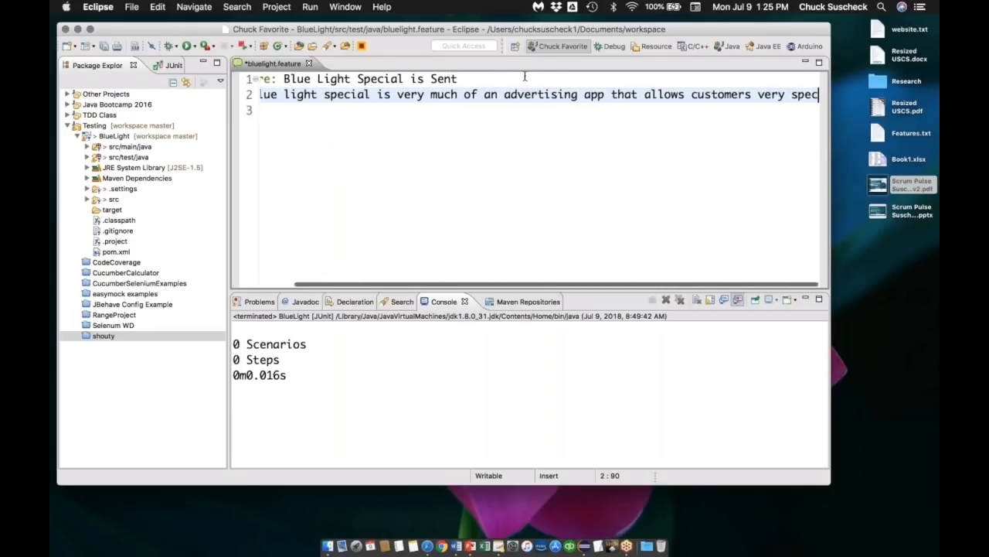
pyautogui.write('short')
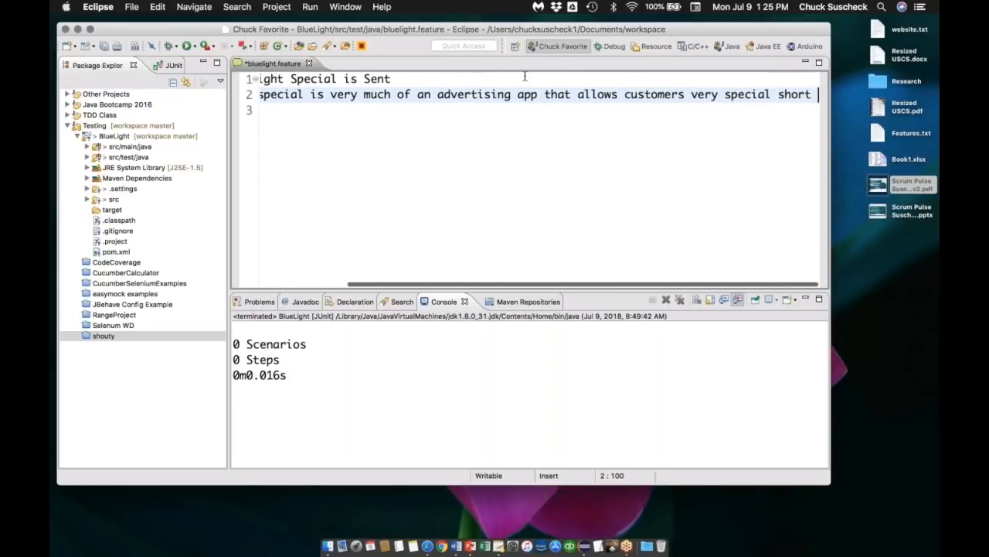
pyautogui.write('lived')
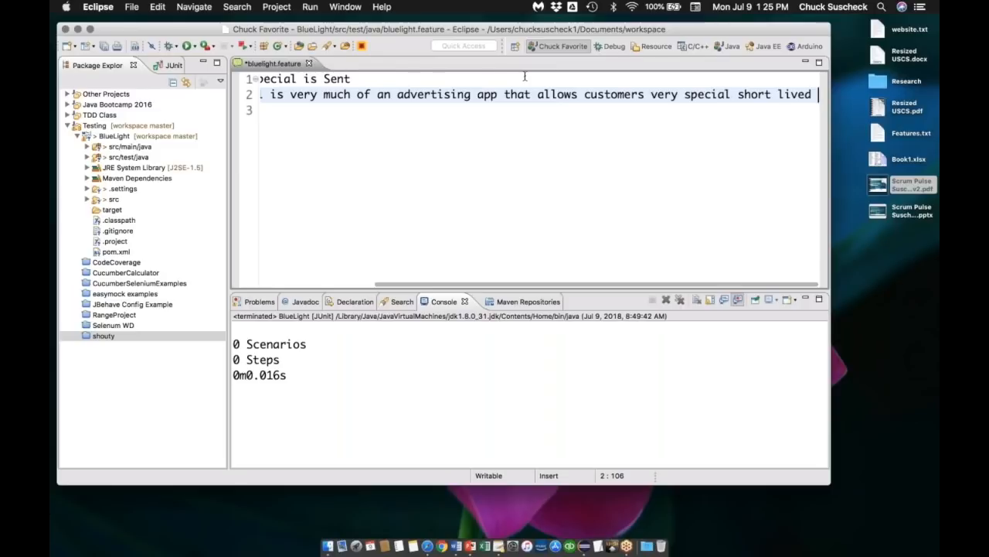
pyautogui.write('ads')
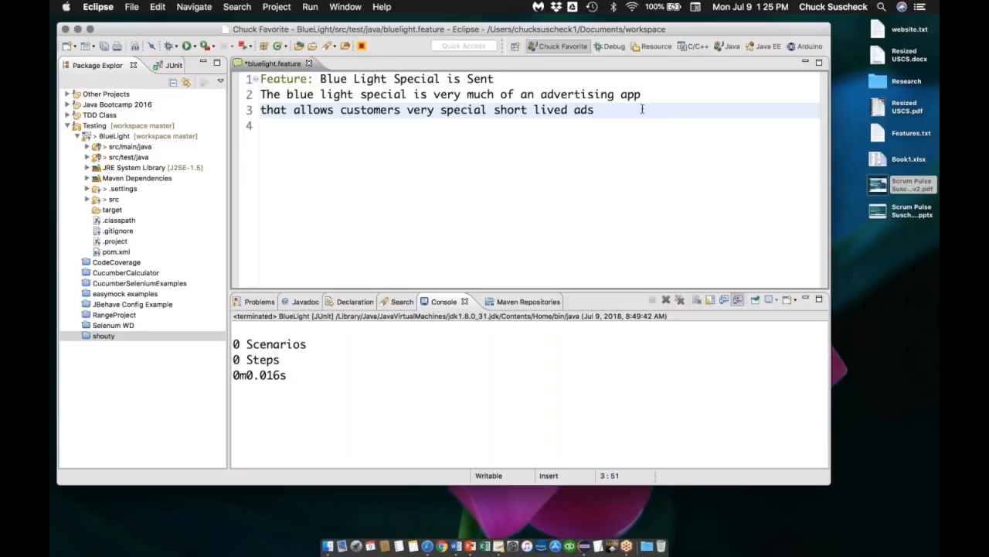
pyautogui.press('Enter')
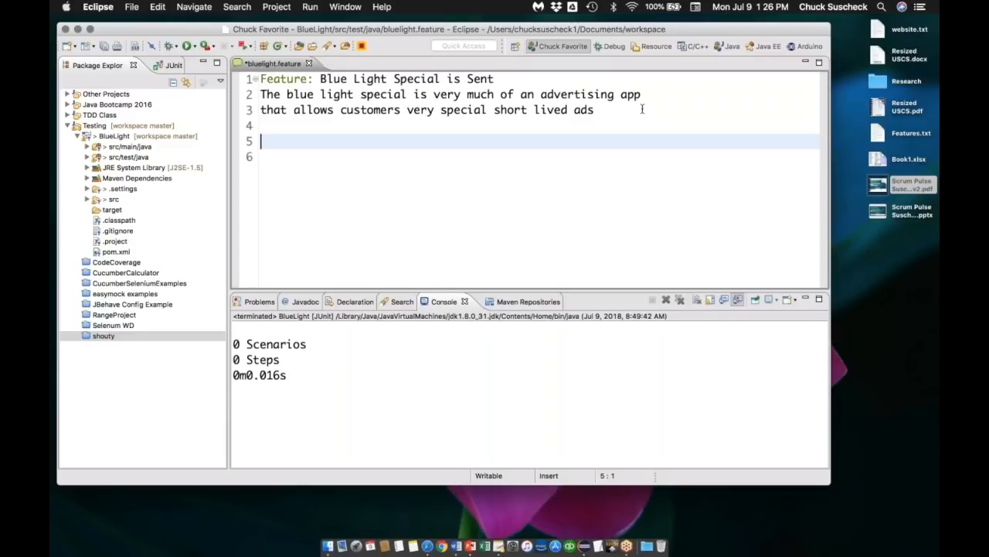
# Step: Write the scenario 'A customer is connected to the store Wifi'
pyautogui.write('Scenario')
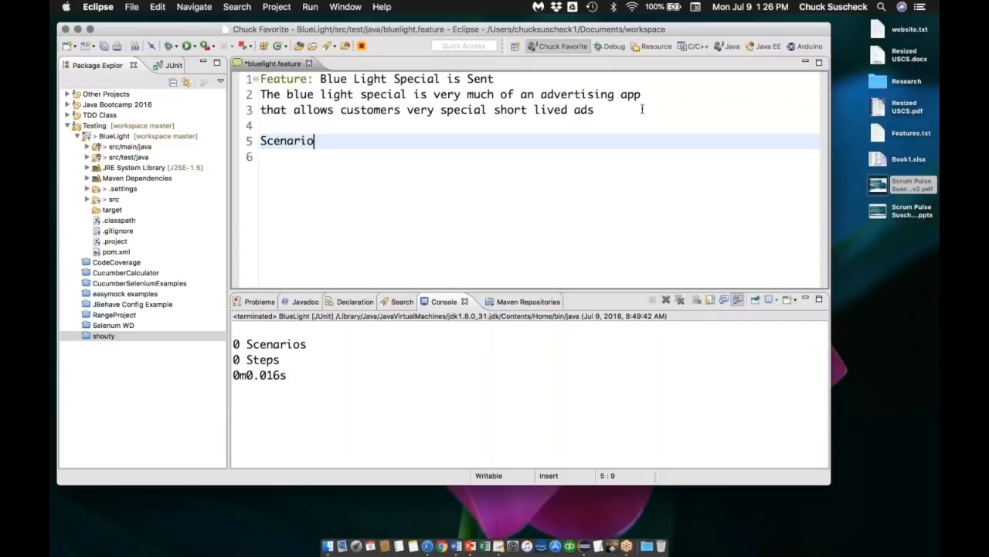
pyautogui.write(': A c')
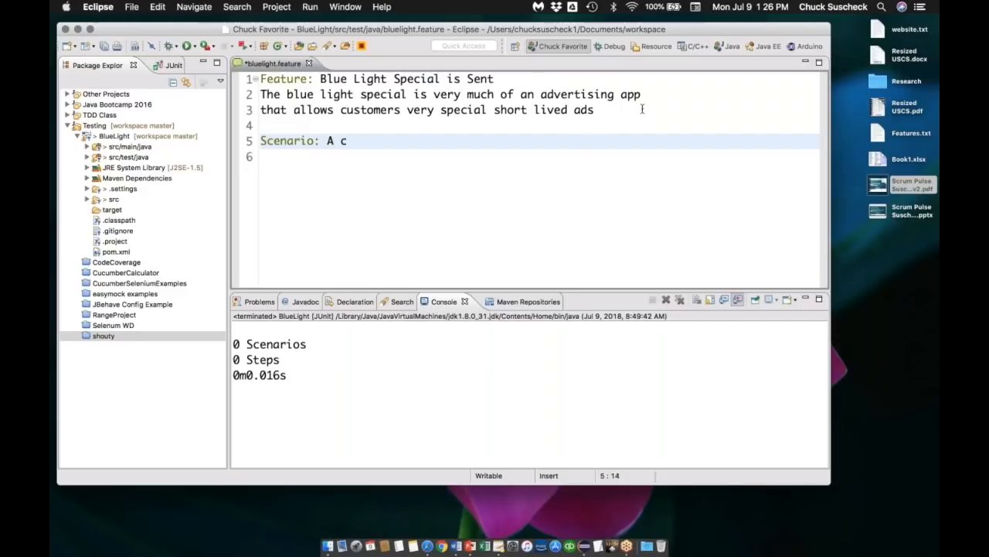
pyautogui.write('ustomer is connected to the st')
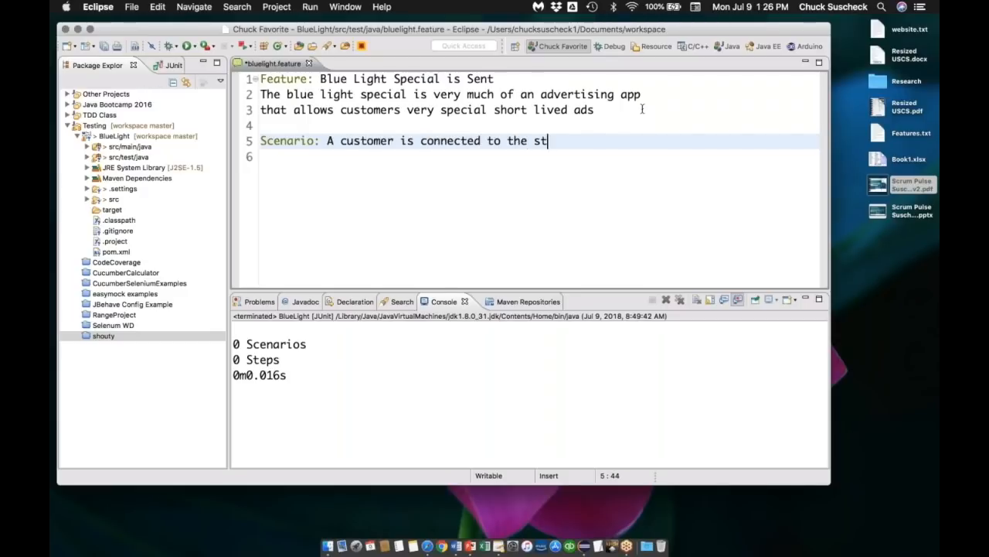
pyautogui.write('ore Wif')
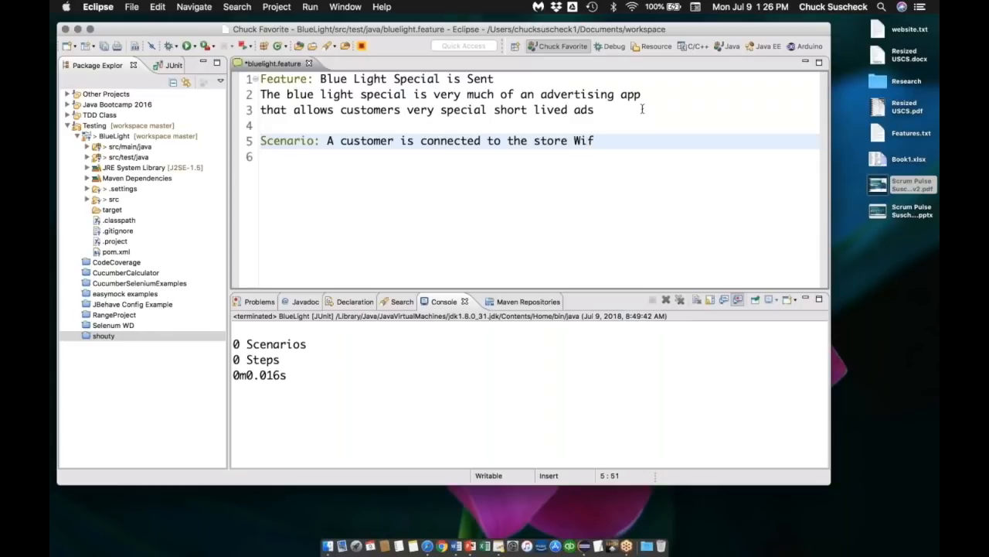
pyautogui.write('i')
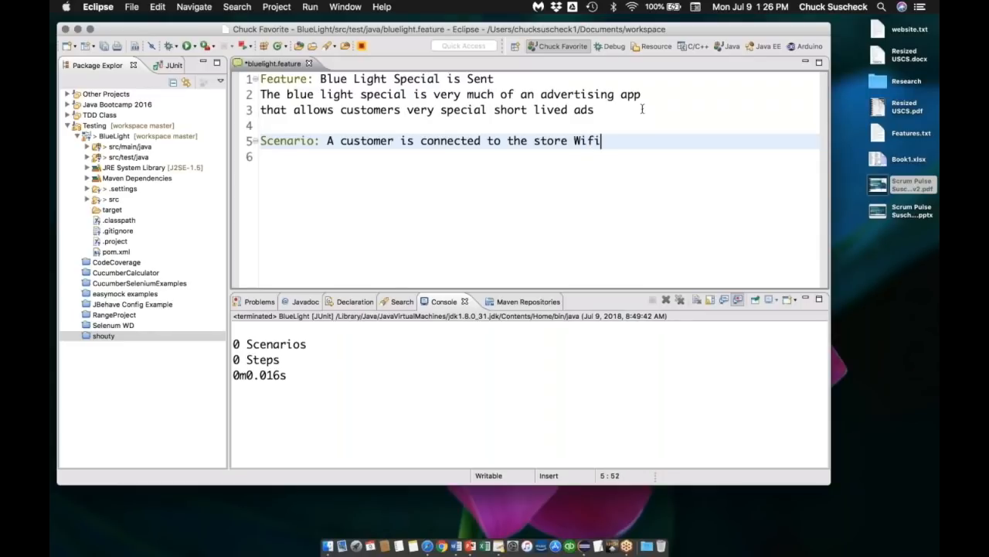
# Step: Add scenarios for a customer not connected to the WiFi and one becoming connected
pyautogui.write('S')
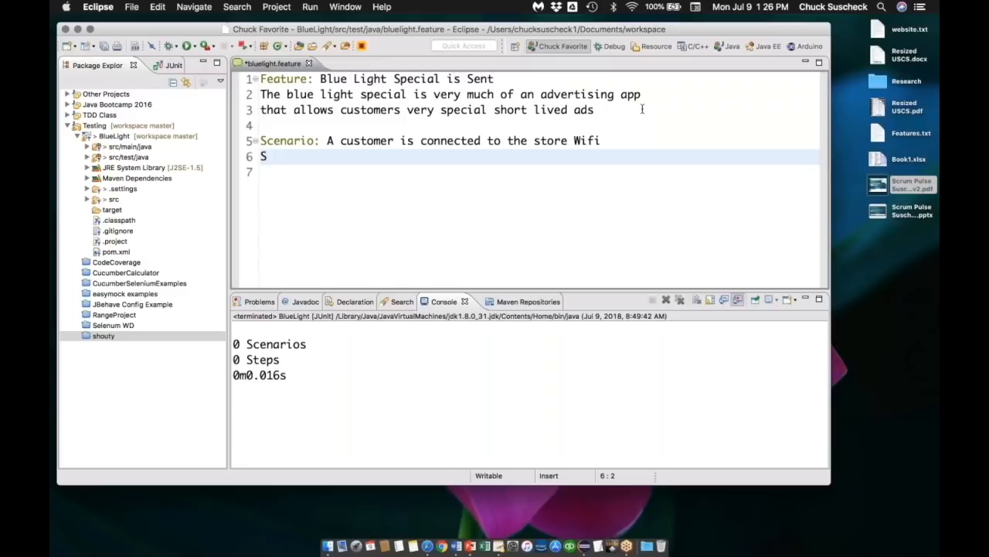
pyautogui.write('cenario: A customer is not connected to the Wi')
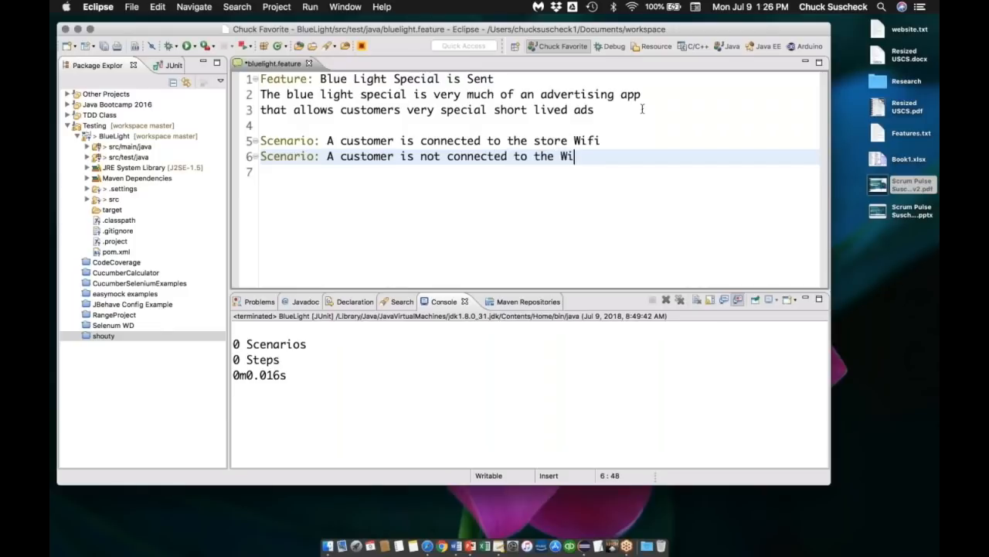
pyautogui.write('Fi')
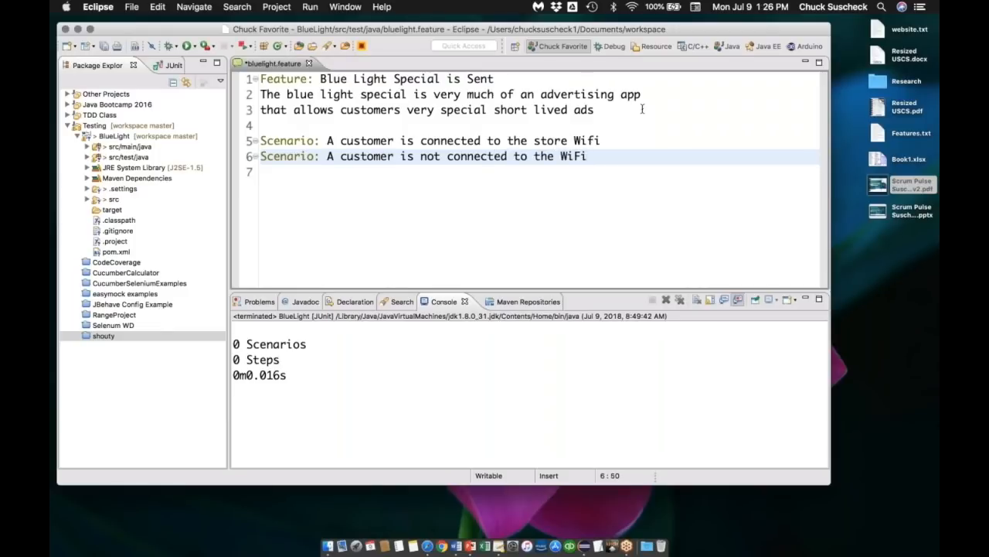
pyautogui.write('Sc')
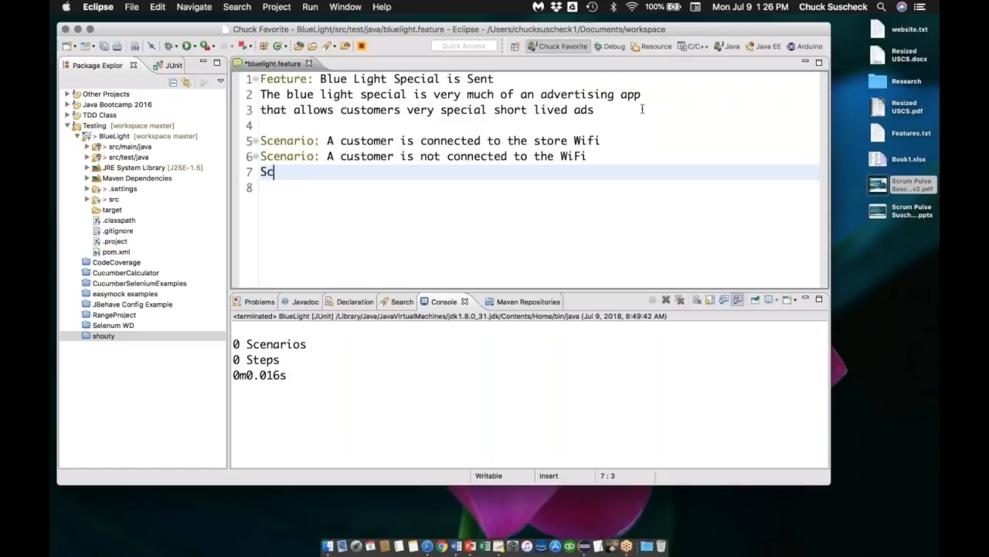
pyautogui.write('enario: A')
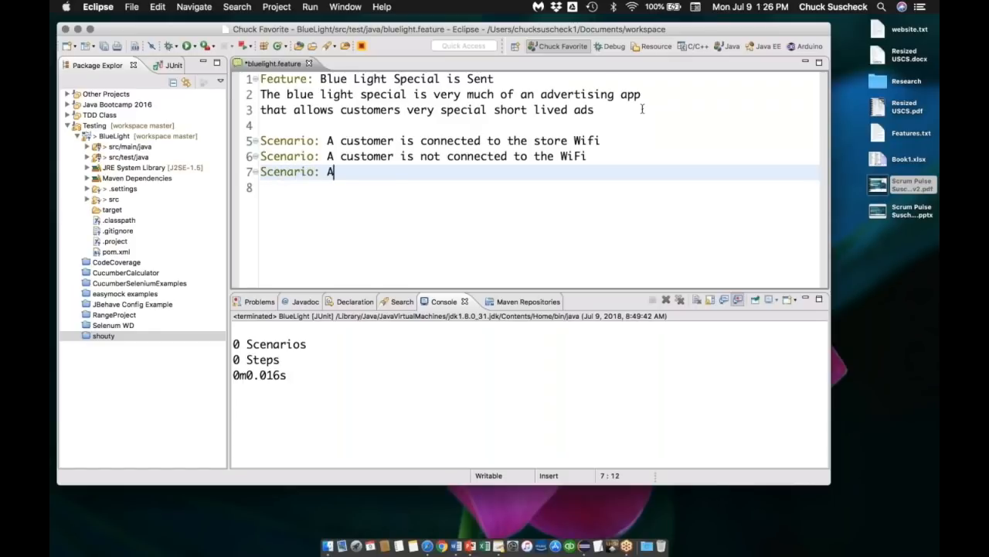
pyautogui.write('customer becomes connected to the wi')
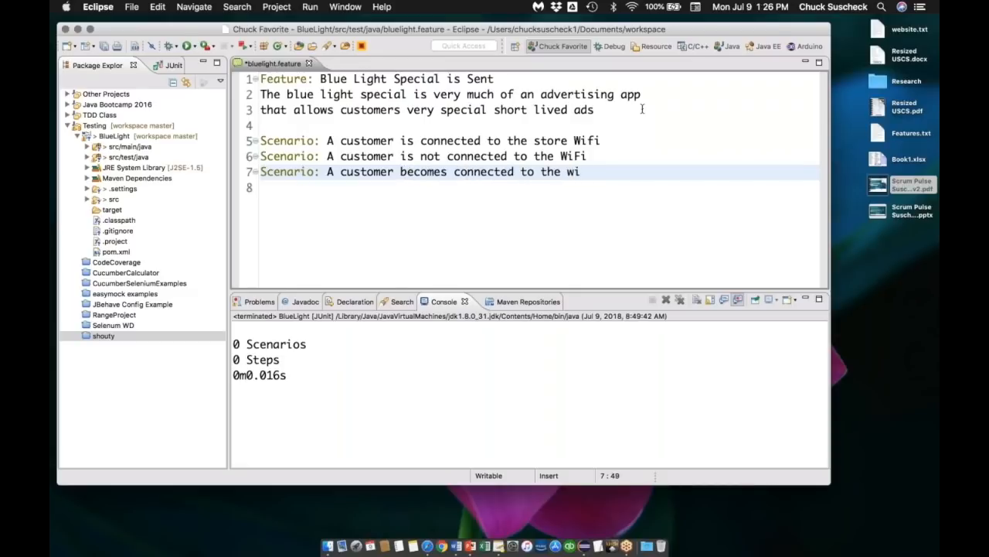
pyautogui.write('Fi')
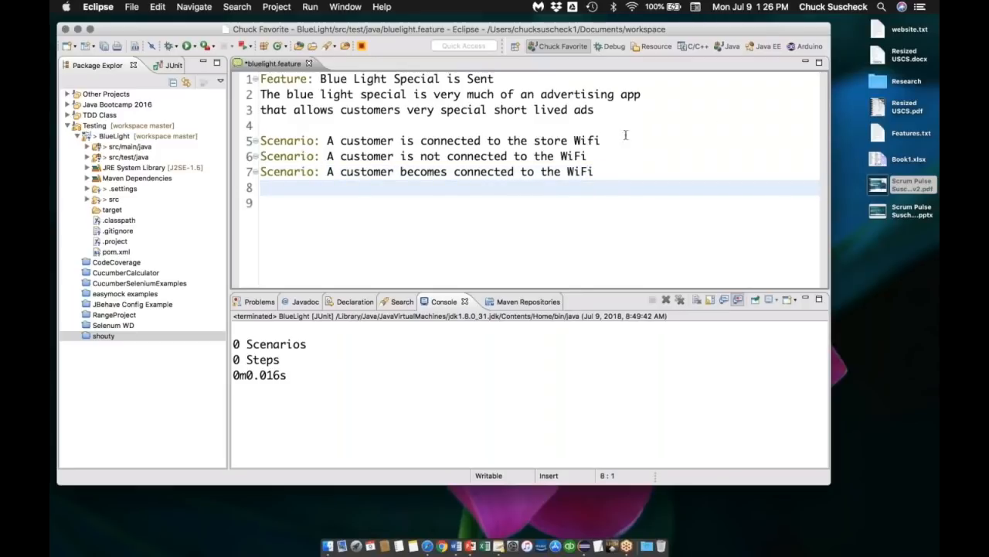
# Step: Change 'Wifi' to 'WiFi' in the first scenario and add a blank line after the scenarios
pyautogui.click(589, 141)
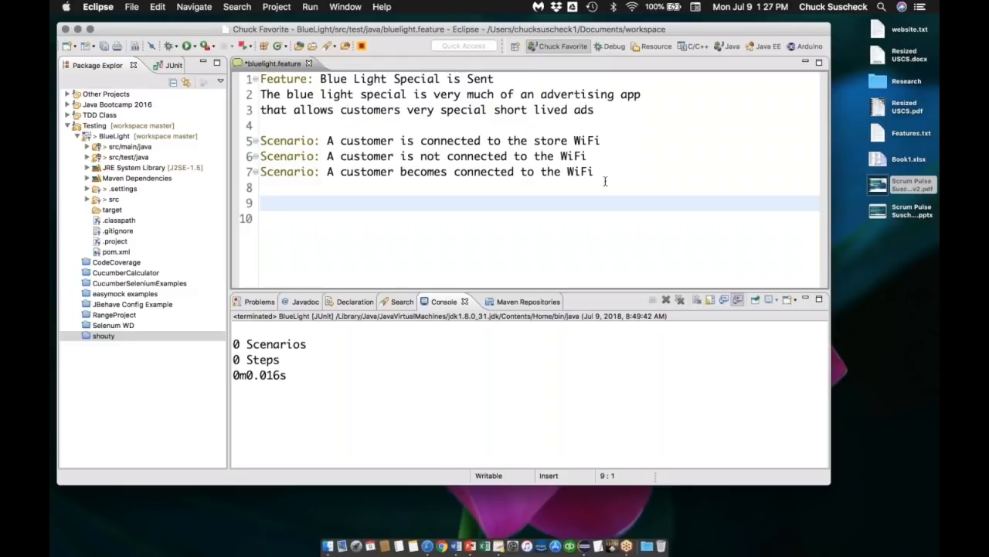
pyautogui.click(261, 203)
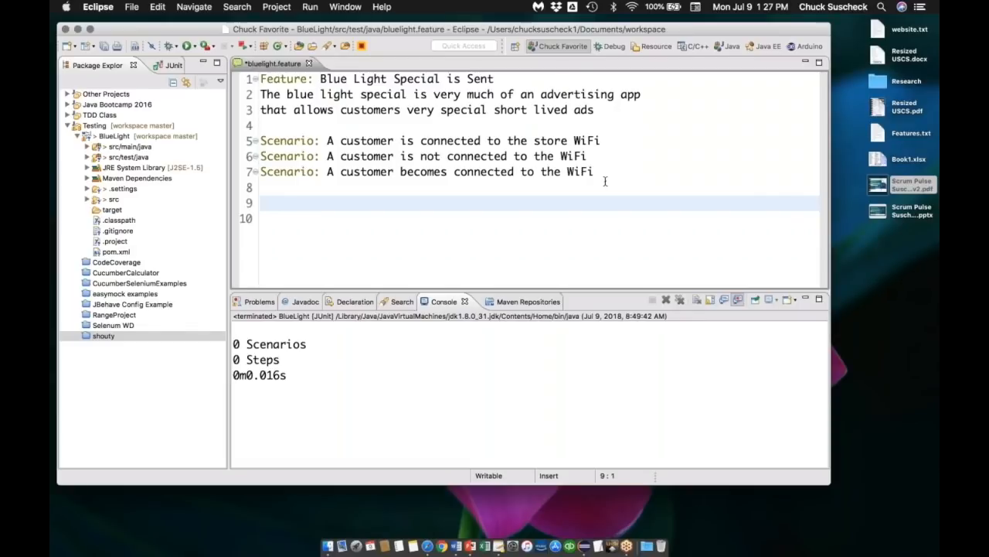
# Step: Retype the scenario as 'A customer is connected to the WiFi when a message is sent'
pyautogui.write('S')
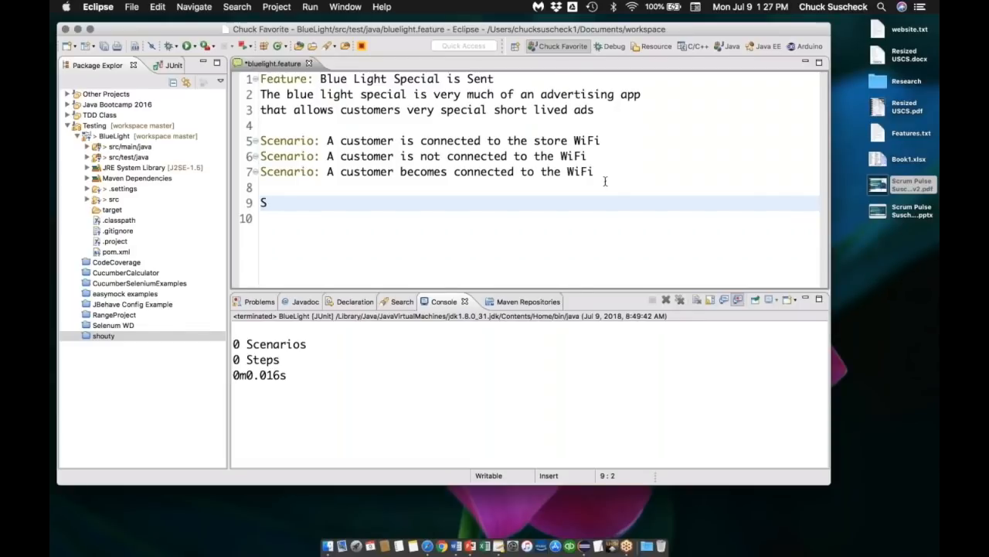
pyautogui.write('cenario: A')
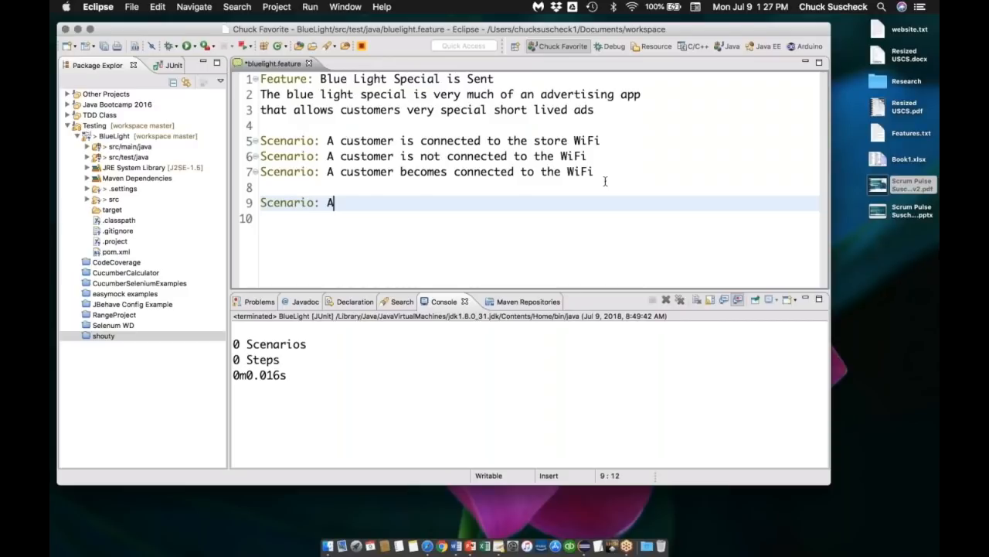
pyautogui.write('usto')
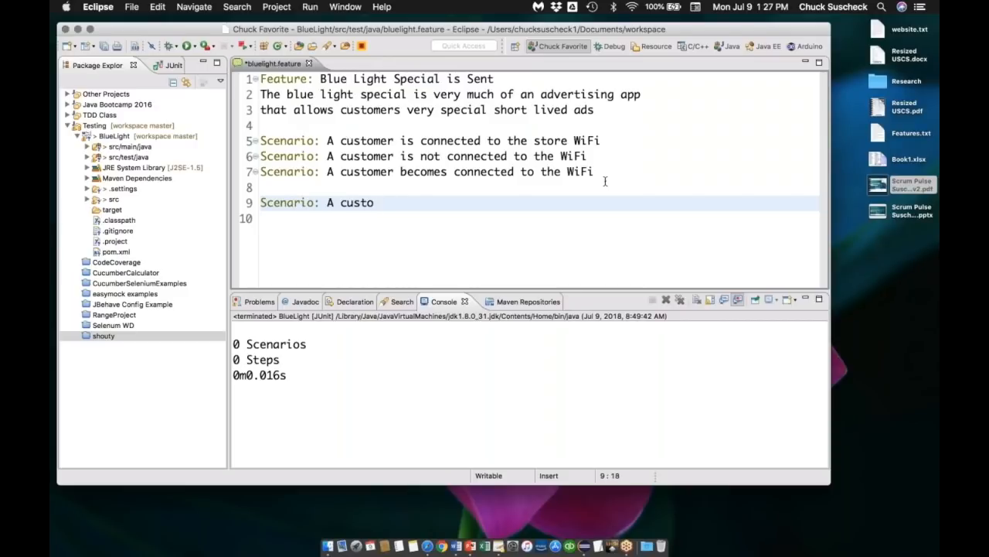
pyautogui.write('mer is conn')
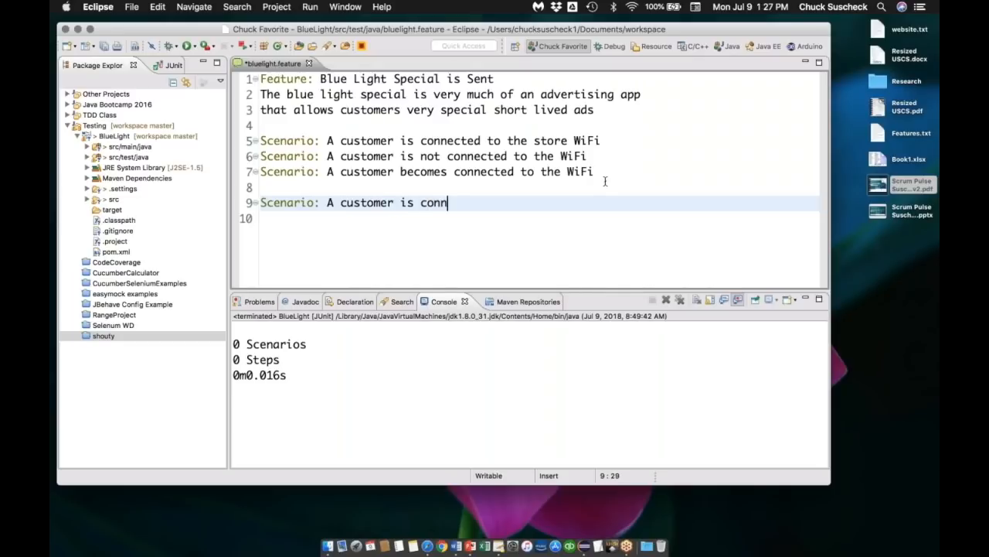
pyautogui.write('ected to the WiFi when')
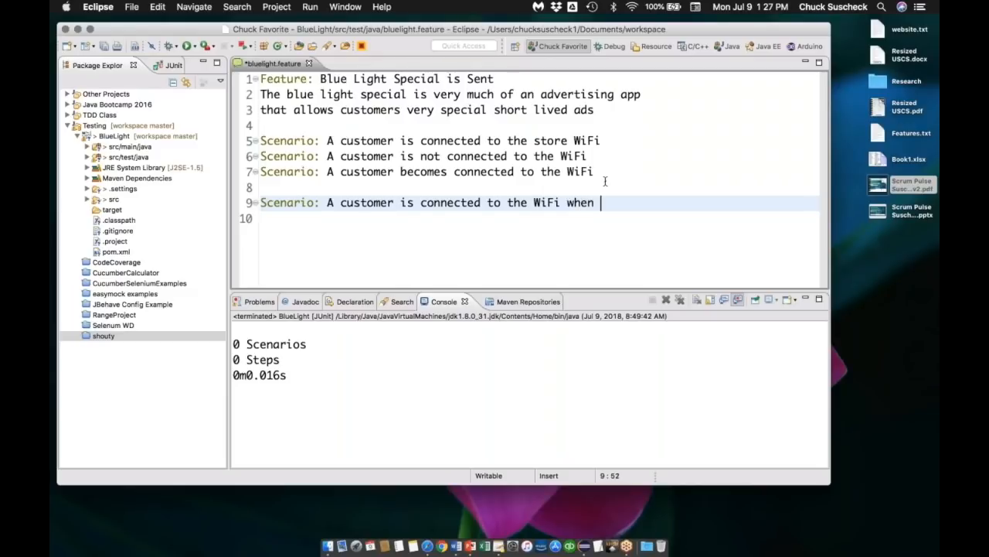
pyautogui.write('a message is sent')
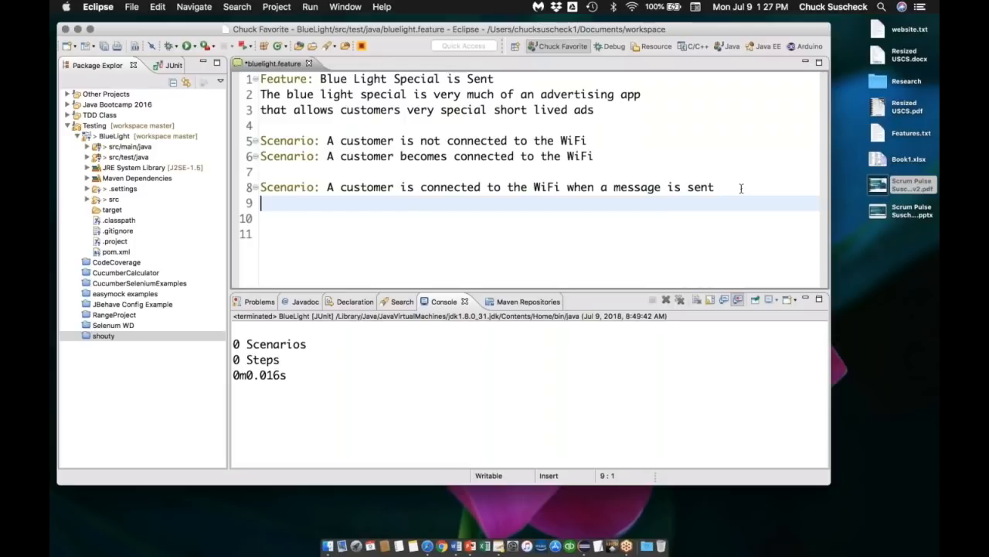
# Step: Add 'Given: Joe is on the store WiFi' and 'And: a message "dog food at 15%" is sent out'
pyautogui.write('Given:')
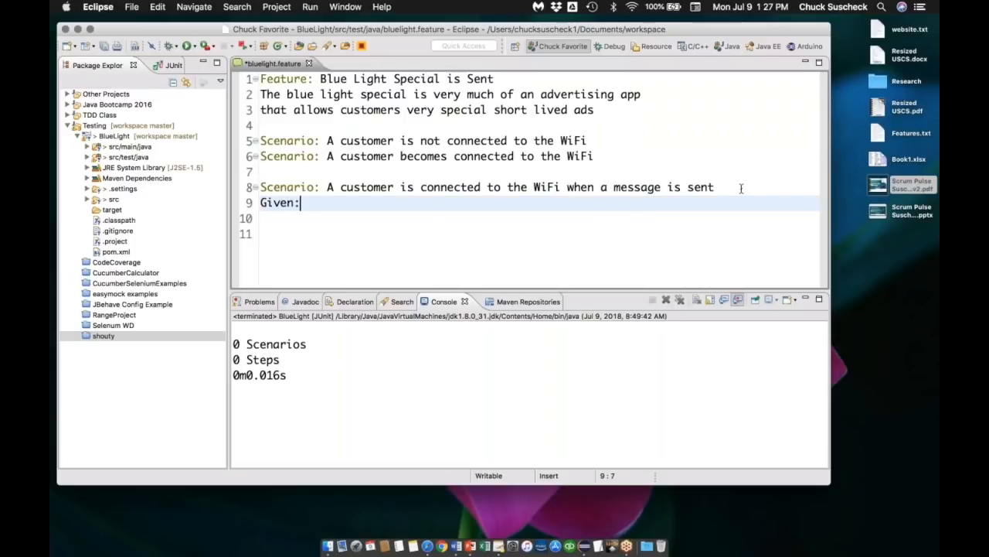
pyautogui.write('Joe is connected to the store WiFi')
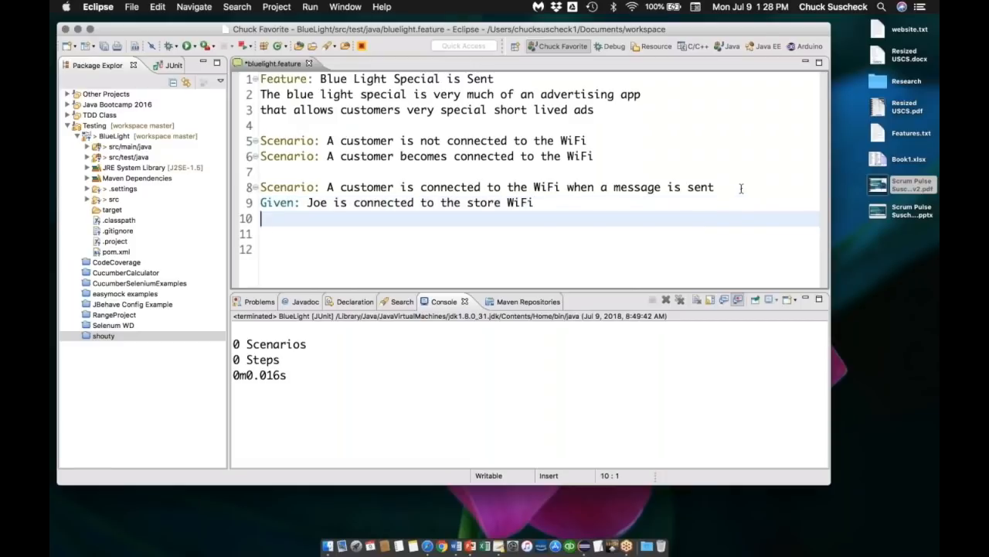
pyautogui.write('A')
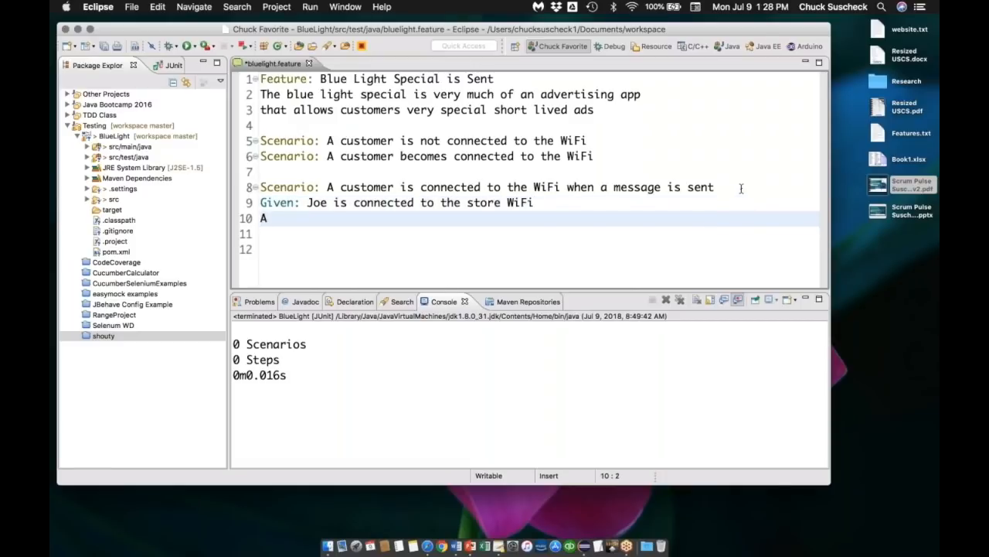
pyautogui.write('nd:')
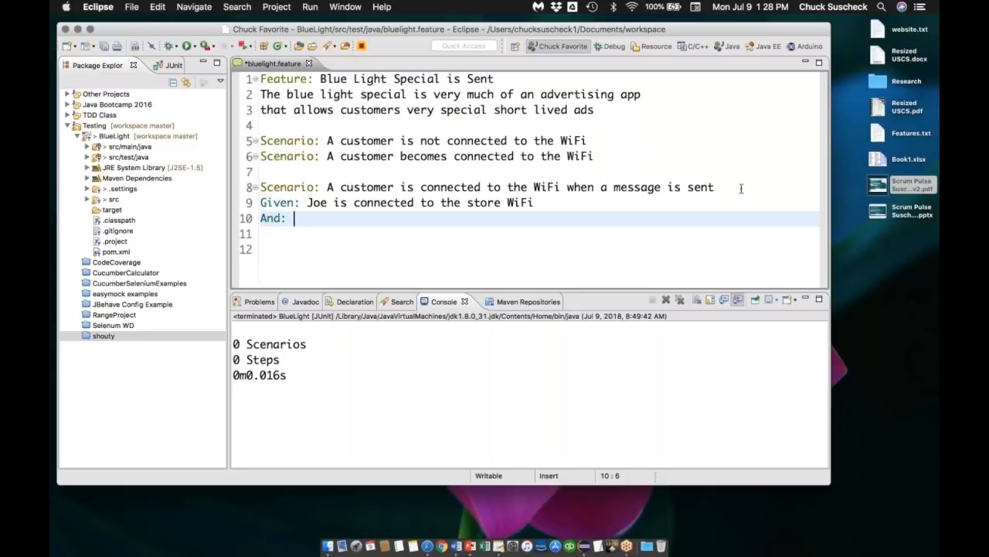
pyautogui.write('a mess')
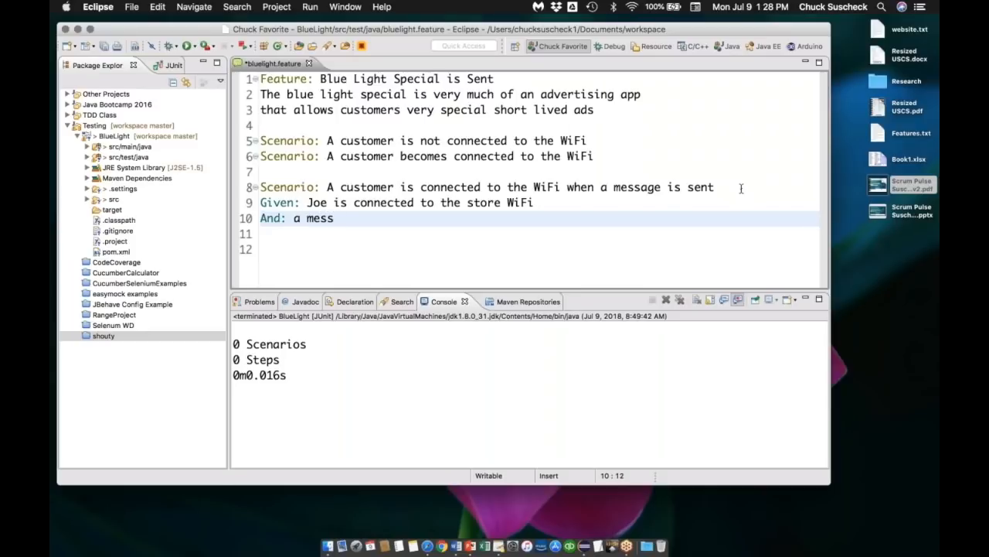
pyautogui.write('sage "dog food at')
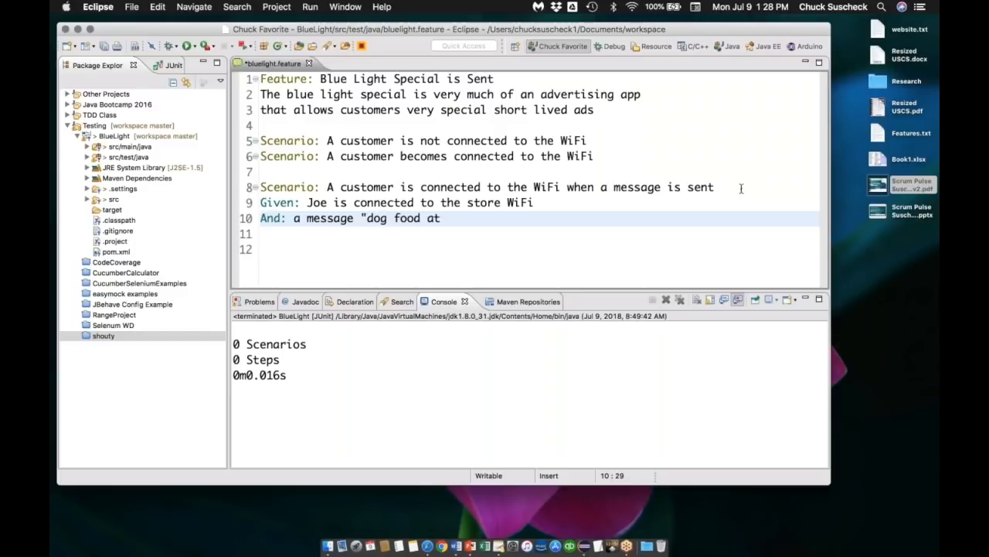
pyautogui.write('15%"')
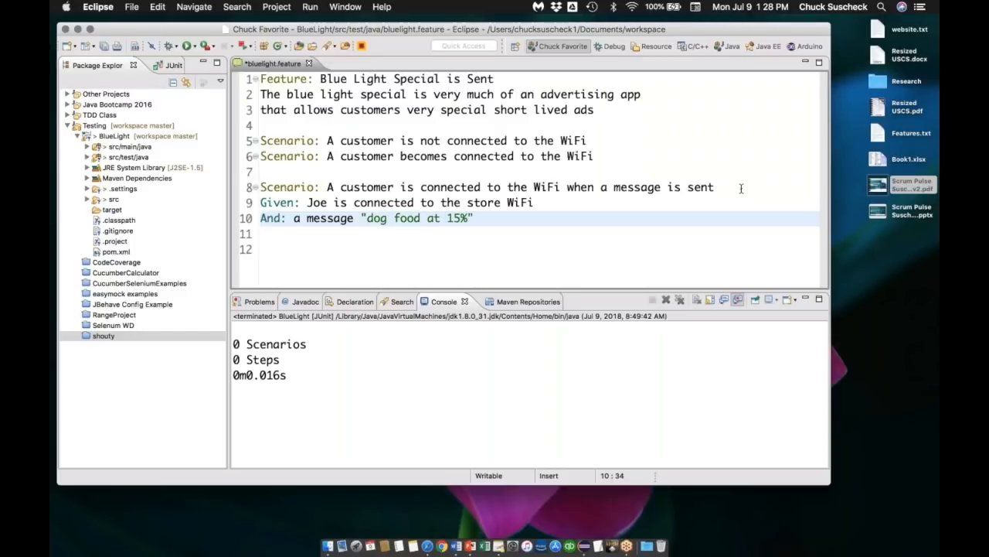
pyautogui.write('is sent out')
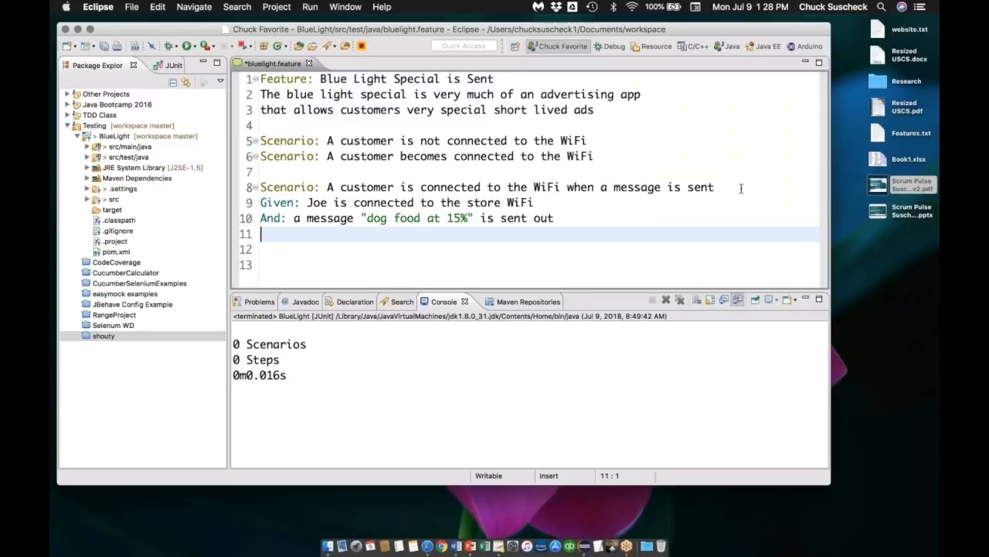
# Step: Add 'Then: Joe sees the message "dog food at 15% off"' and append 'off' to the And line
pyautogui.write('Then: Joe will see')
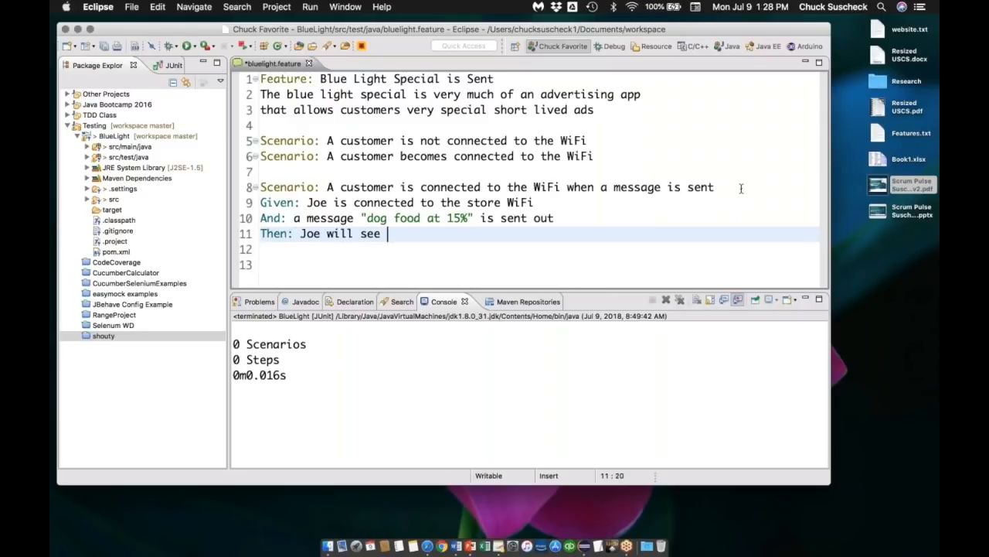
pyautogui.write('the messag')
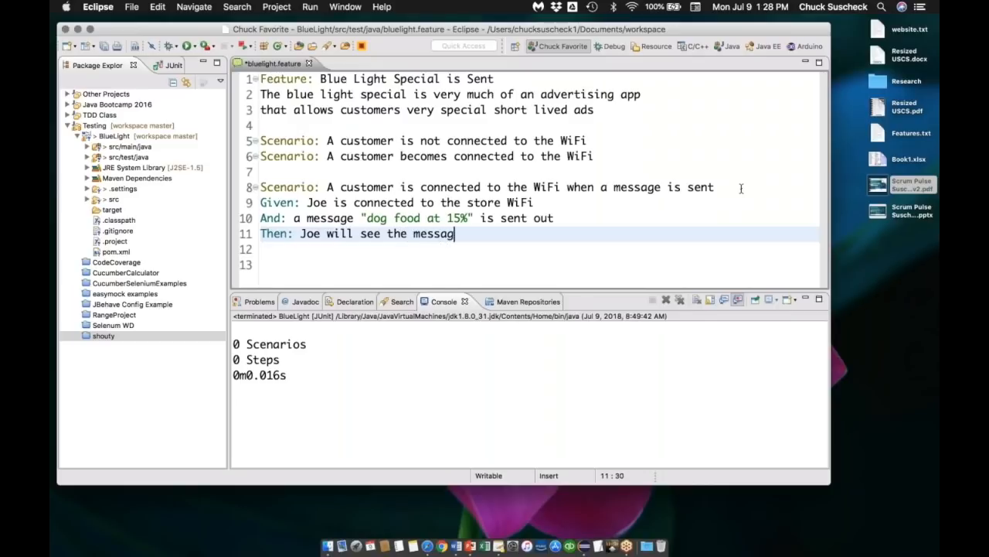
pyautogui.write('"dog')
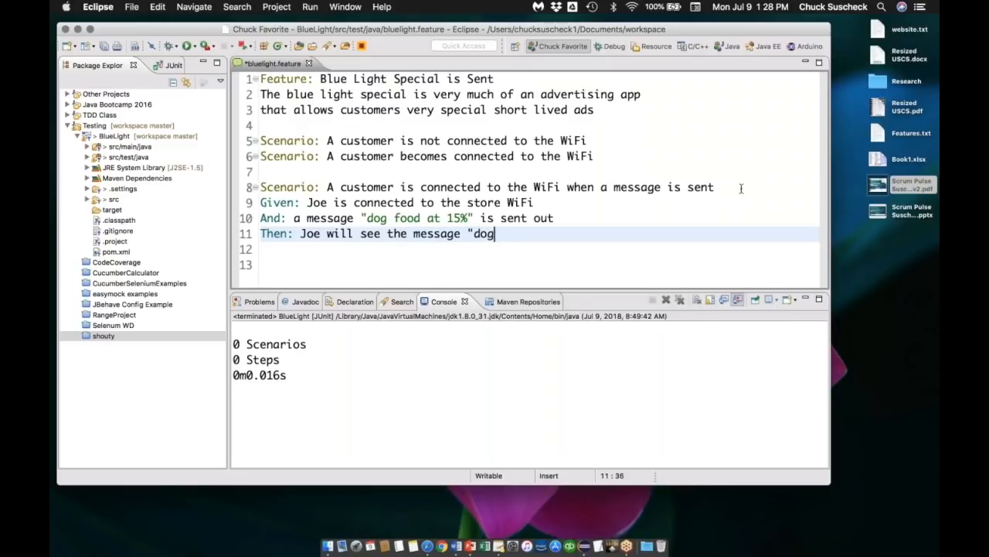
pyautogui.write('food at 15%')
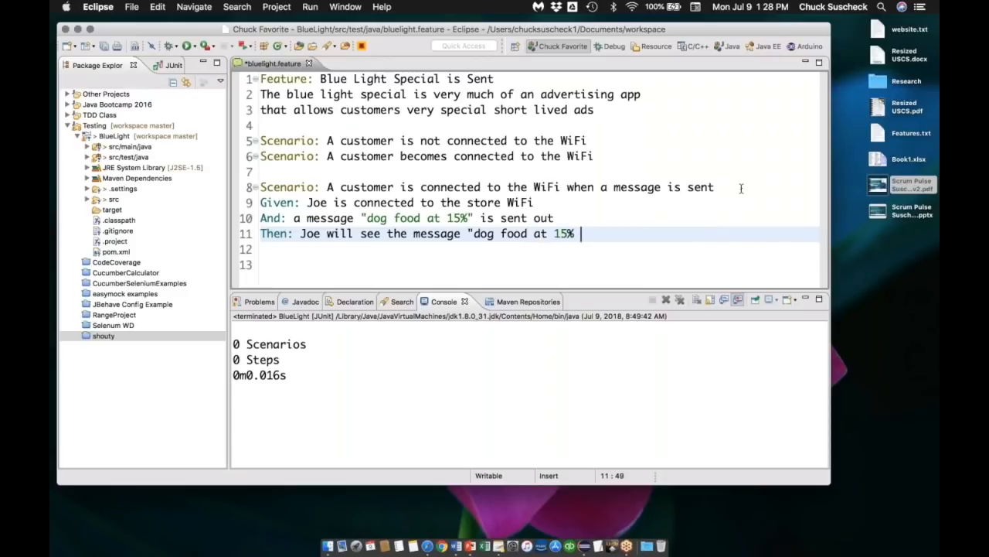
pyautogui.write('off')
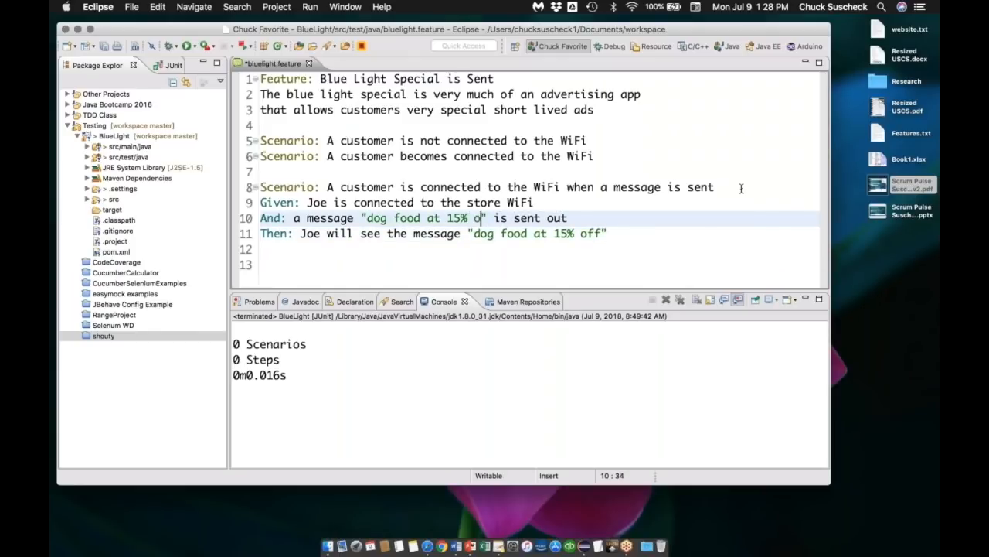
pyautogui.write('ff')
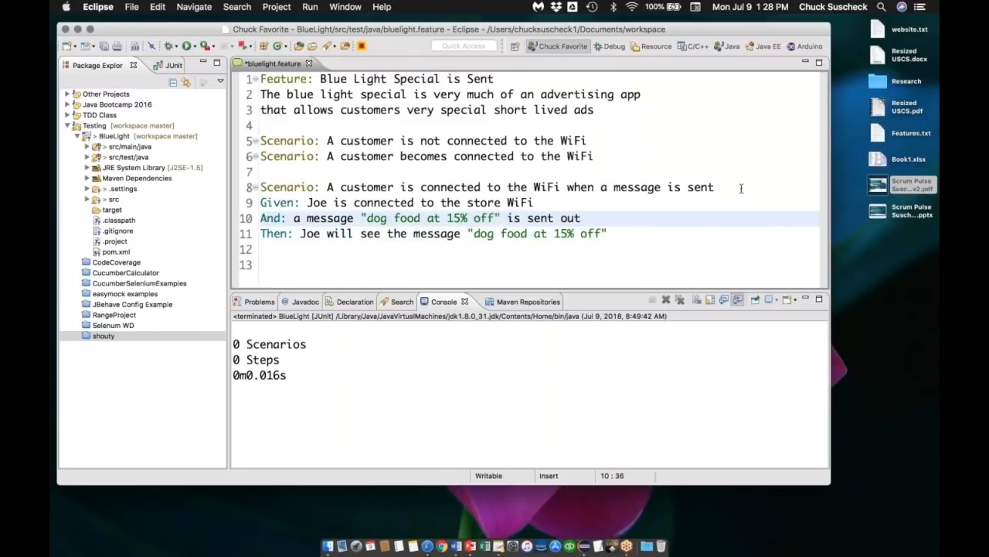
pyautogui.click(715, 233)
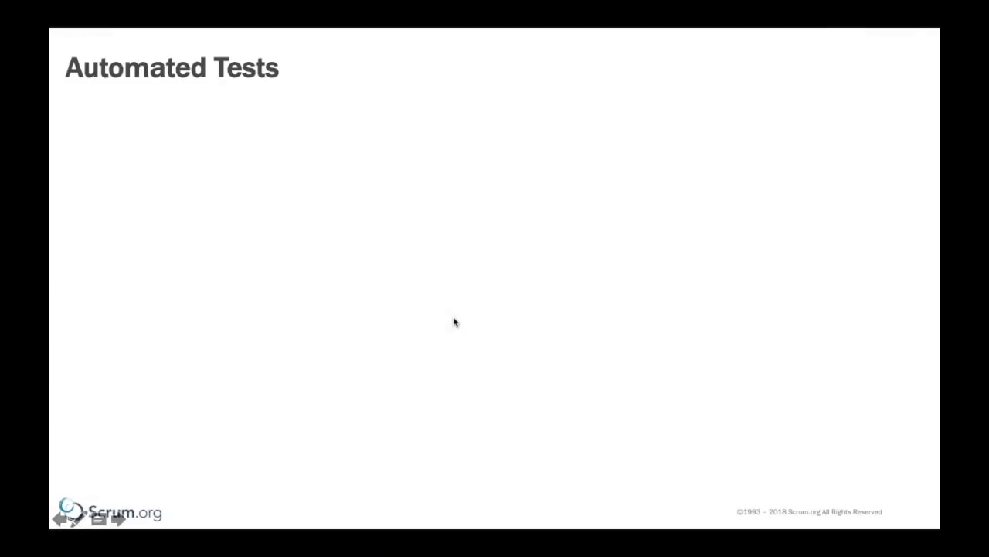
pyautogui.click(117, 518)
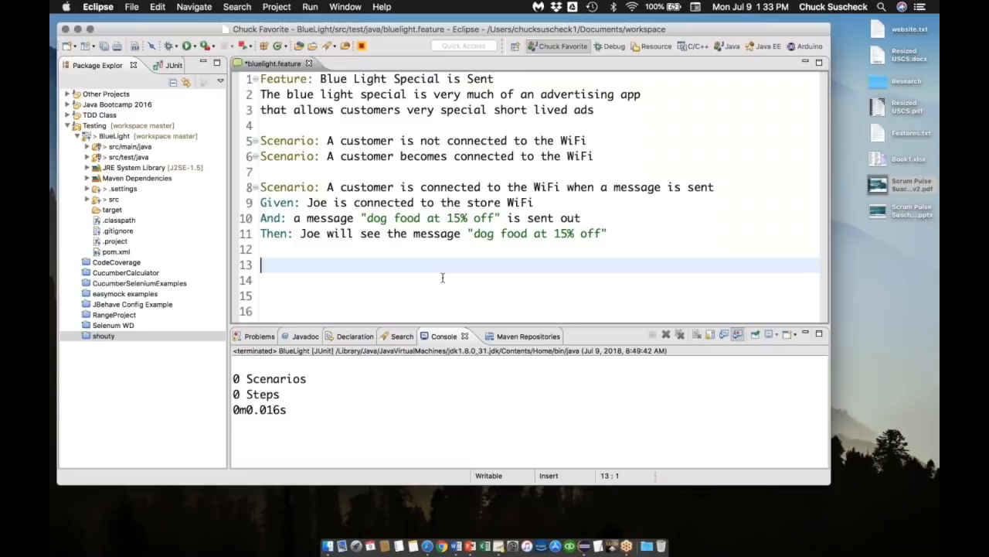
pyautogui.moveTo(106, 167)
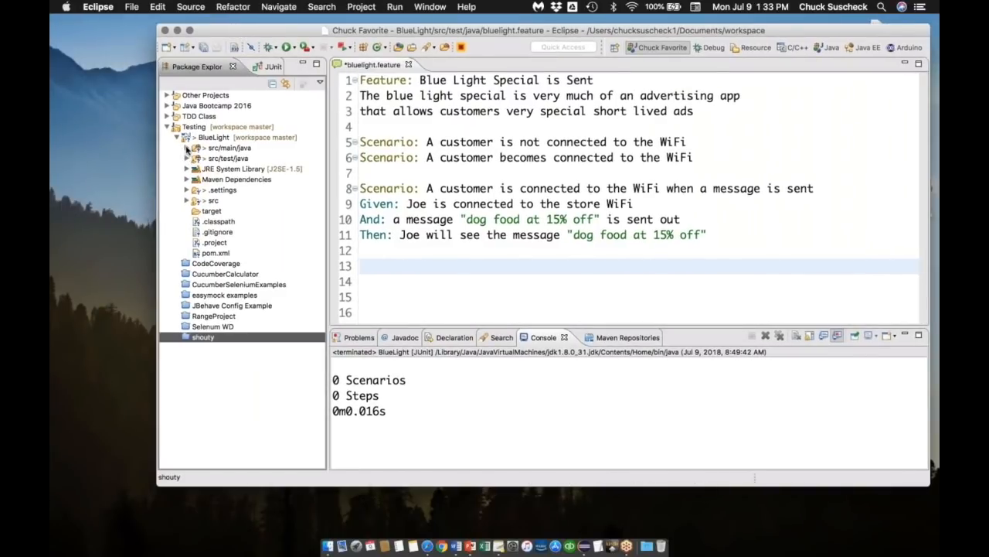
# Step: Expand src/main/java and src/test/java, then open RunCukesTest.java in the editor
pyautogui.click(187, 148)
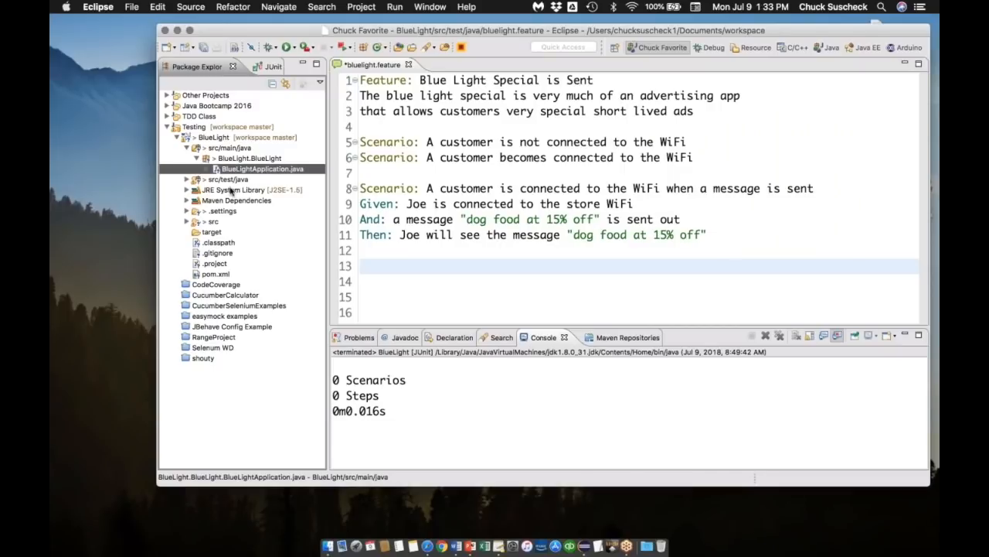
pyautogui.click(187, 180)
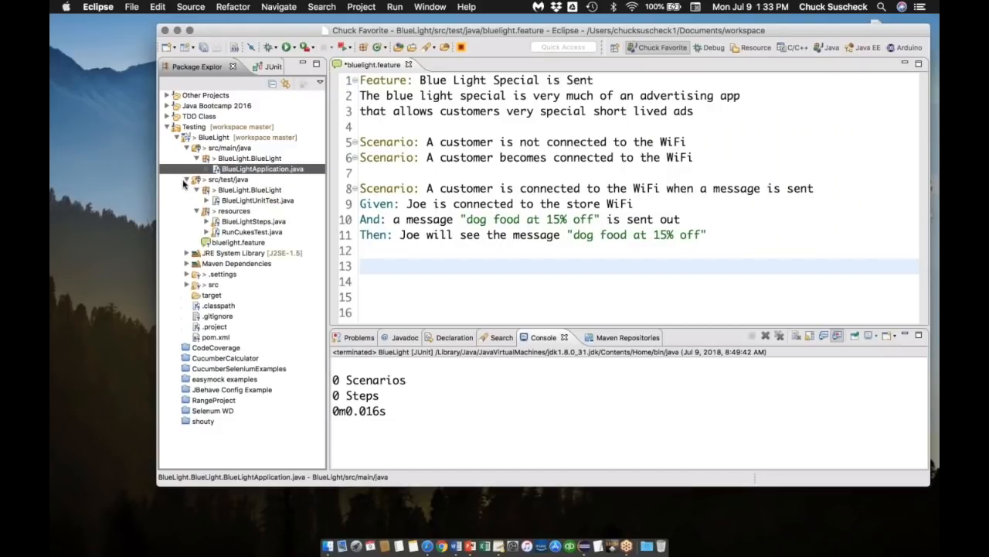
pyautogui.click(259, 201)
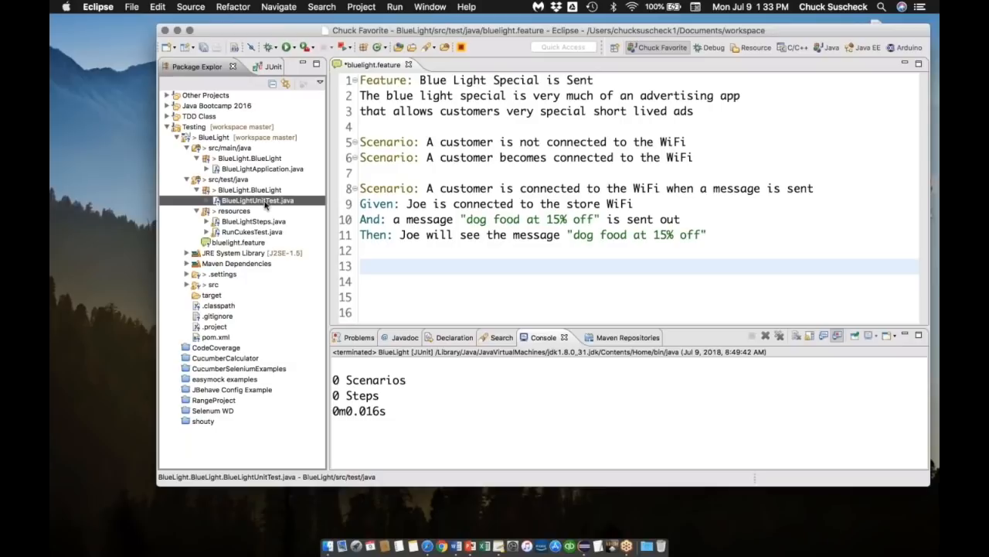
pyautogui.click(249, 221)
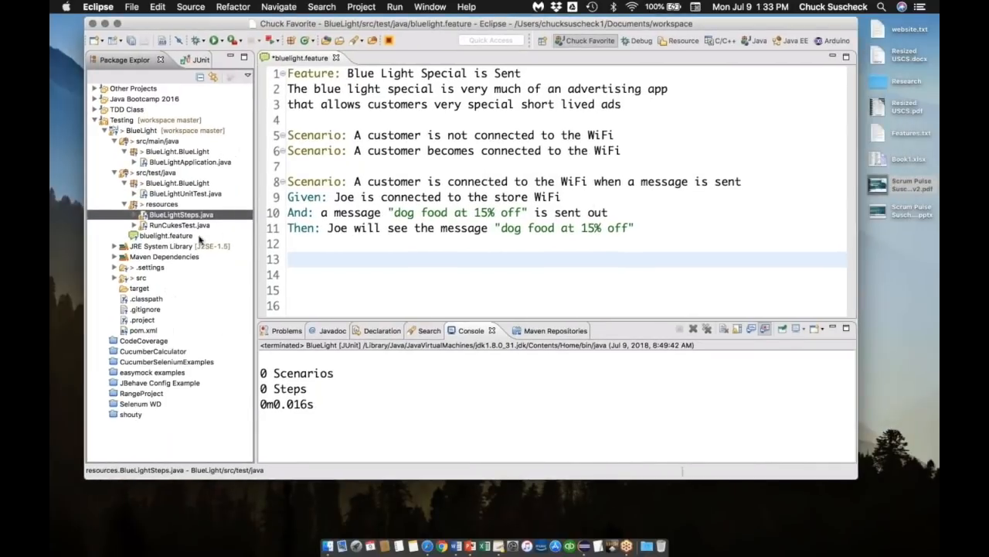
pyautogui.click(179, 225)
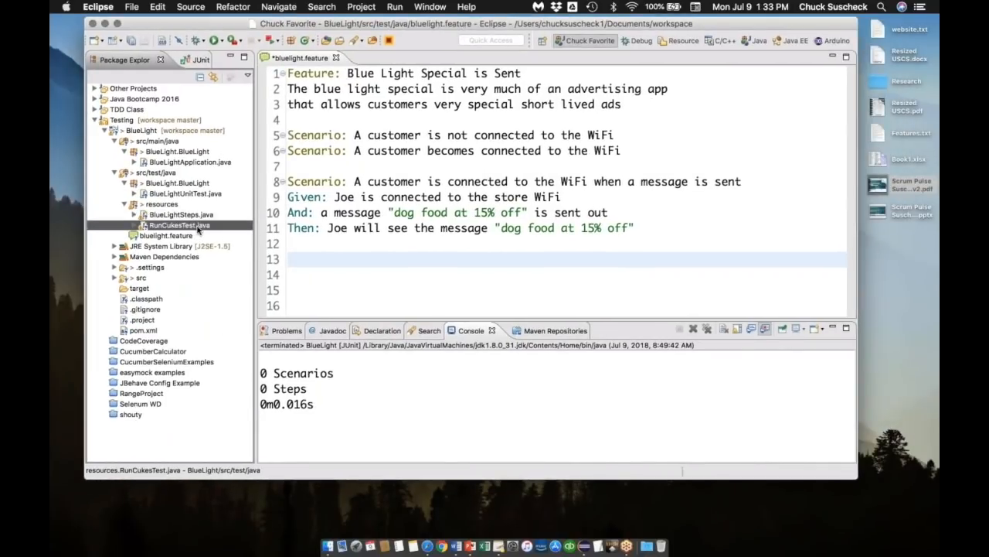
pyautogui.doubleClick(179, 225)
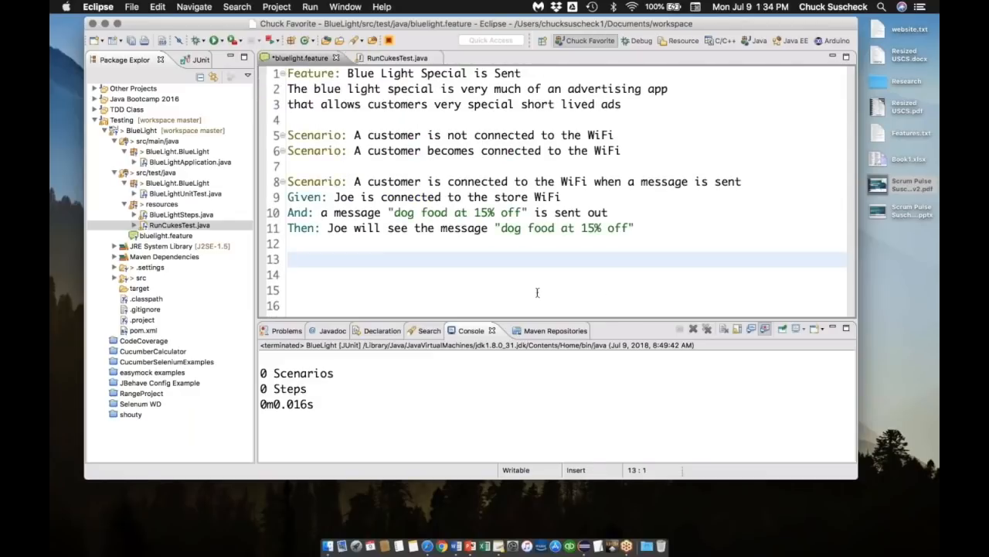
pyautogui.moveTo(443, 162)
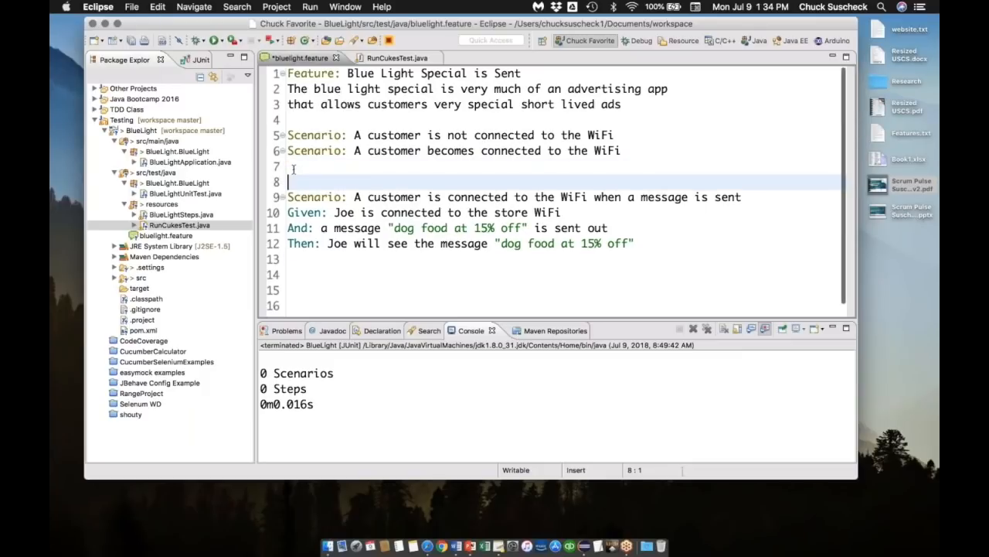
pyautogui.write('@ru')
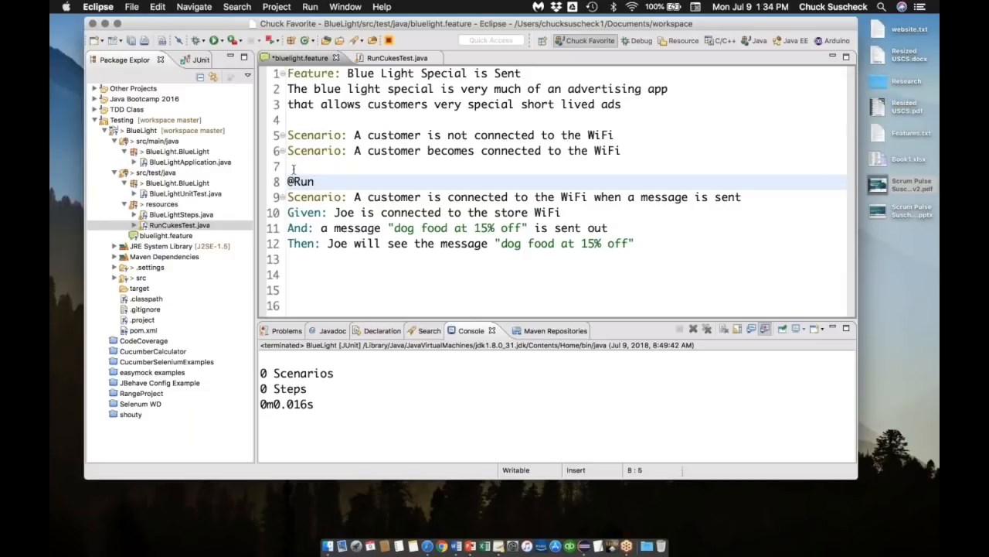
pyautogui.write('me')
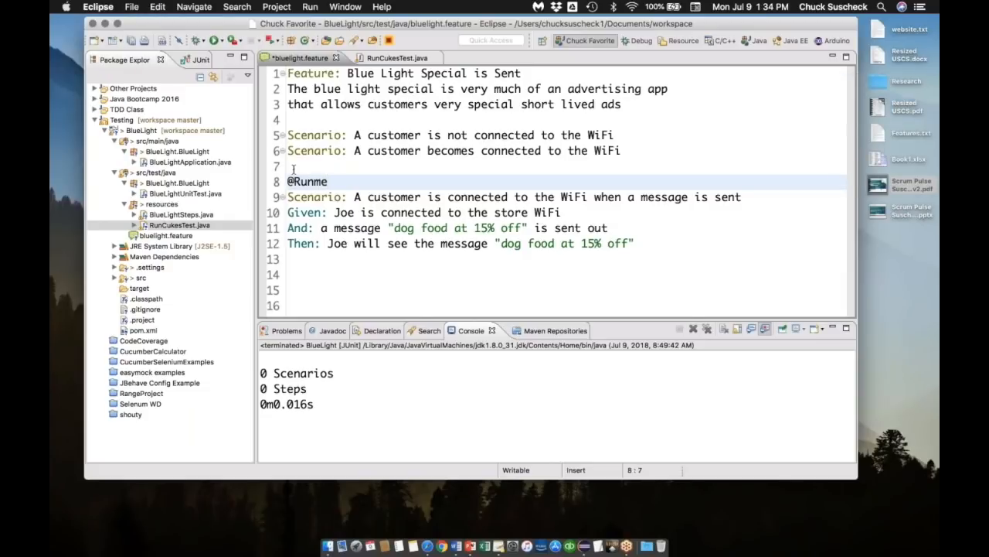
pyautogui.click(328, 181)
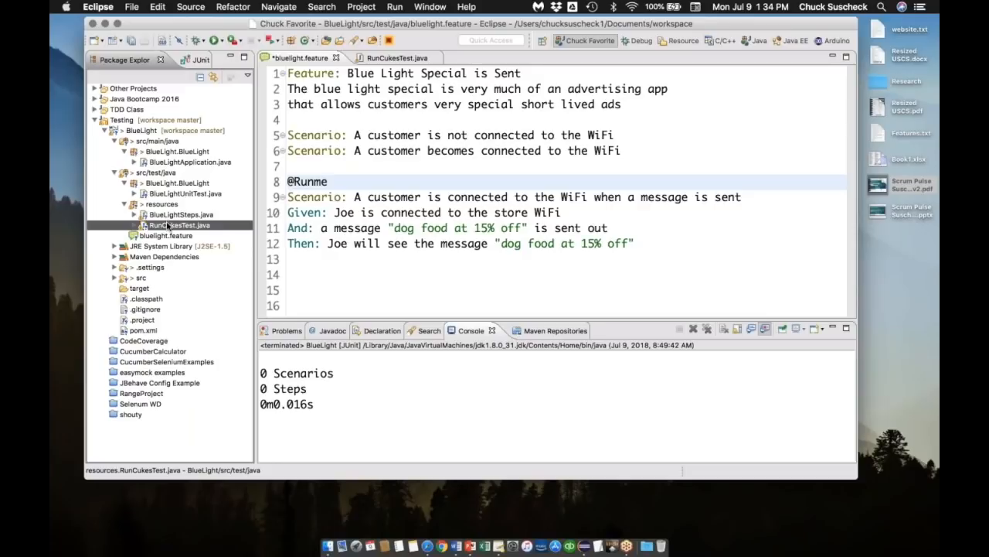
# Step: Run RunCukesTest.java as a JUnit test, passing 1/1 with 0 scenarios reported
pyautogui.rightClick(180, 224)
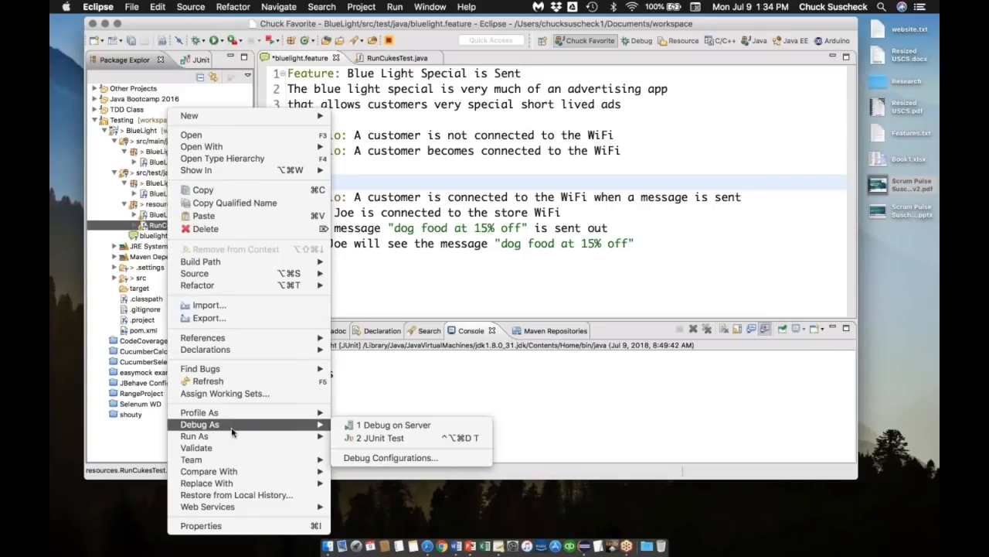
pyautogui.moveTo(194, 436)
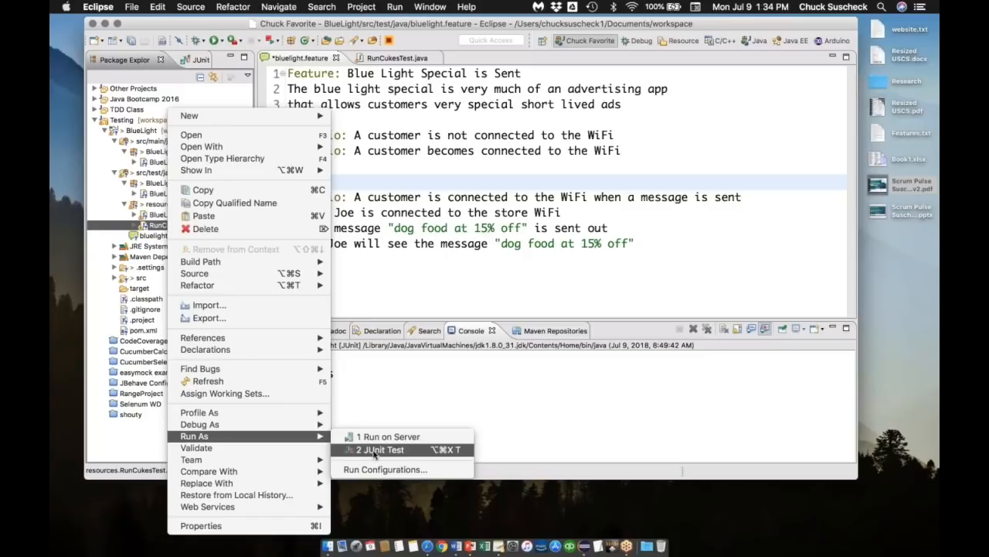
pyautogui.click(380, 449)
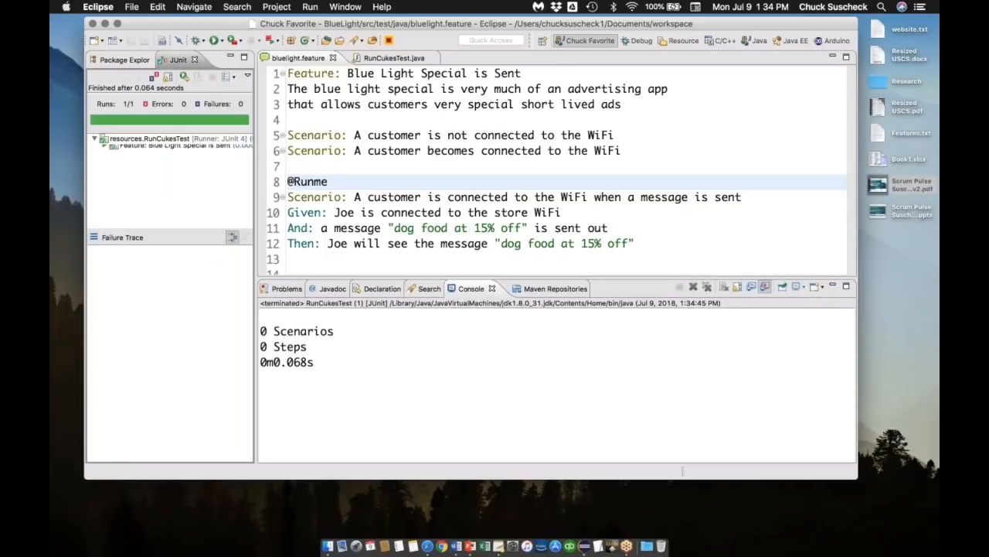
# Step: Expand the Blue Light feature in JUnit results to its WiFi scenario, then show the project tree
pyautogui.click(178, 148)
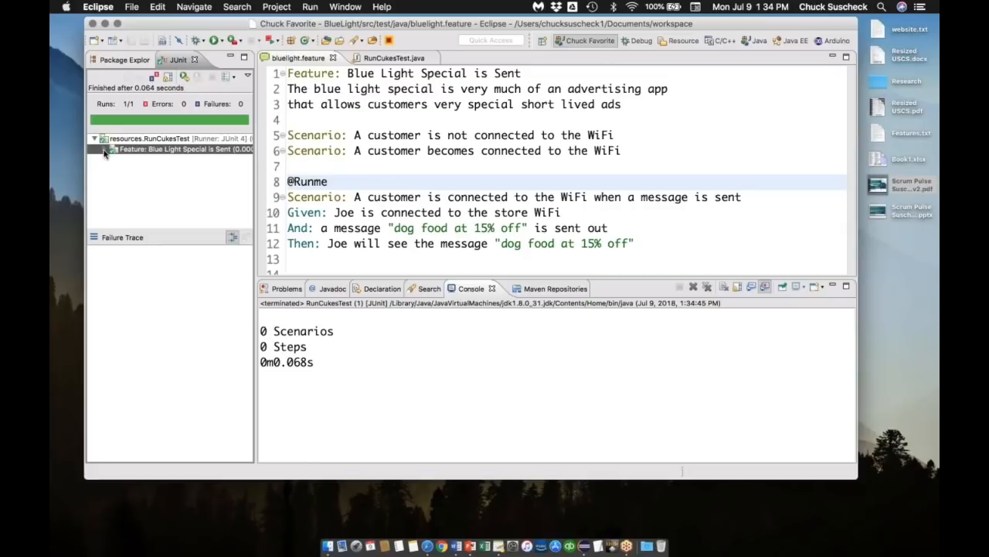
pyautogui.click(106, 148)
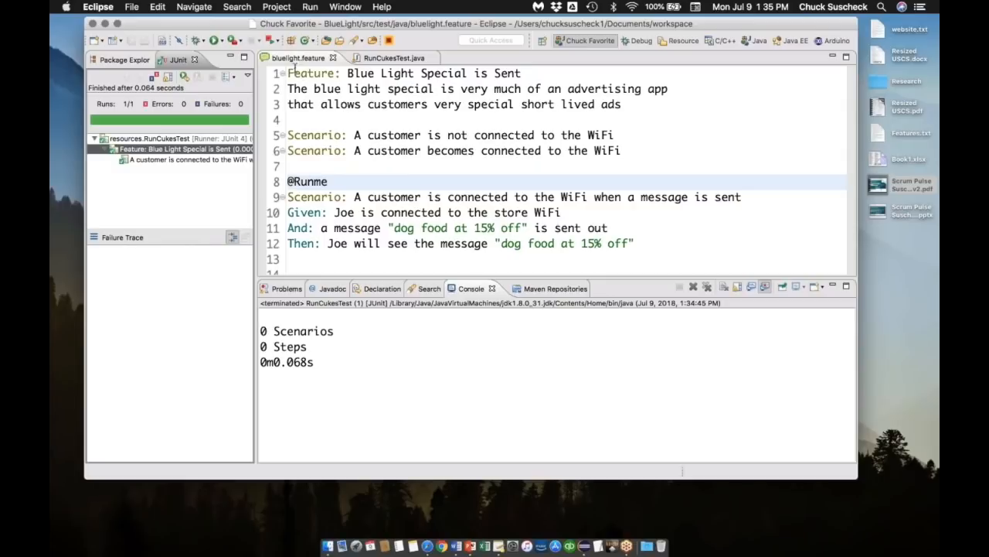
pyautogui.click(326, 181)
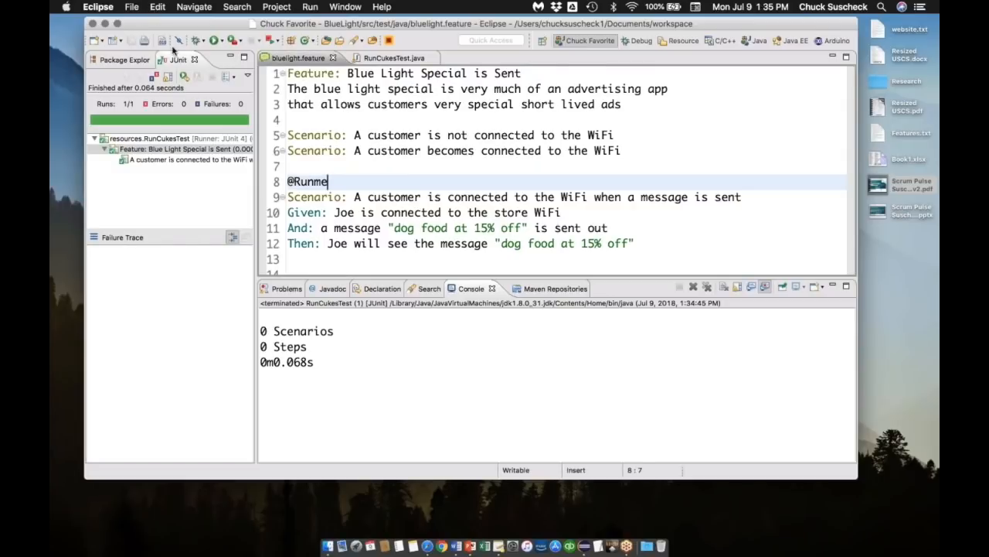
pyautogui.click(132, 7)
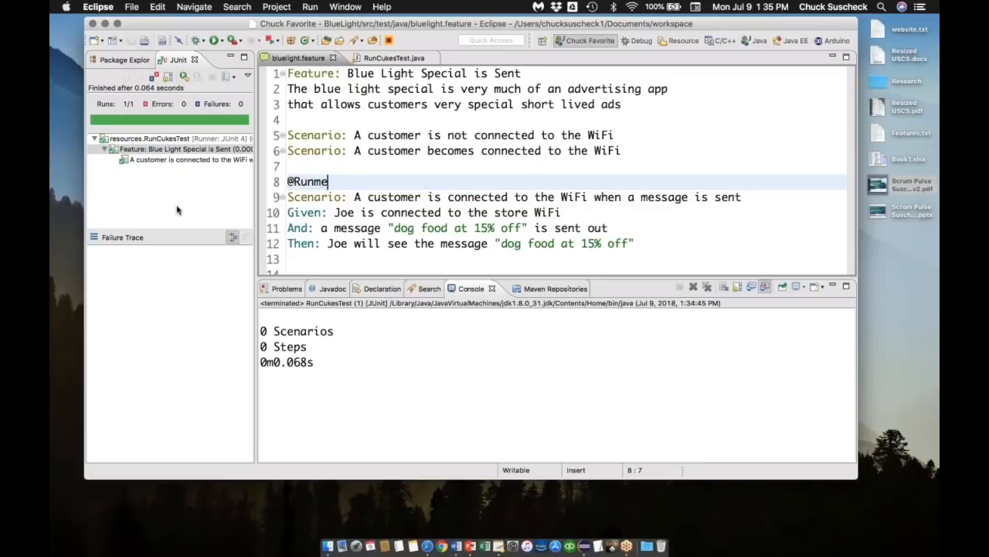
pyautogui.click(124, 59)
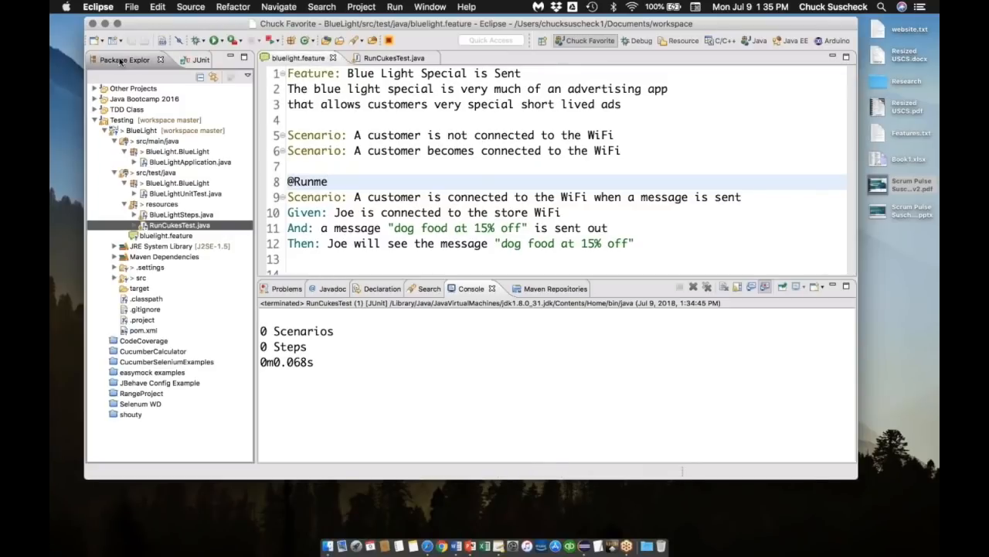
pyautogui.click(166, 235)
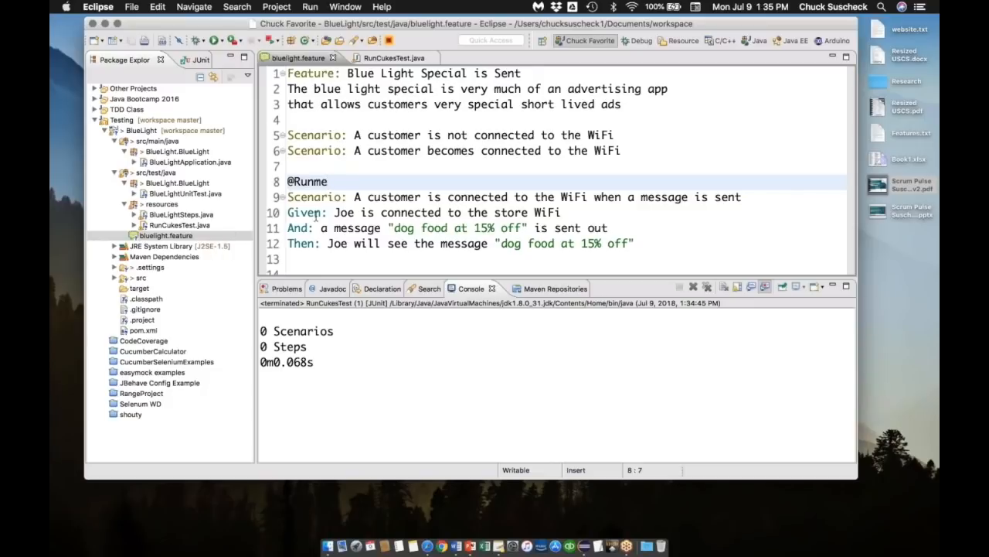
pyautogui.click(326, 212)
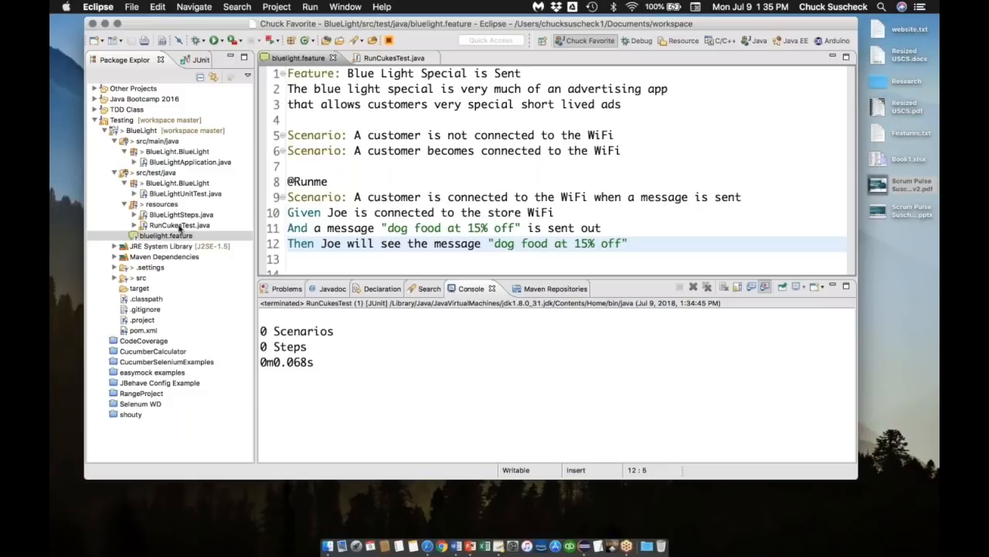
pyautogui.click(180, 225)
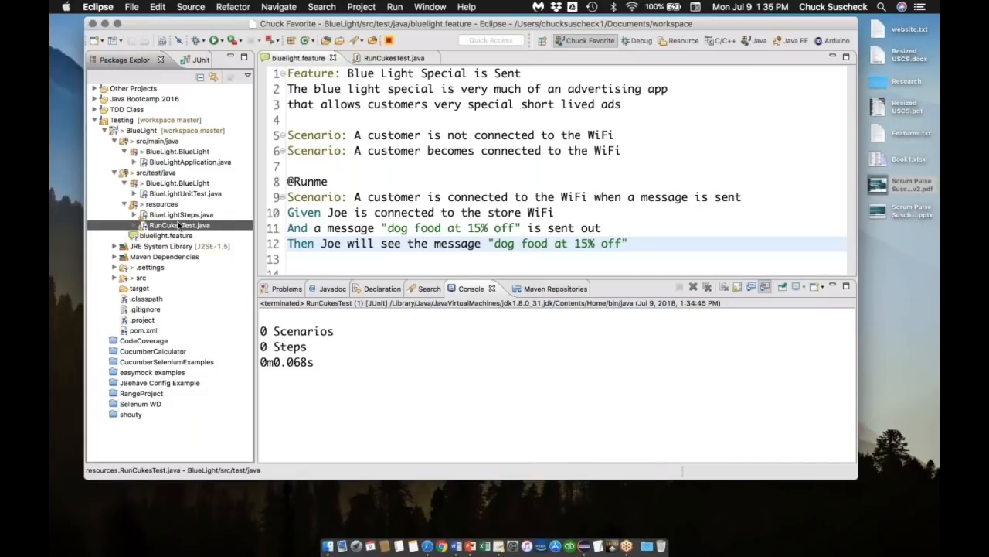
# Step: Run RunCukesTest.java as a JUnit test and expand all result nodes
pyautogui.rightClick(180, 225)
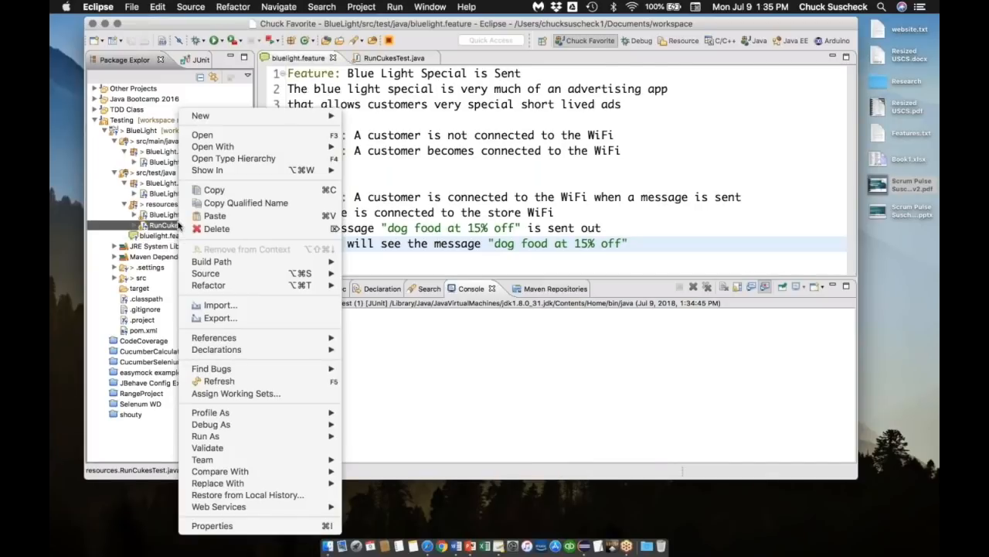
pyautogui.moveTo(205, 436)
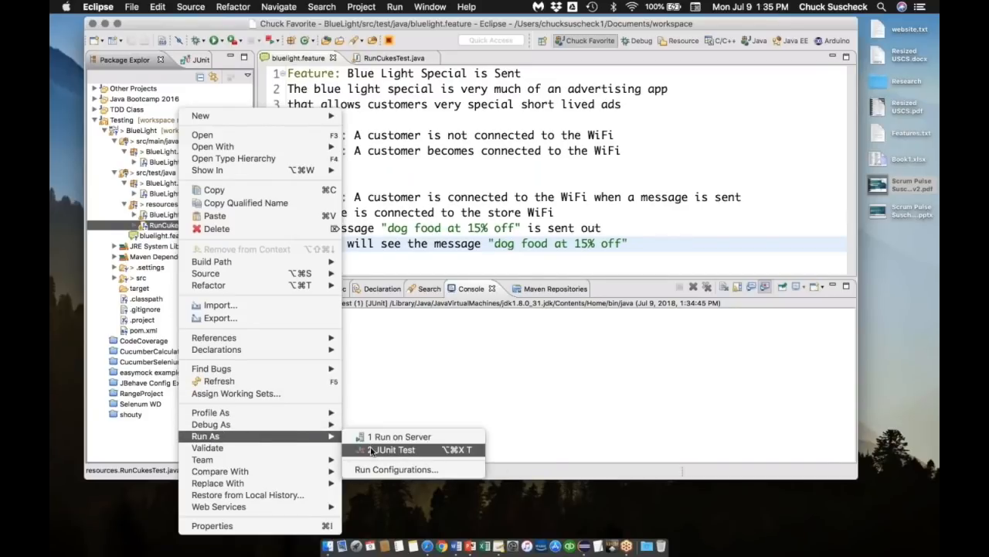
pyautogui.click(396, 450)
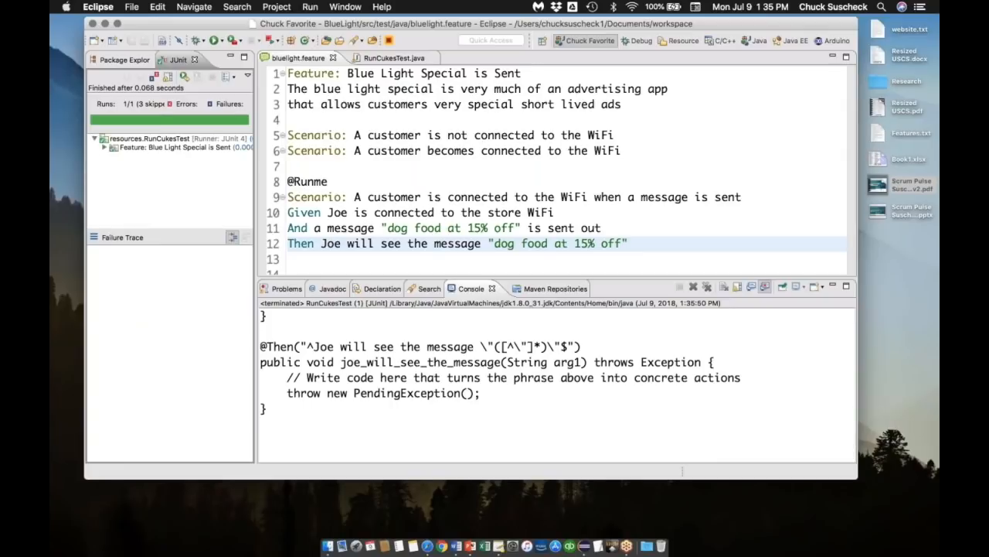
pyautogui.rightClick(147, 138)
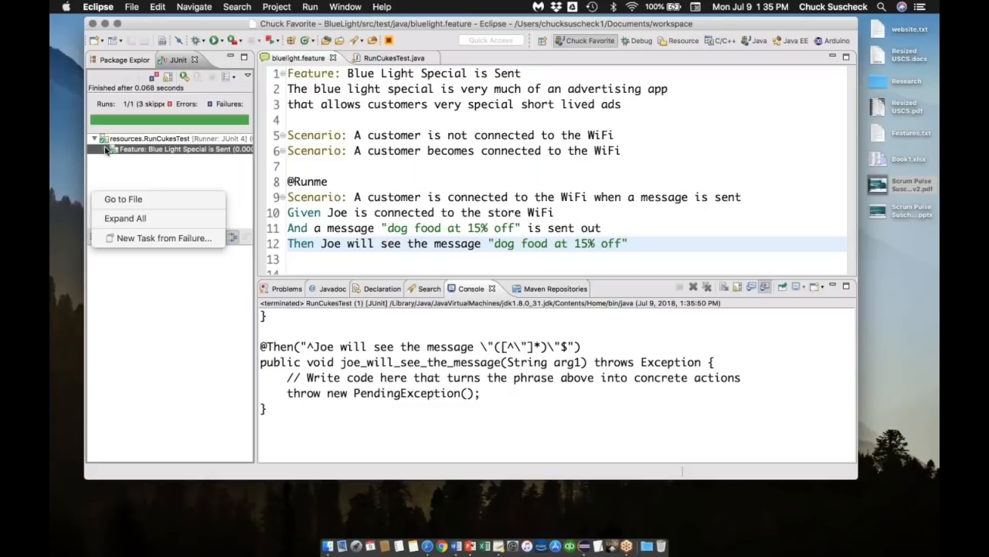
pyautogui.click(125, 218)
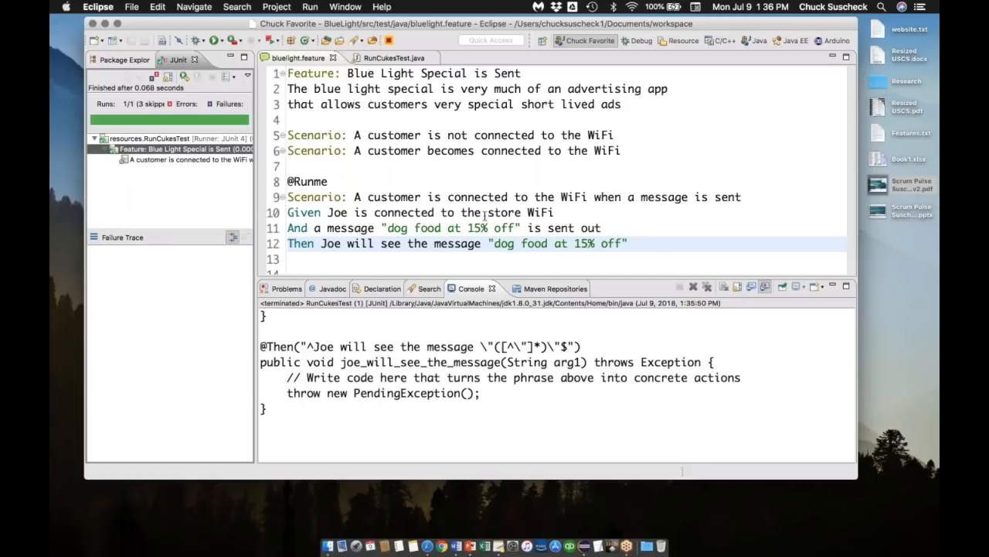
pyautogui.moveTo(491, 256)
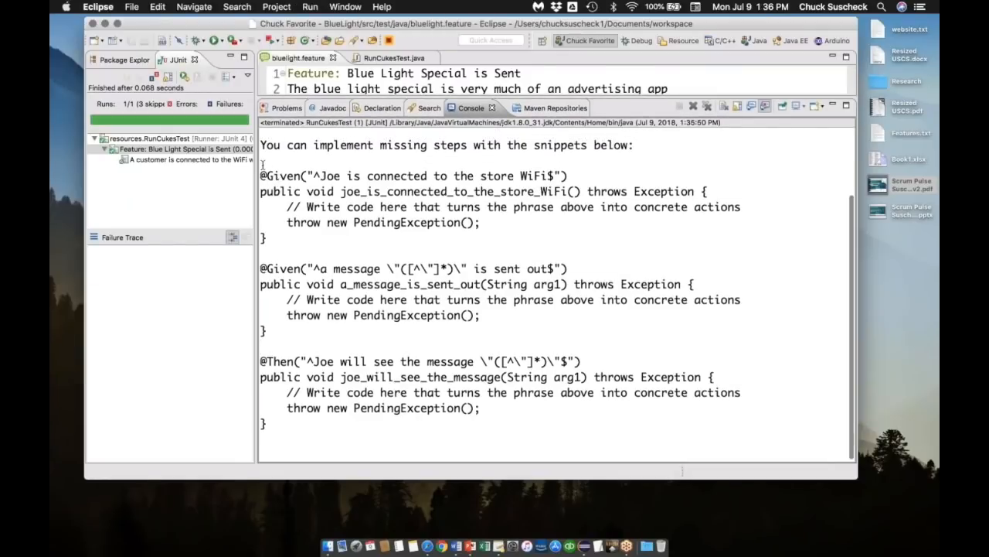
# Step: Select the three generated step-definition snippets in the console
pyautogui.moveTo(261, 175); pyautogui.dragTo(707, 191)
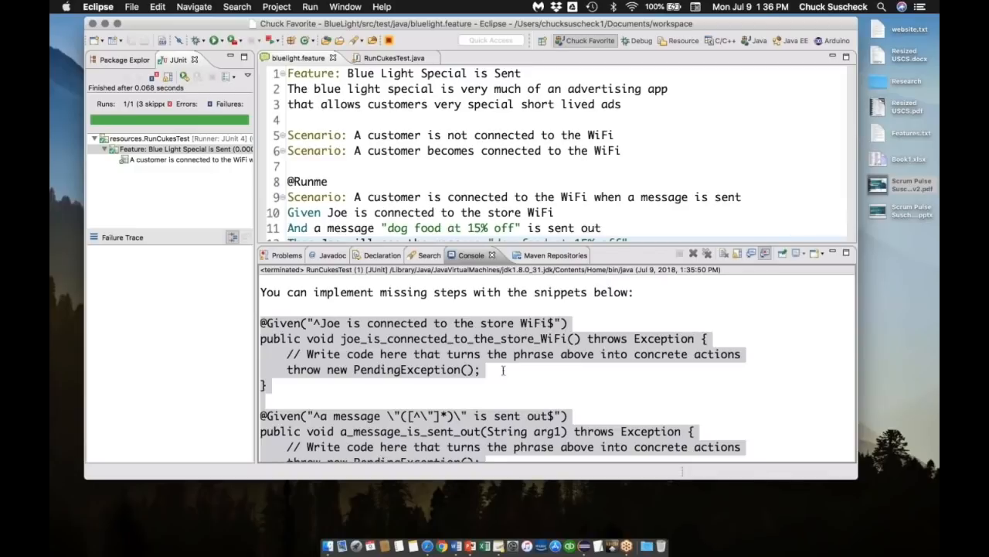
pyautogui.scroll(-3)
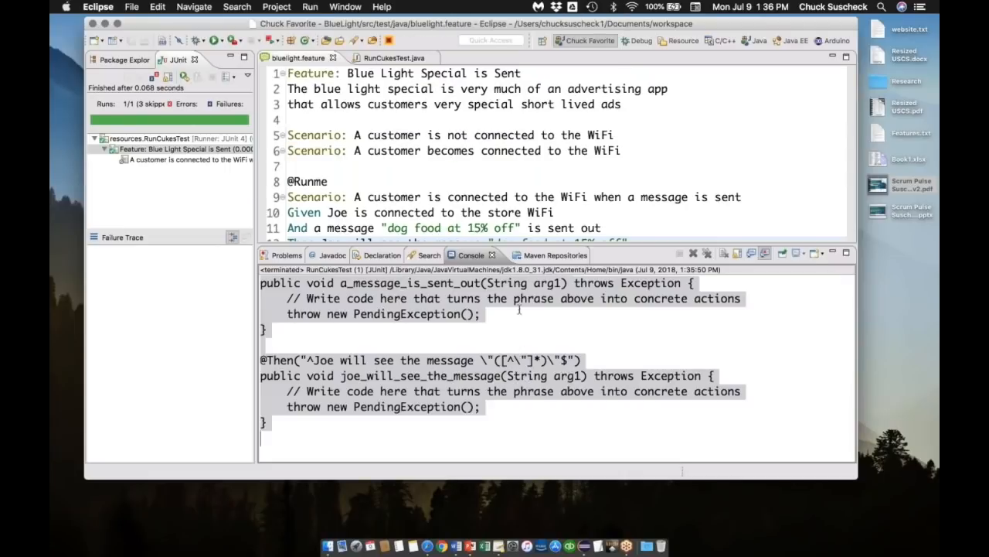
pyautogui.moveTo(511, 338)
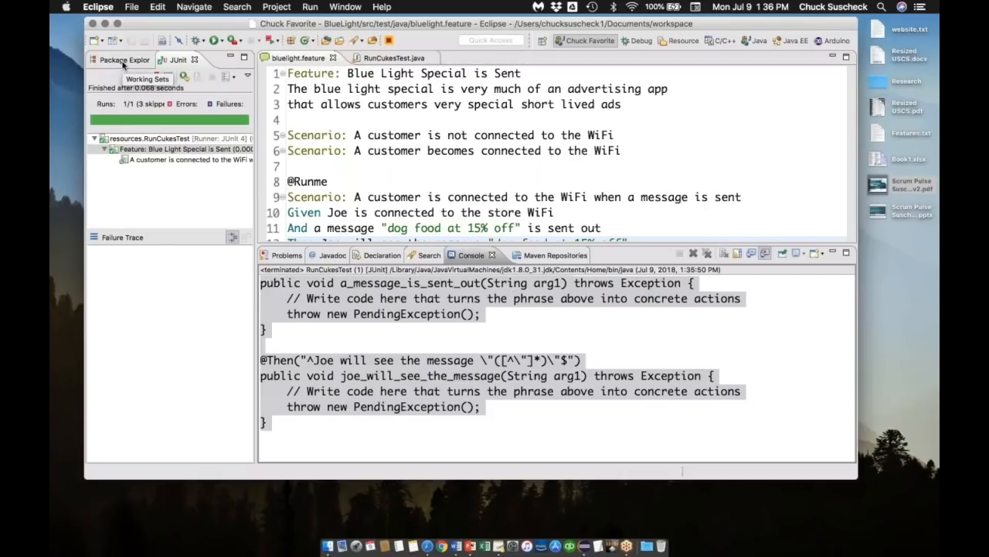
# Step: Paste the generated snippets and Cucumber imports into BlueLightSteps.java
pyautogui.click(124, 60)
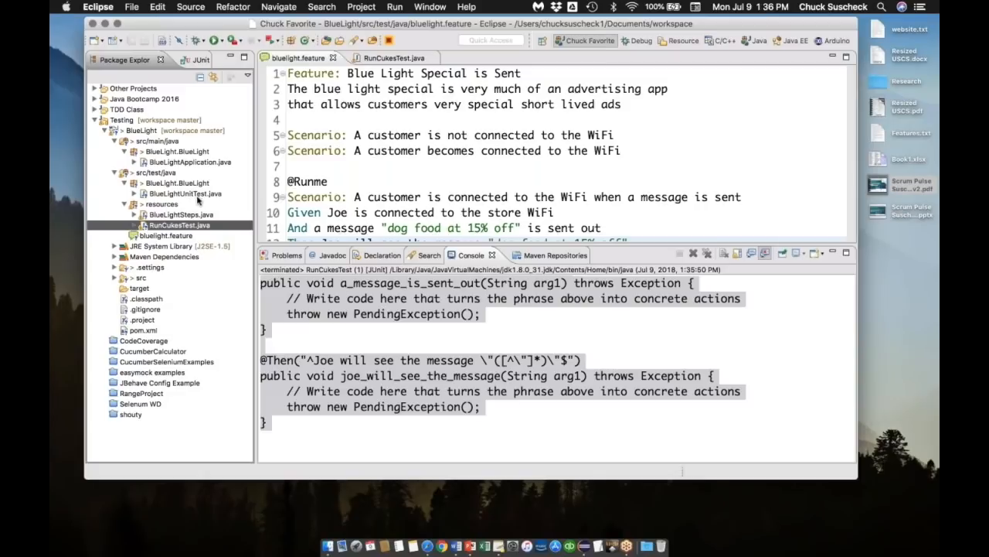
pyautogui.click(181, 215)
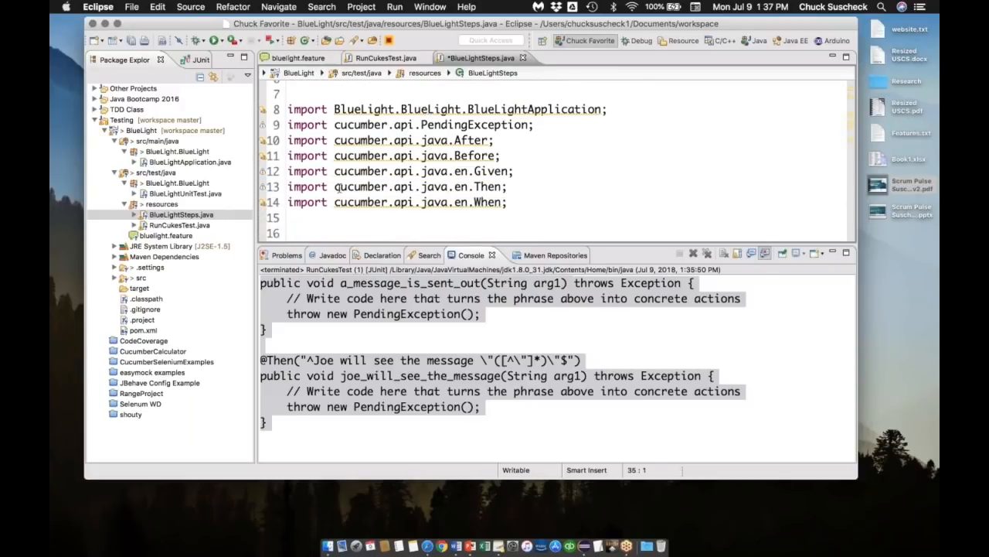
pyautogui.click(179, 225)
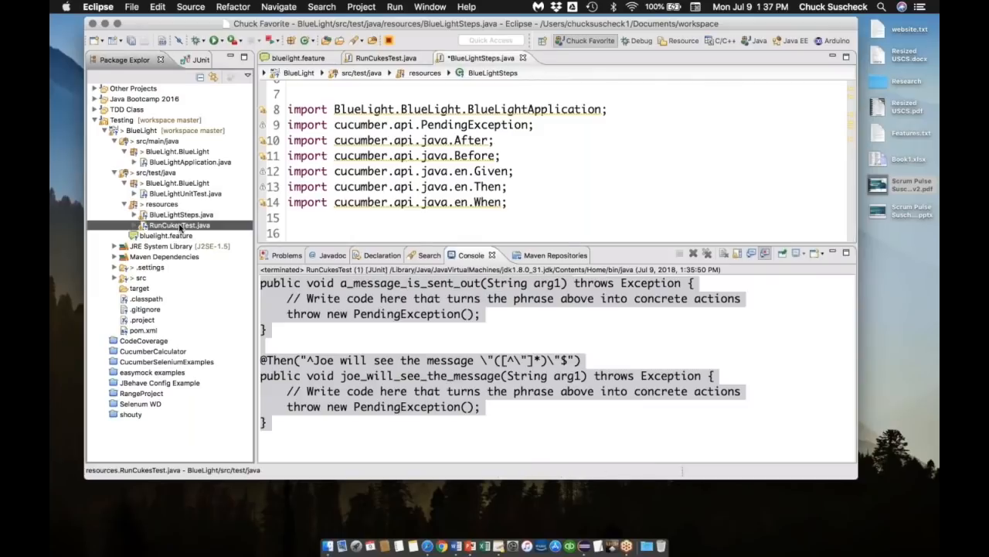
# Step: Rerun RunCukesTest and view the PendingException trace for the store-WiFi step
pyautogui.rightClick(179, 225)
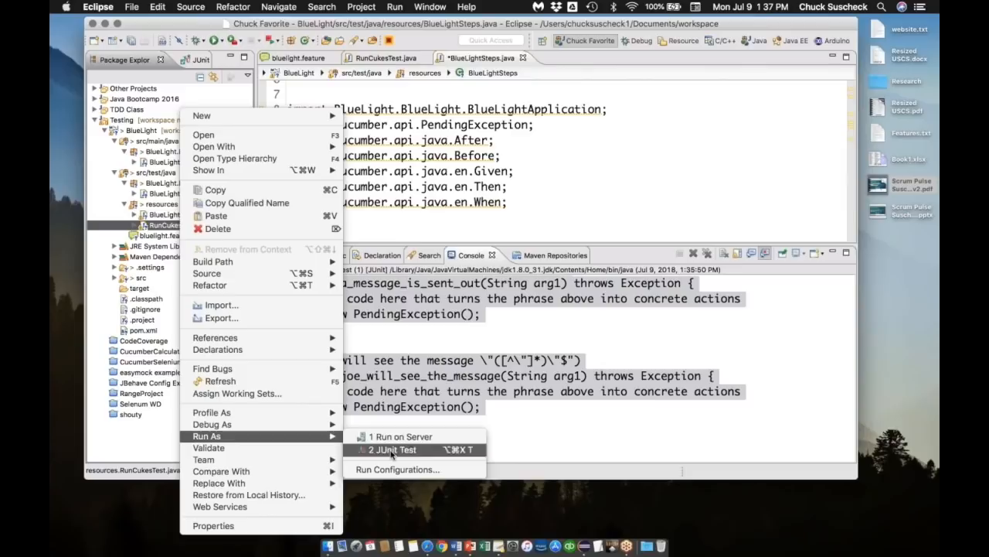
pyautogui.click(394, 449)
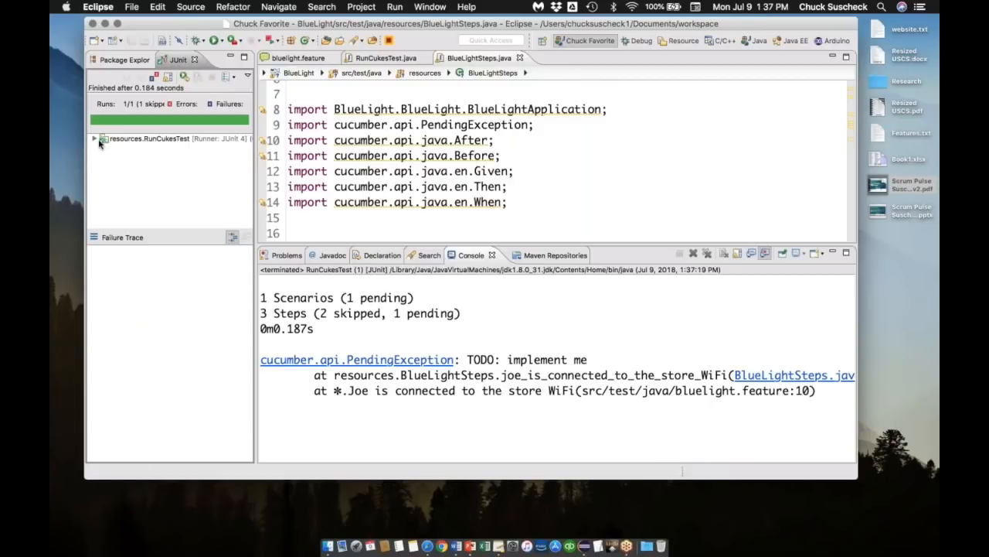
pyautogui.click(93, 139)
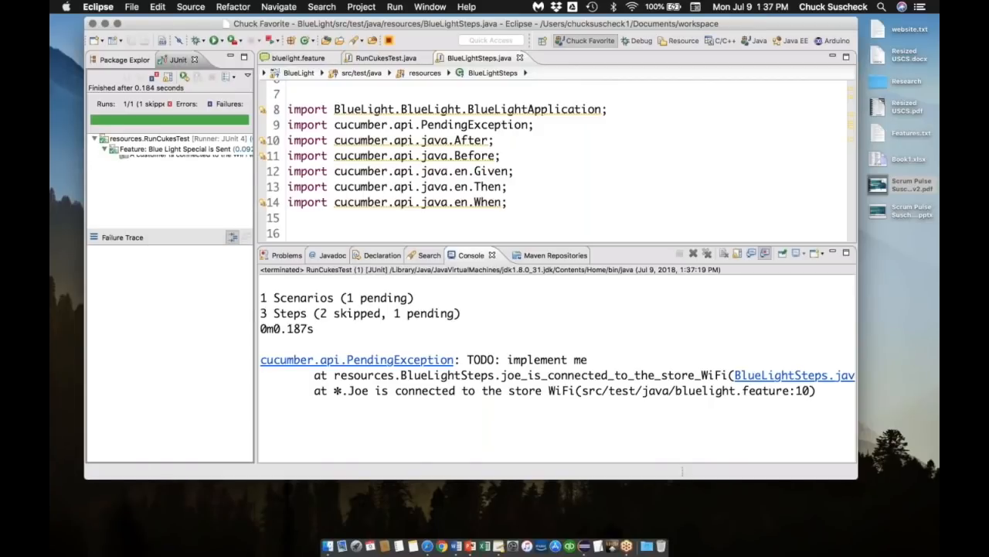
pyautogui.click(190, 159)
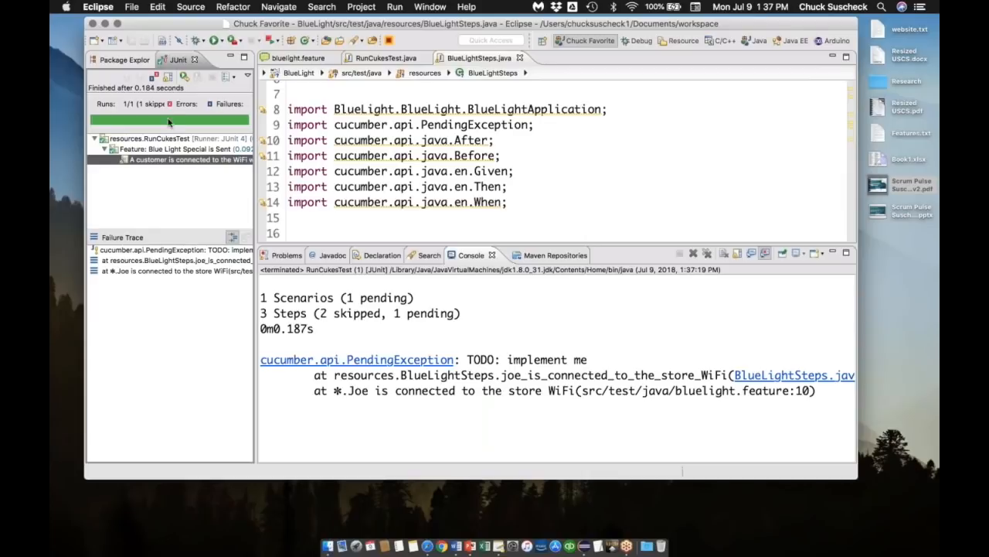
pyautogui.moveTo(312, 70)
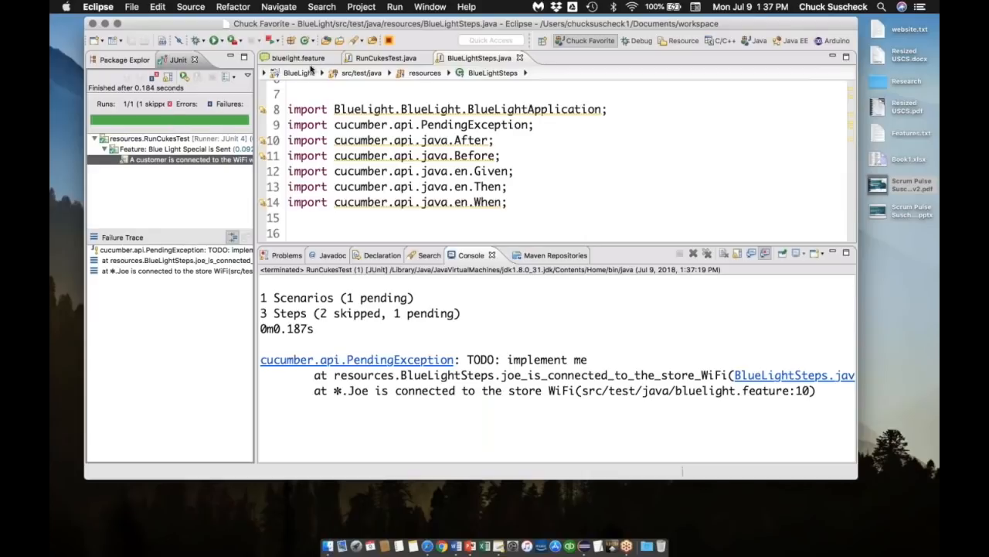
# Step: Quote "Joe" in the Given and Then steps of bluelight.feature, save, and rerun the test
pyautogui.click(298, 57)
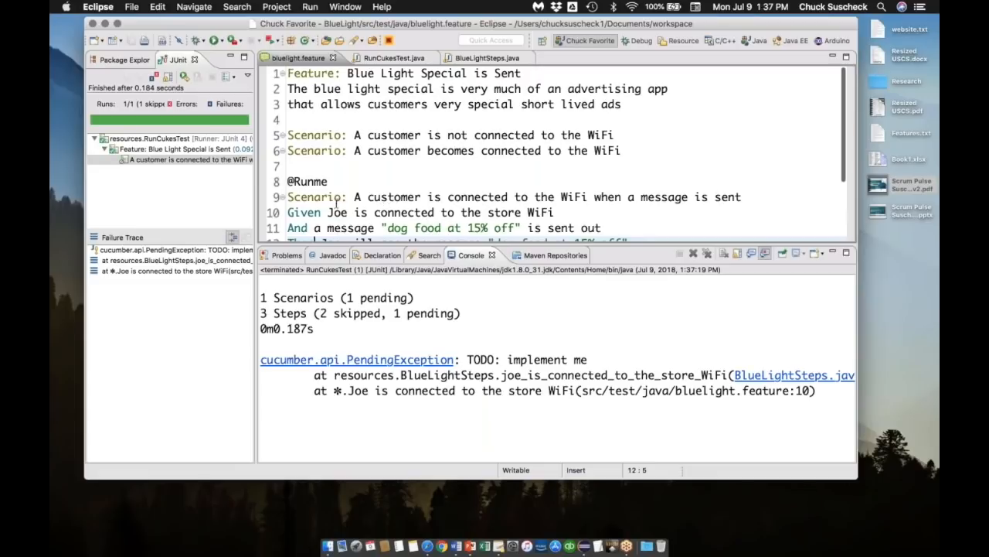
pyautogui.click(325, 211)
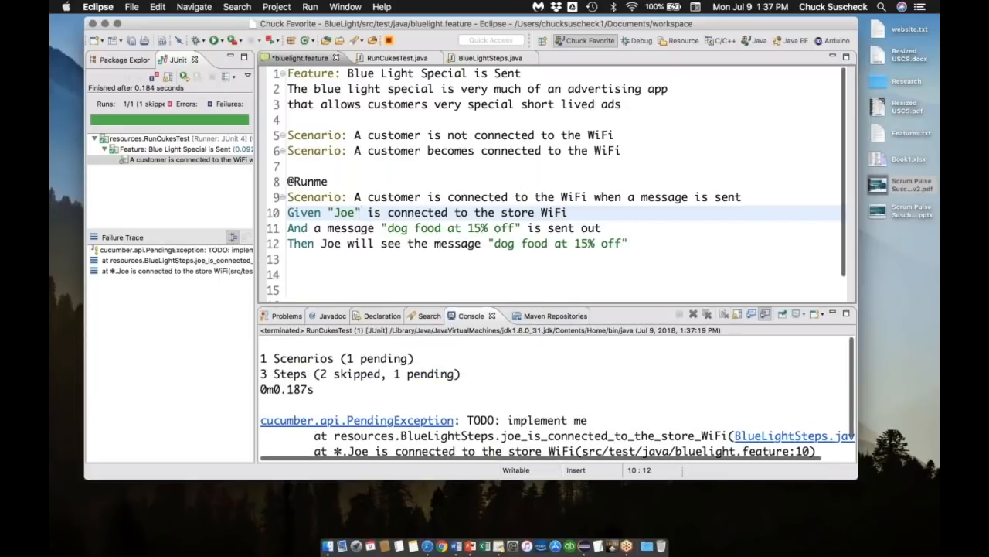
pyautogui.click(327, 244)
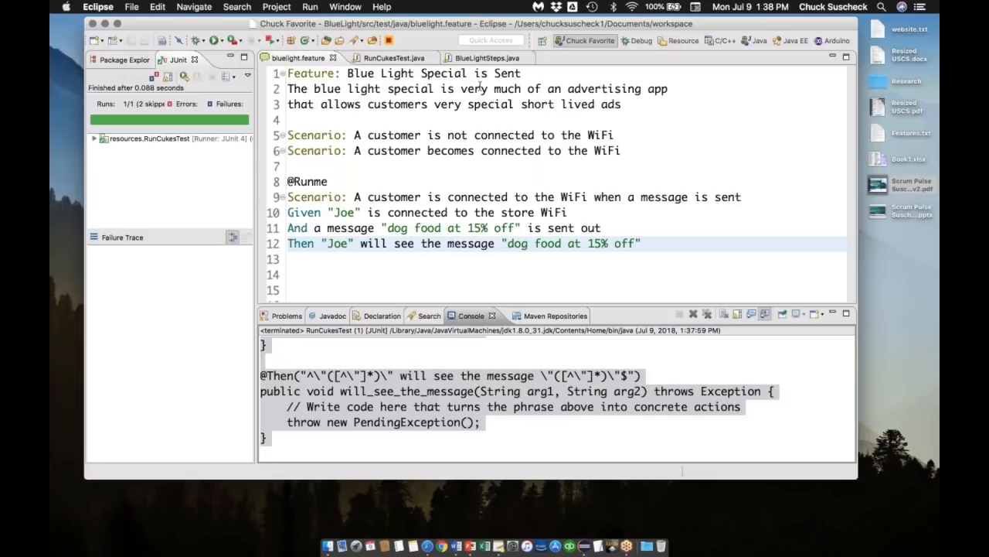
pyautogui.click(476, 57)
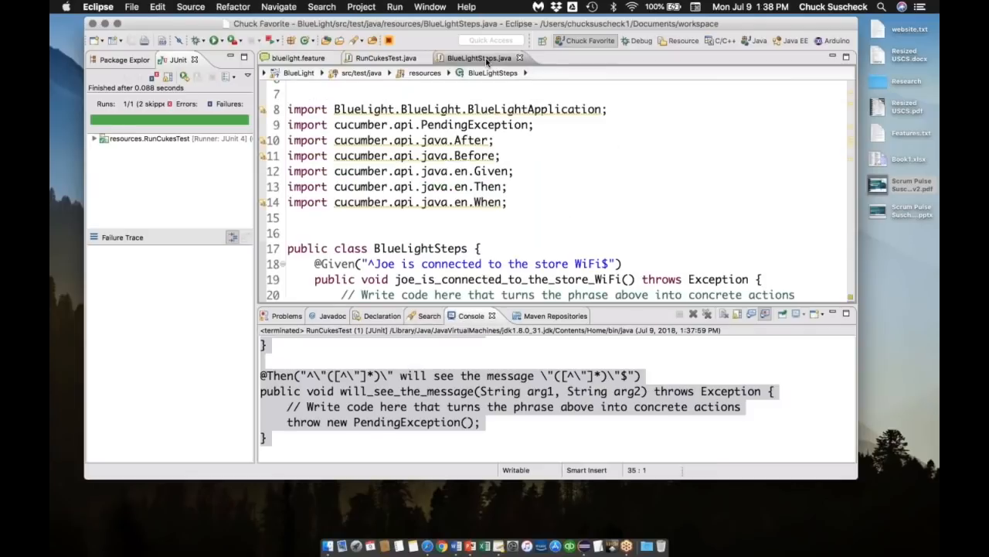
pyautogui.moveTo(353, 214)
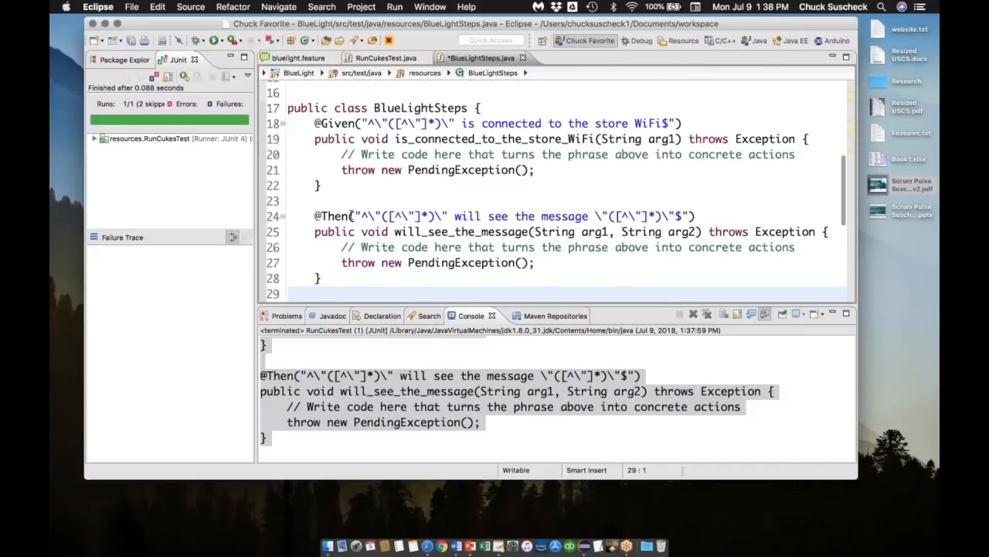
# Step: Replace the Given and Then methods with parameterised snippets taking the quoted name
pyautogui.scroll(-3)
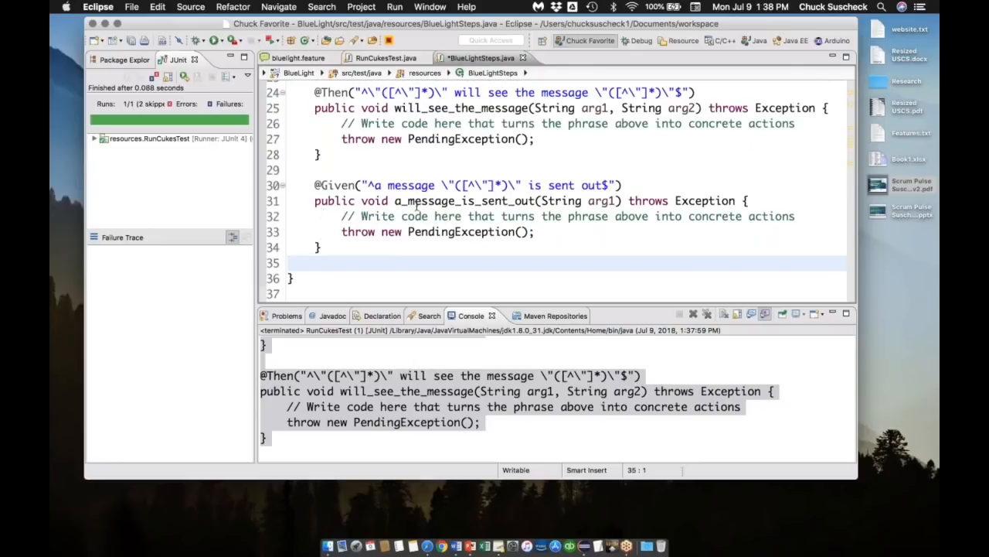
pyautogui.moveTo(462, 222)
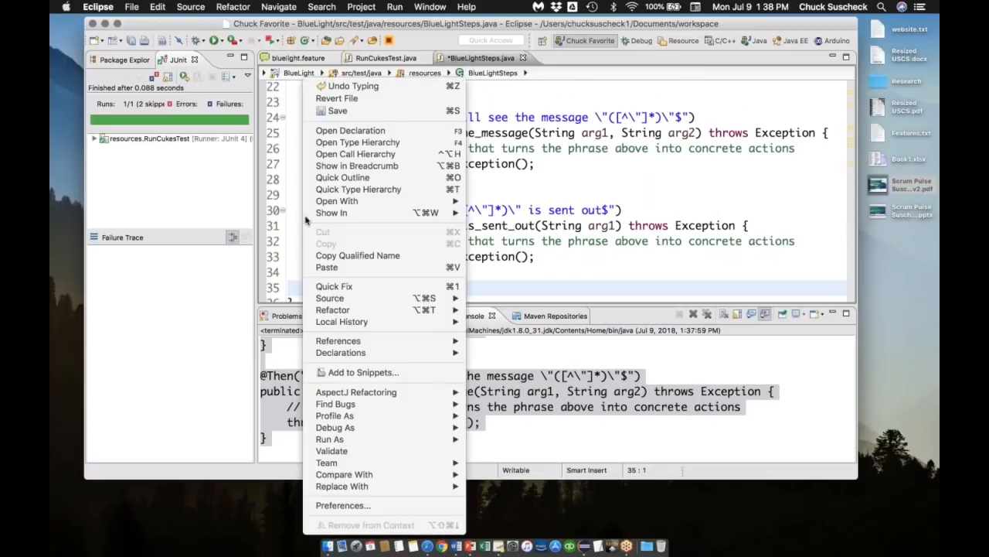
pyautogui.click(618, 210)
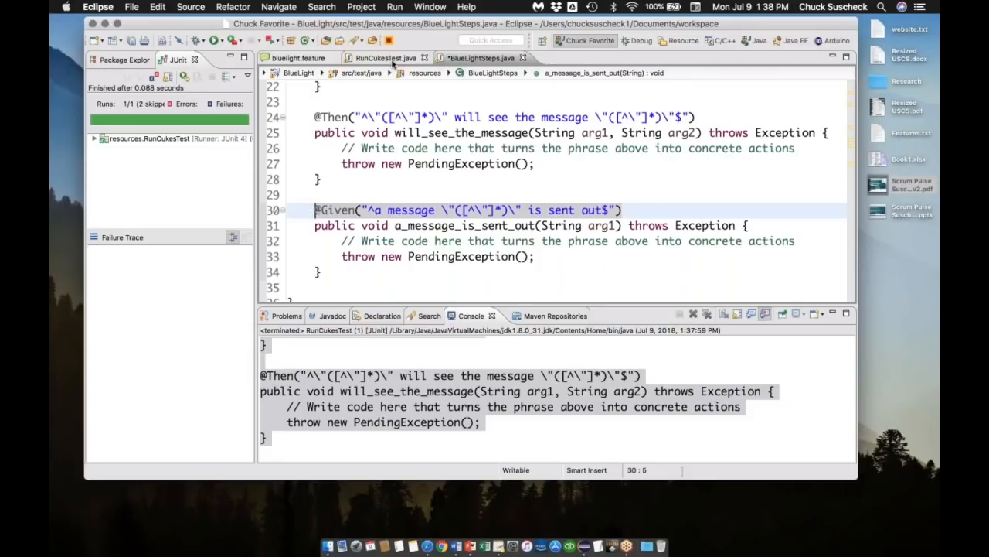
pyautogui.click(296, 57)
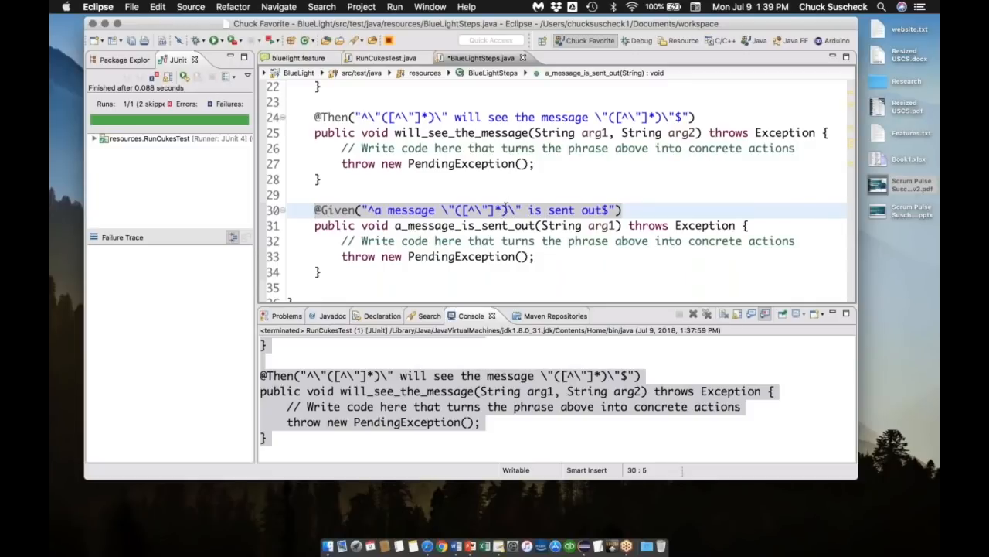
pyautogui.moveTo(583, 236)
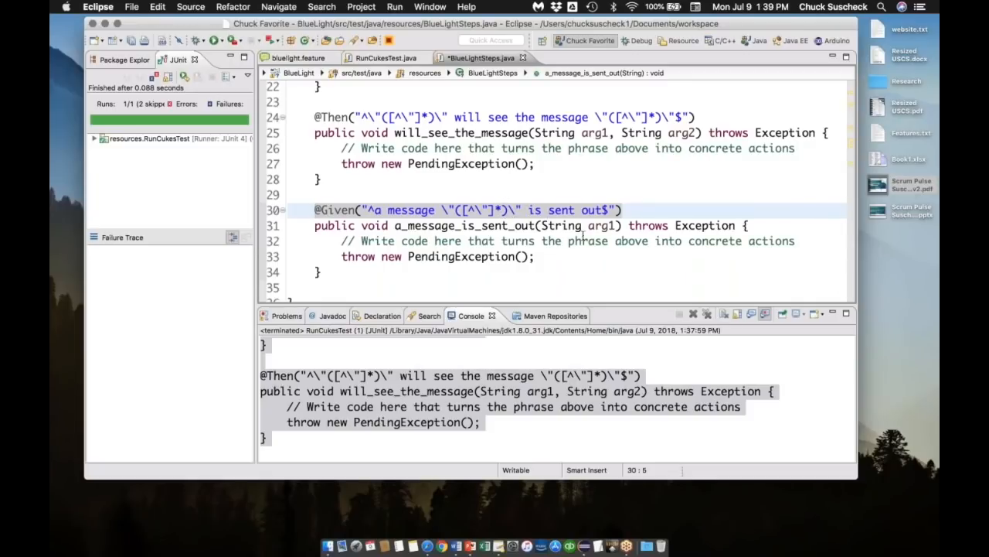
pyautogui.click(298, 57)
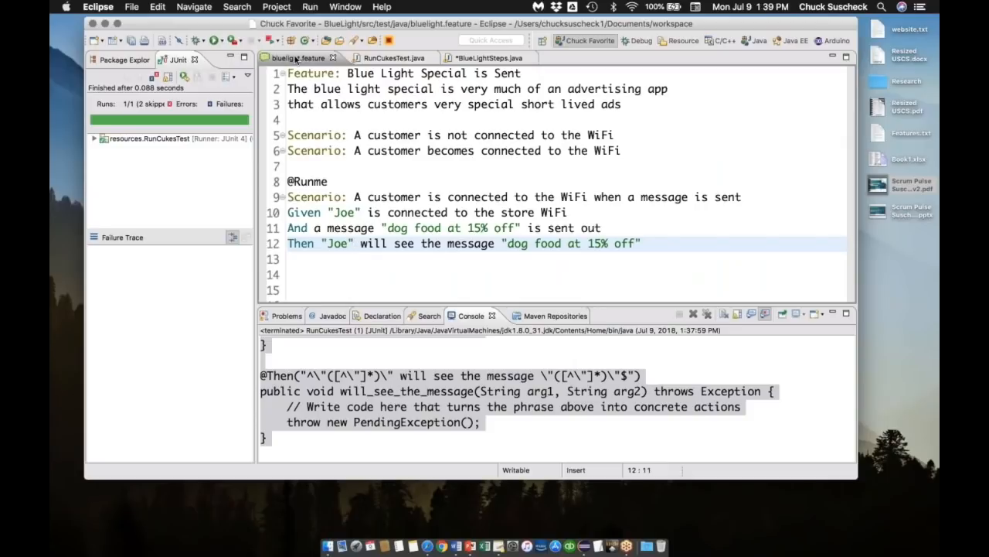
# Step: Open and review BlueLightUnitTest.java and the BlueLightApplication class
pyautogui.click(354, 243)
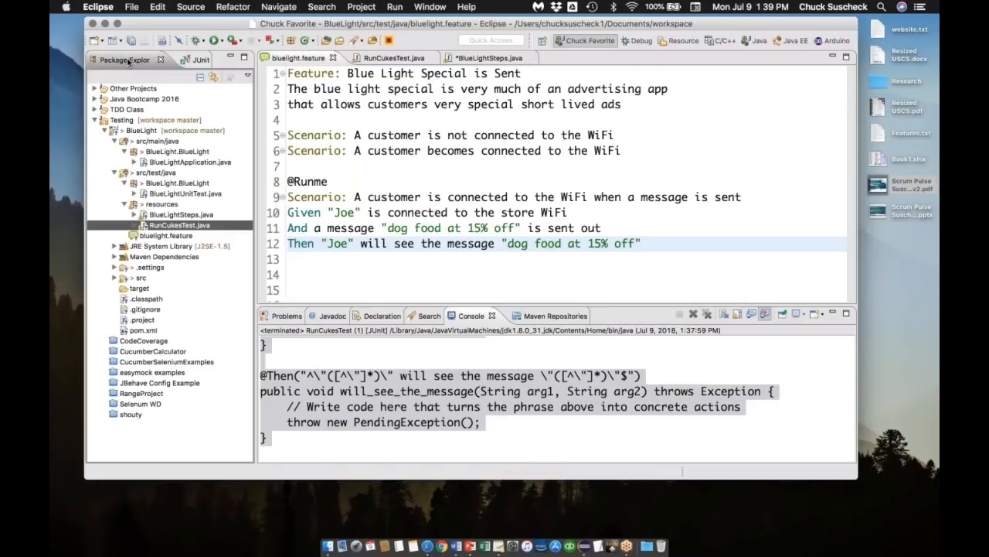
pyautogui.click(185, 193)
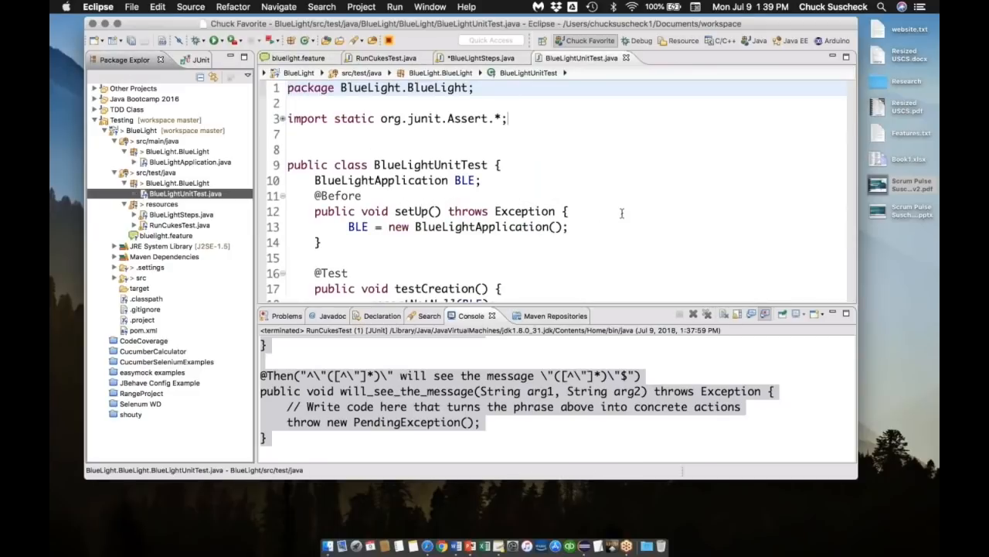
pyautogui.scroll(-3)
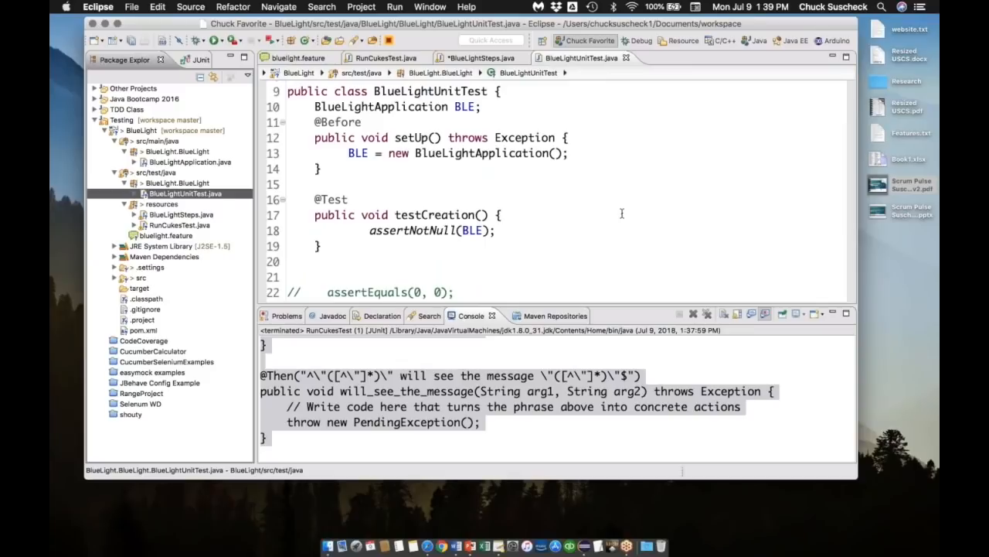
pyautogui.moveTo(196, 167)
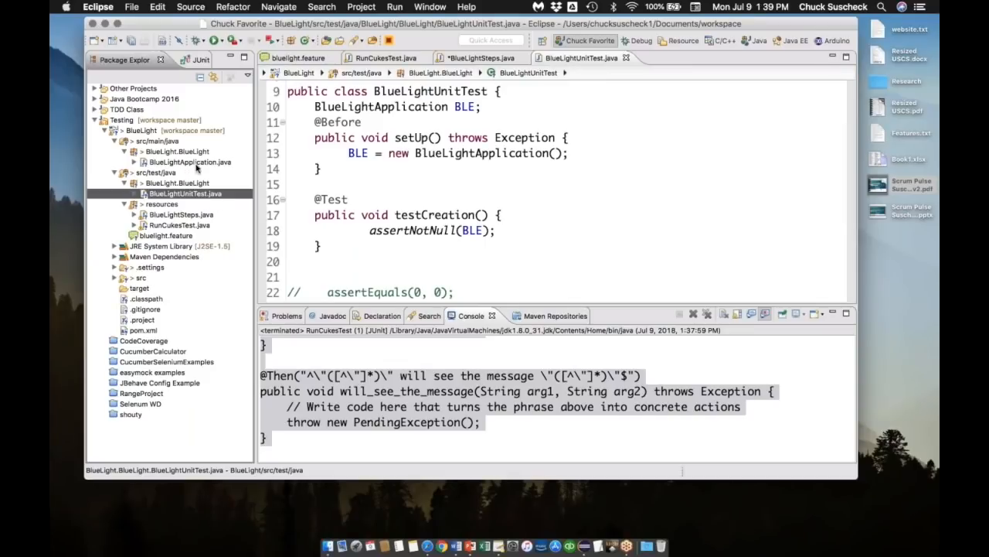
pyautogui.click(188, 162)
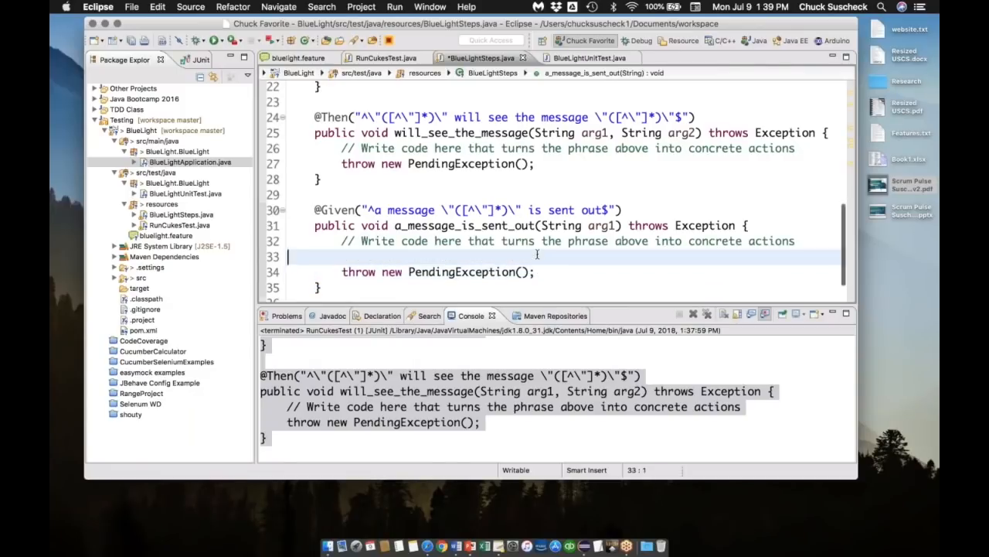
# Step: In a_message_is_sent_out, create BlueLightApplication BLA and call BLA.sendMessage(arg1)
pyautogui.write('B')
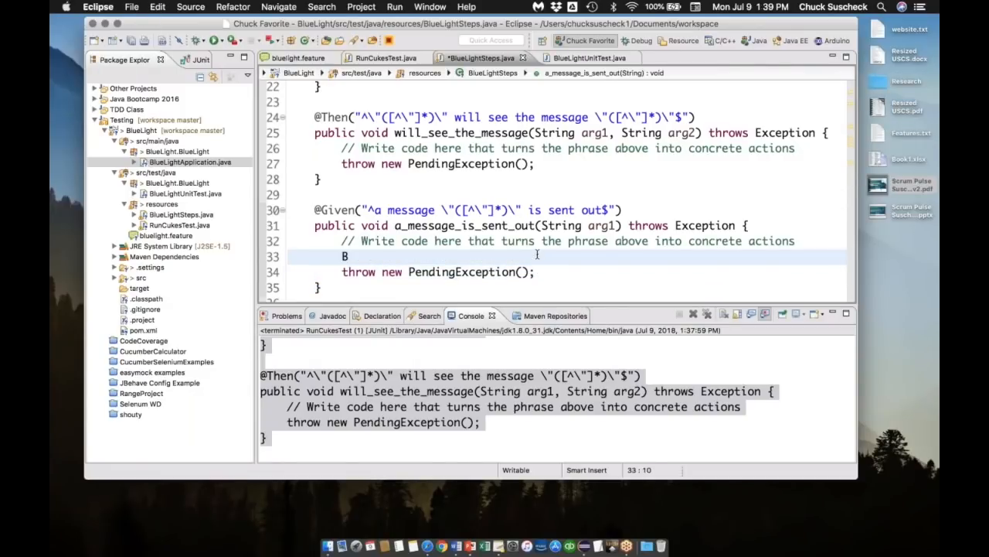
pyautogui.write('LA')
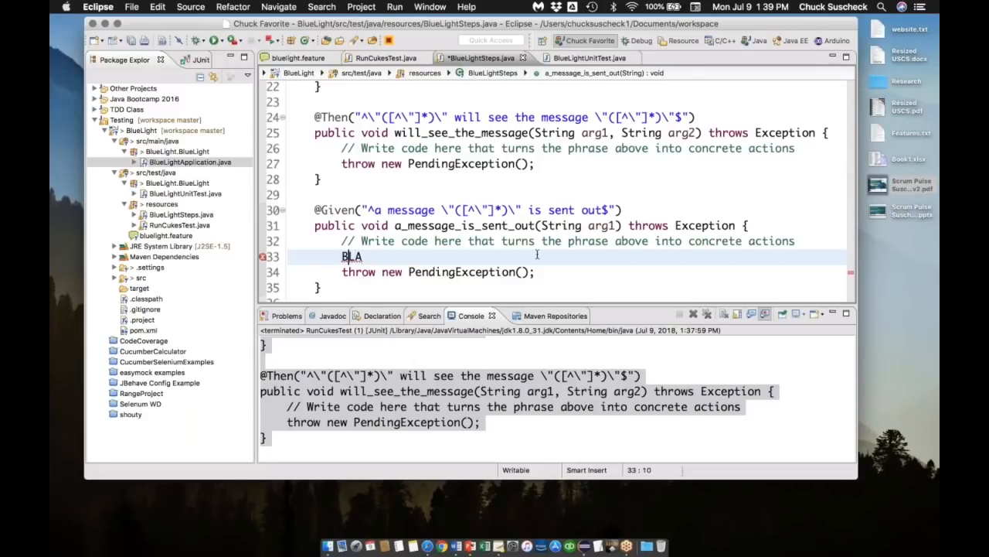
pyautogui.write('lueLigh')
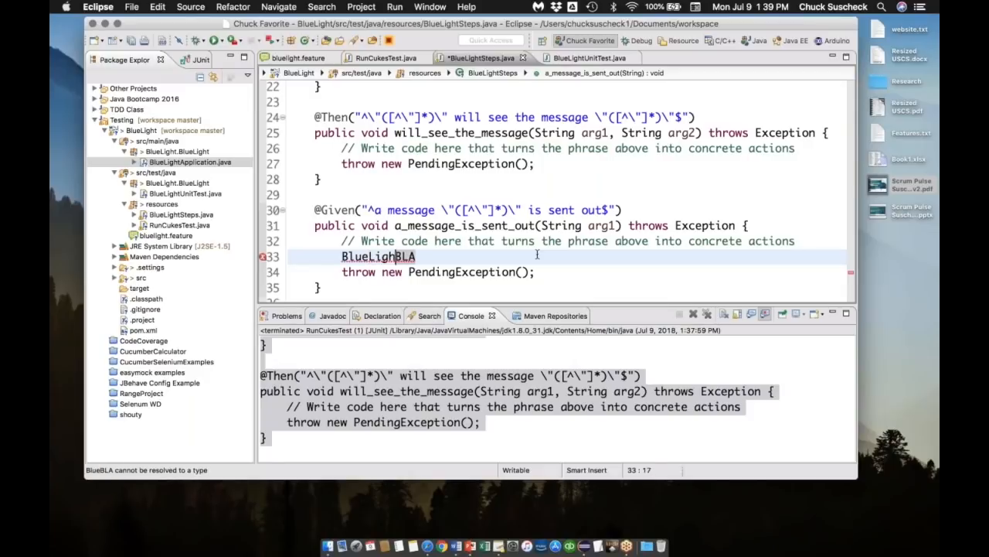
pyautogui.write('Application')
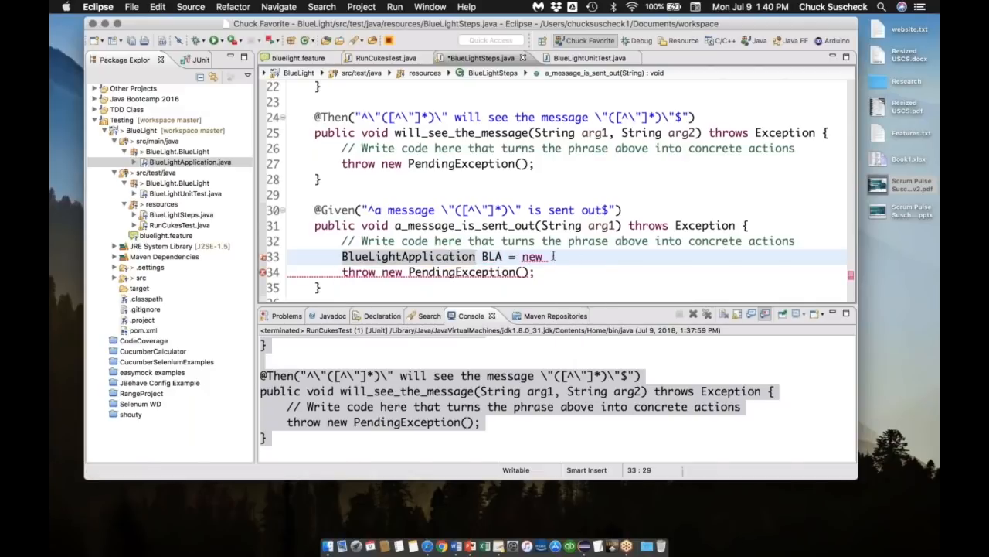
pyautogui.write('BlueLightApplication();')
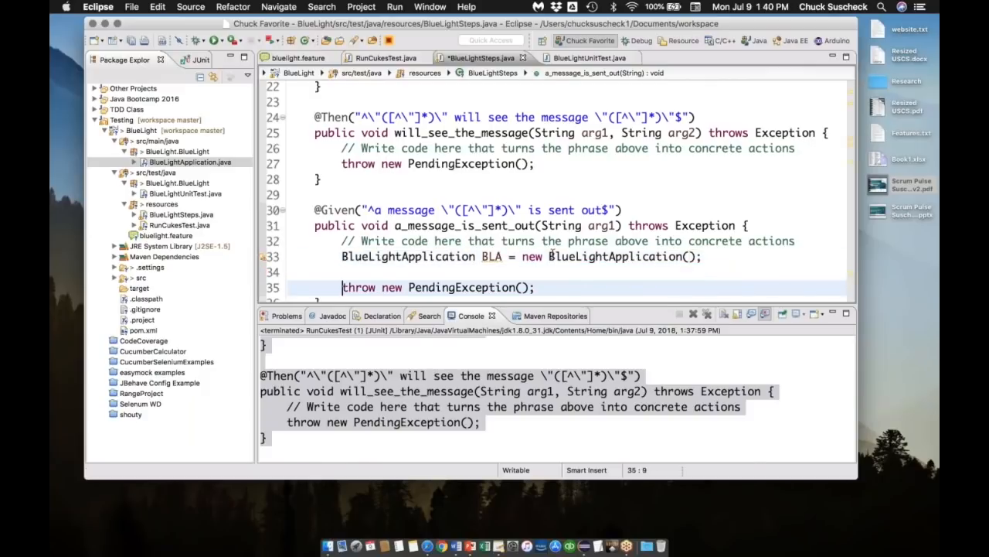
pyautogui.write('BLA')
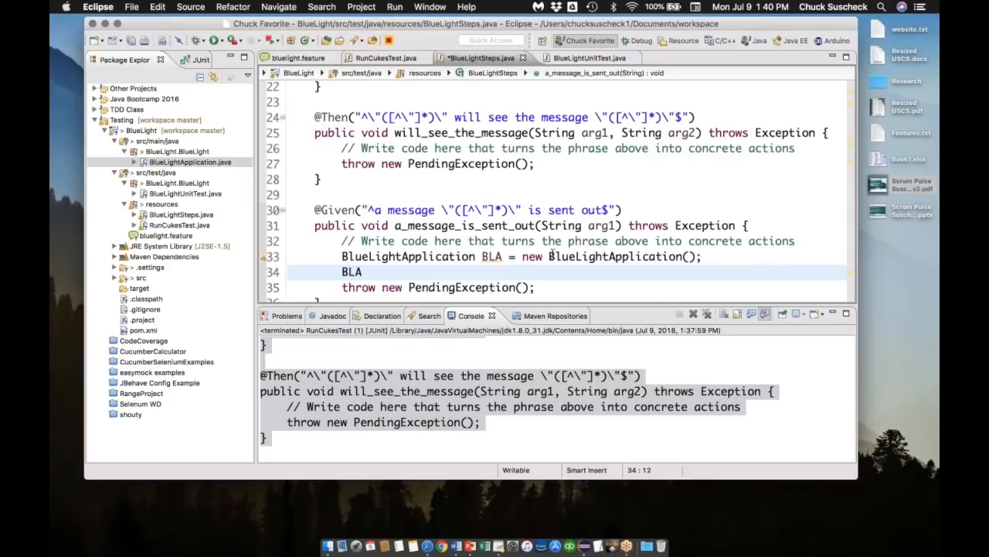
pyautogui.write('.')
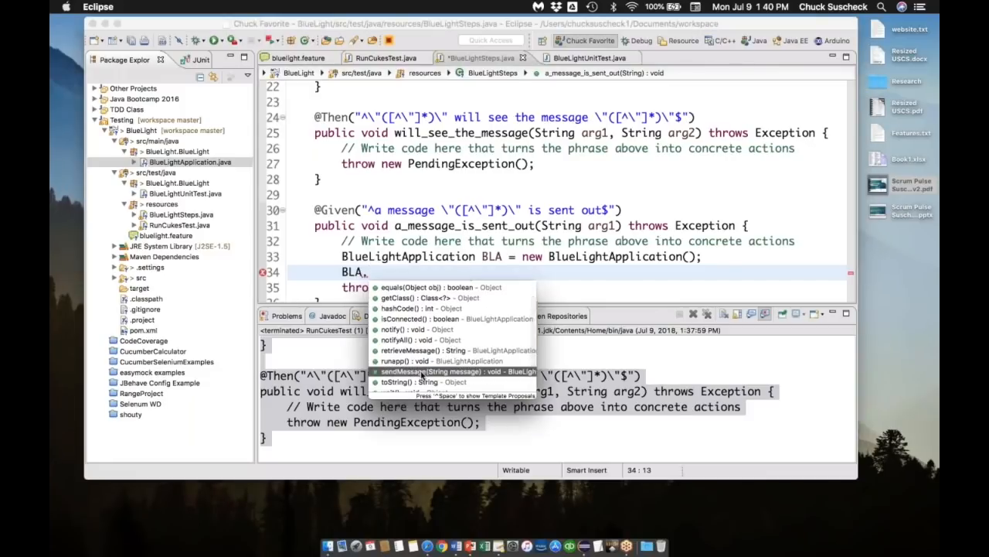
pyautogui.click(441, 371)
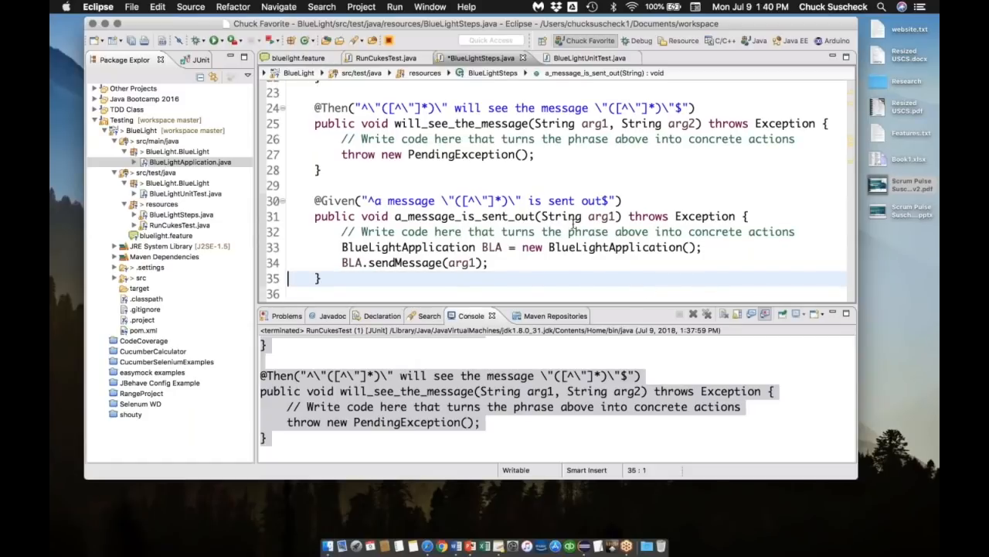
pyautogui.click(300, 58)
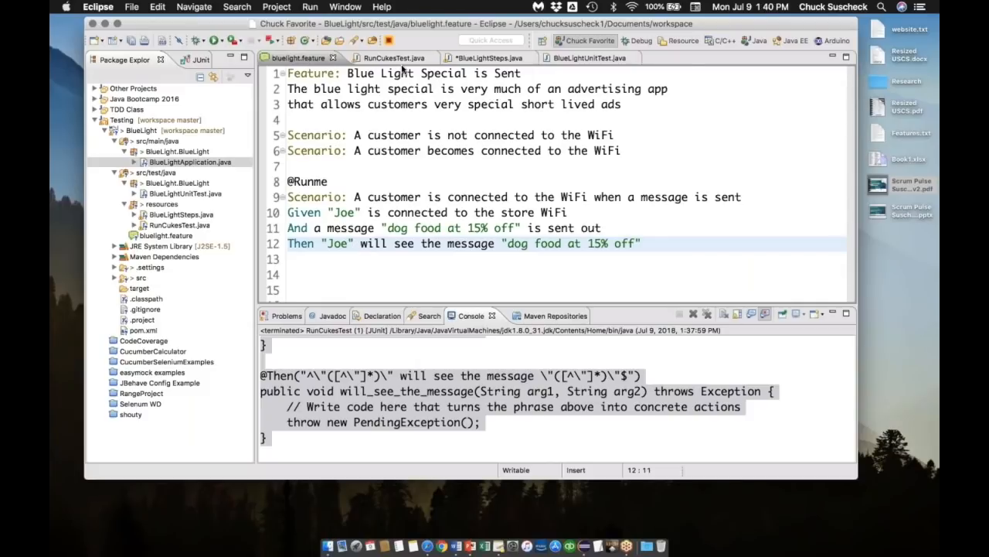
pyautogui.click(485, 58)
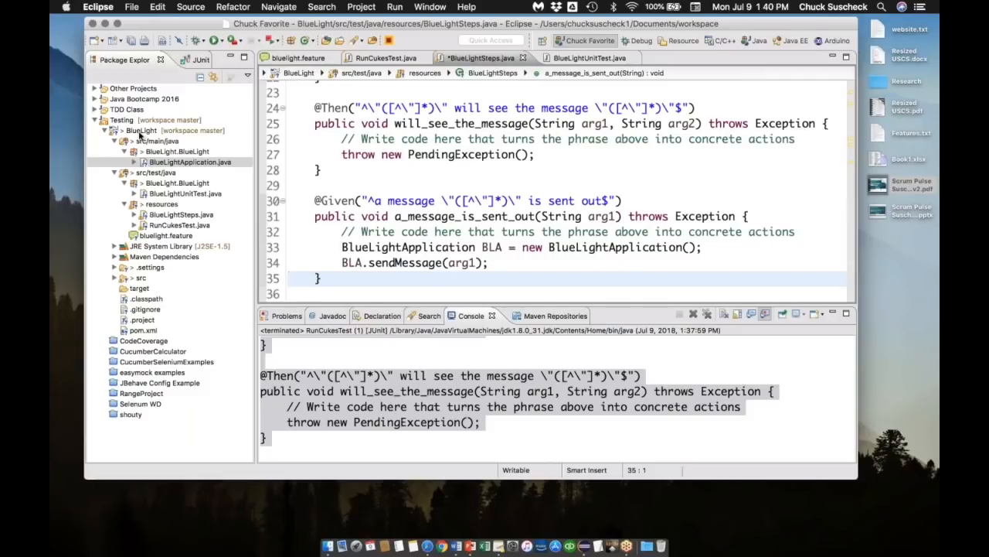
pyautogui.moveTo(150, 167)
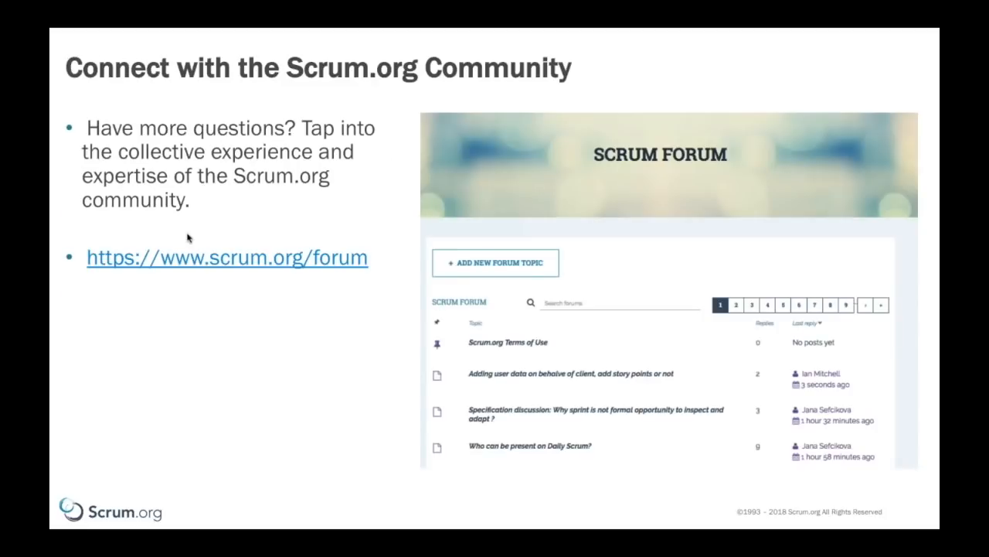
# Step: Advance the PowerPoint slideshow past the Scrum.org community forum slide
pyautogui.press('Right')
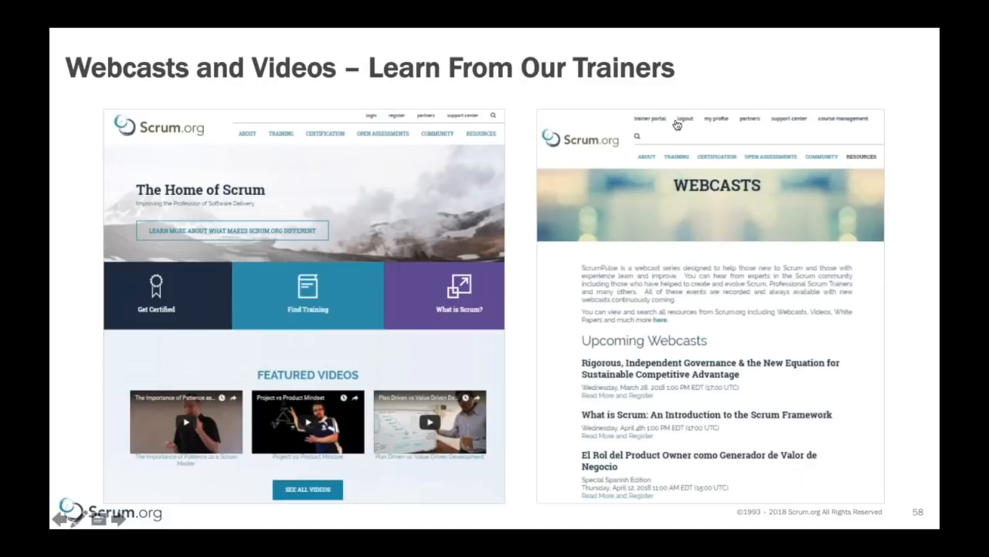
pyautogui.moveTo(684, 119)
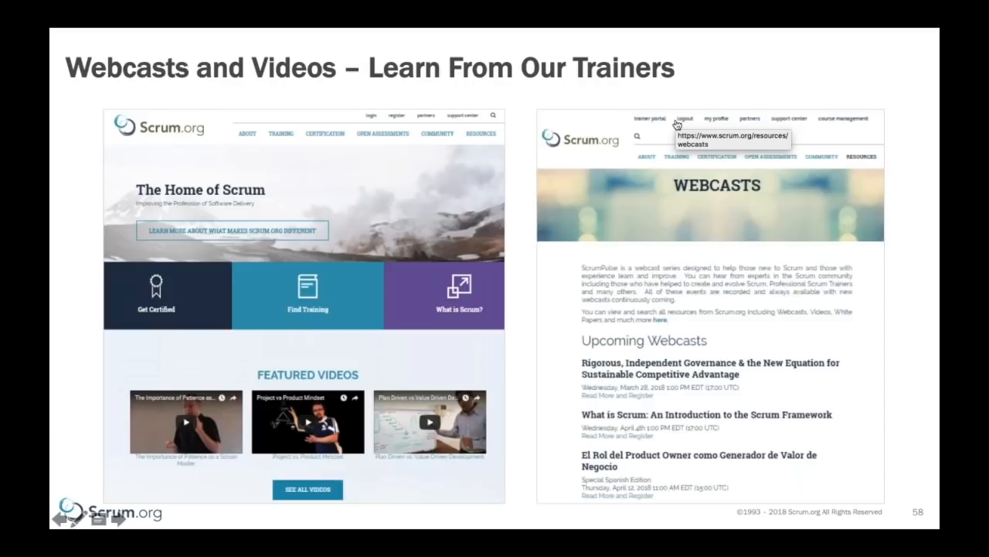
pyautogui.moveTo(785, 33)
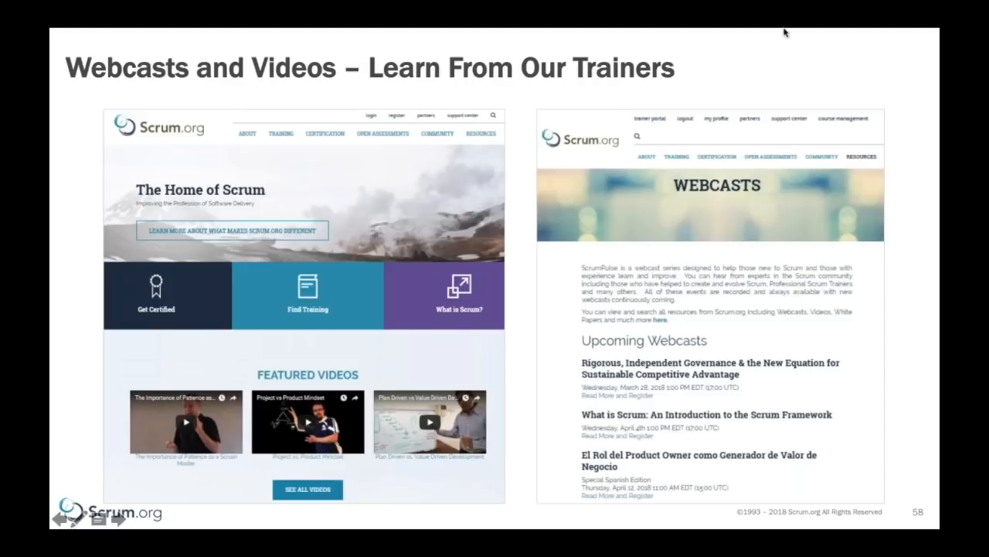
pyautogui.moveTo(811, 28)
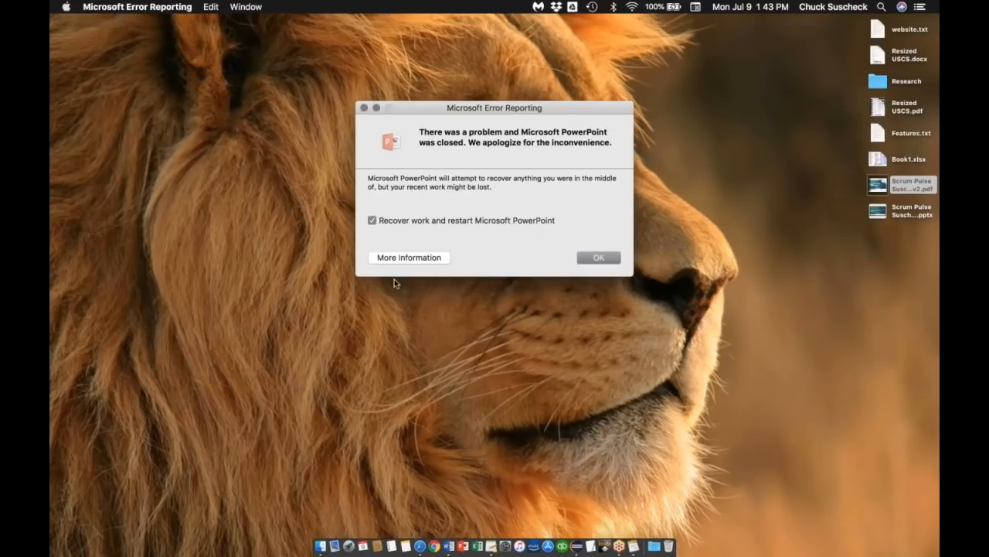
pyautogui.moveTo(445, 352)
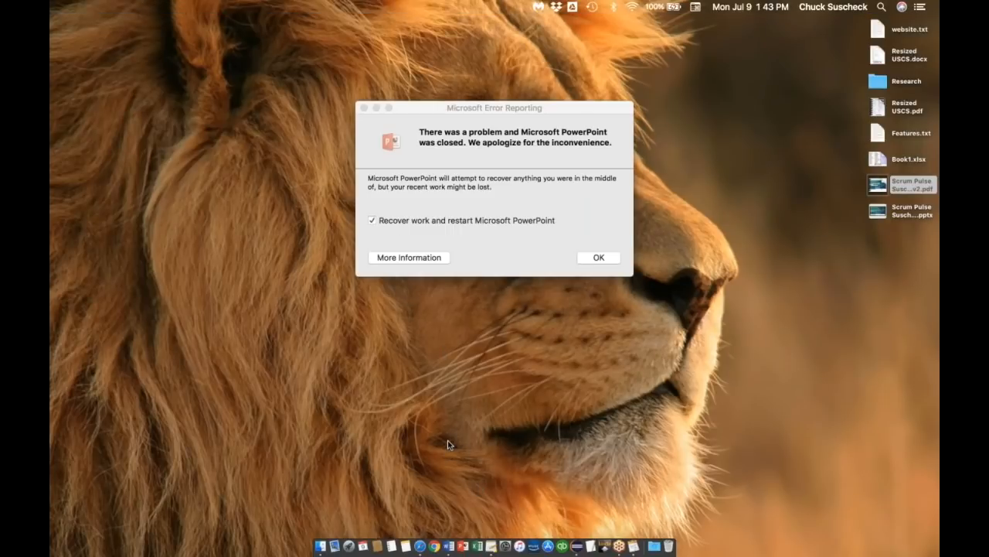
pyautogui.moveTo(707, 215)
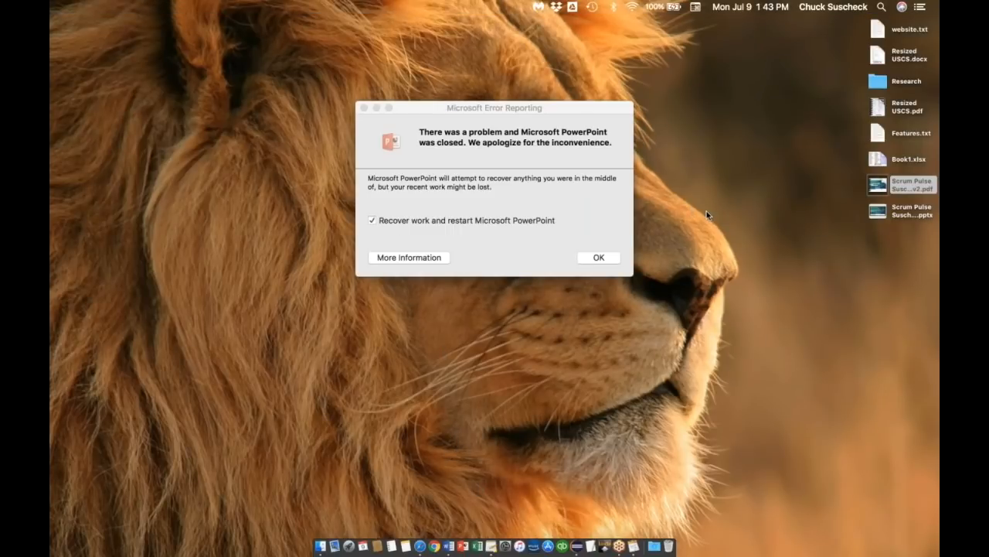
pyautogui.moveTo(452, 95)
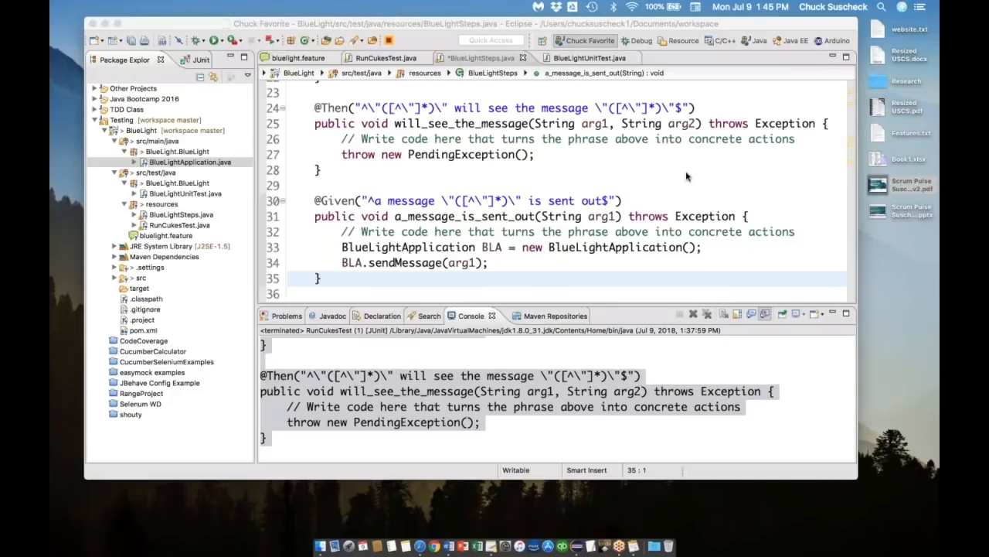
pyautogui.moveTo(647, 271)
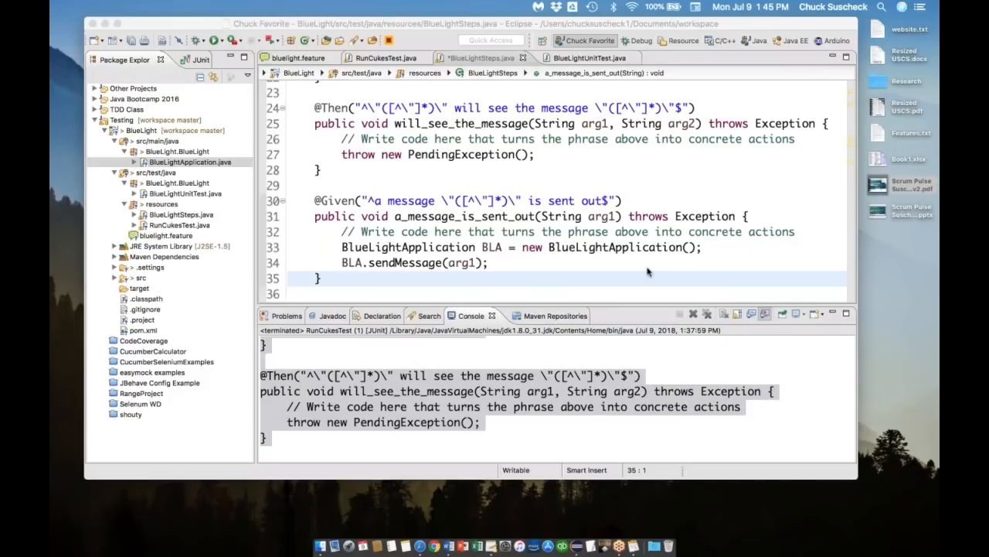
pyautogui.moveTo(730, 232)
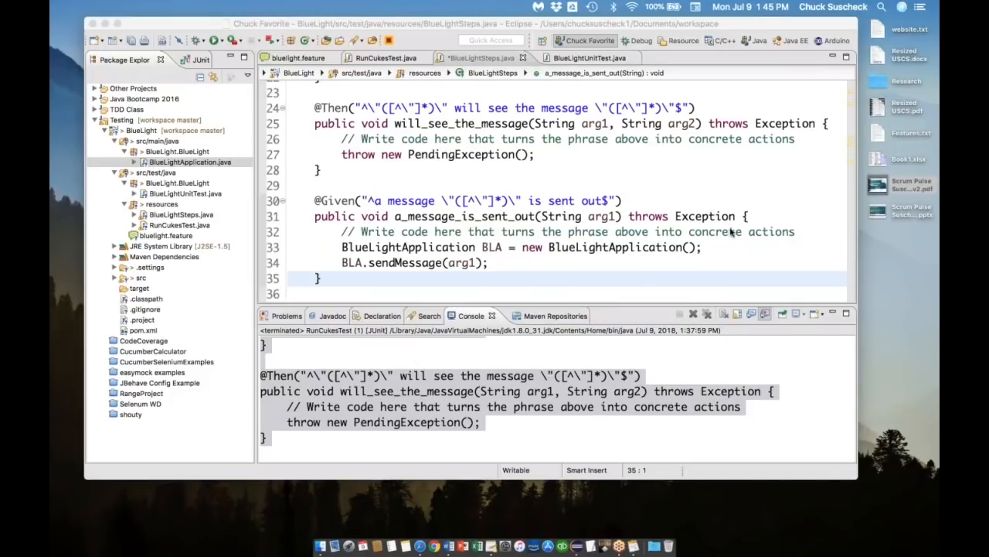
pyautogui.moveTo(718, 244)
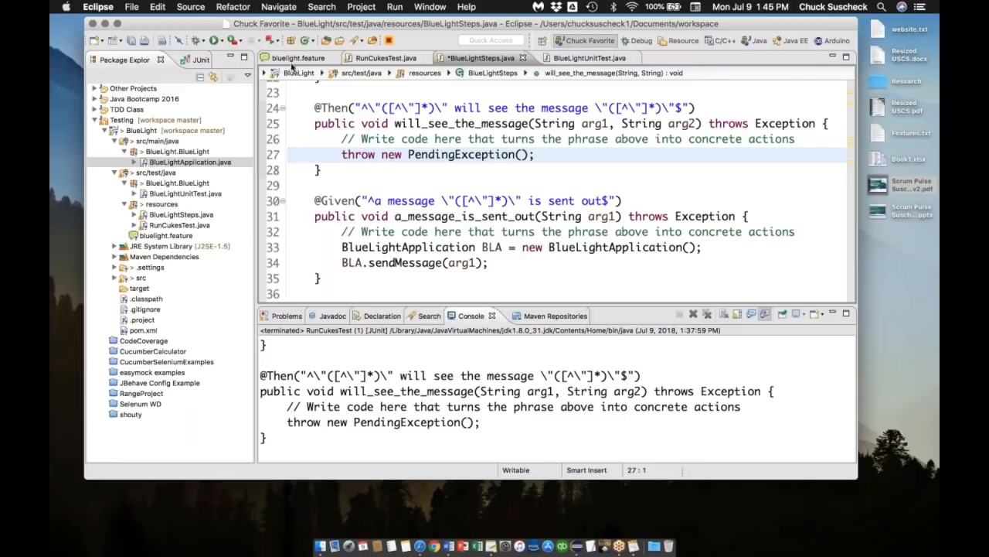
# Step: Work in BlueLightSteps.java's sendMessage step code, then return to bluelight.feature
pyautogui.click(297, 57)
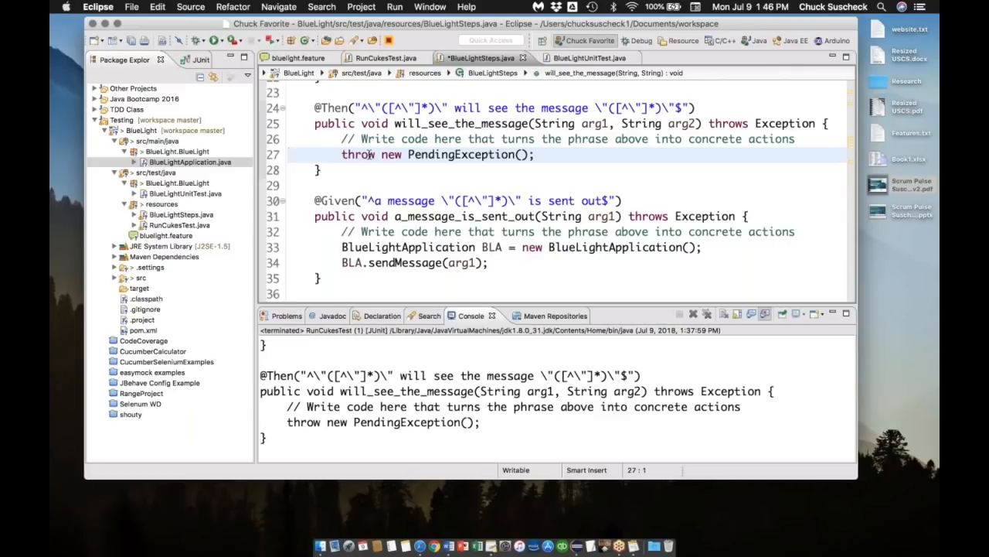
pyautogui.click(290, 154)
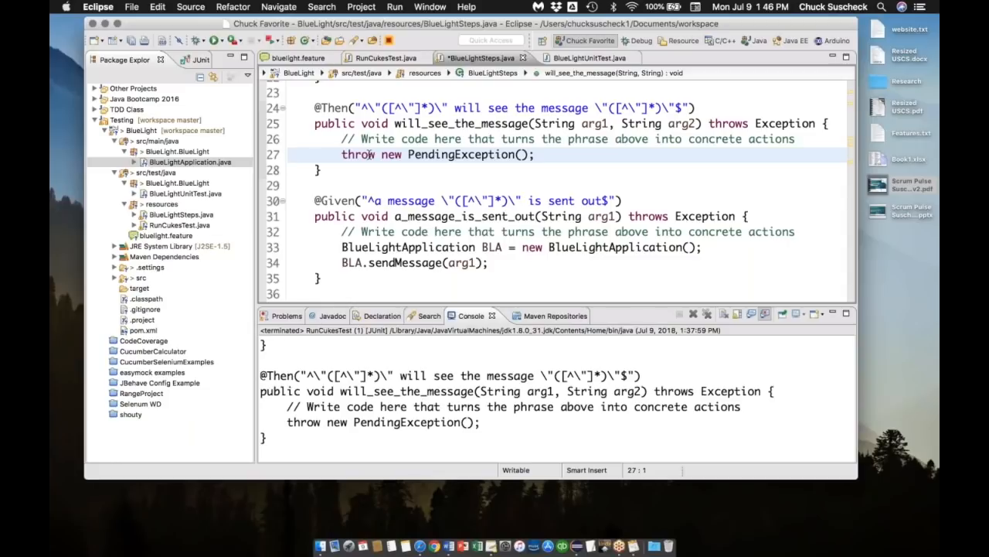
pyautogui.click(289, 154)
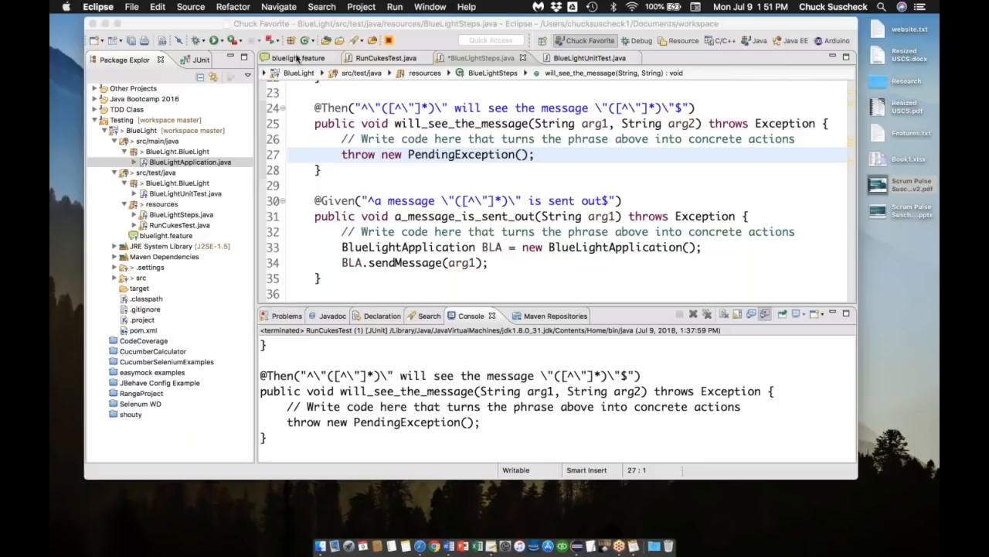
pyautogui.click(298, 57)
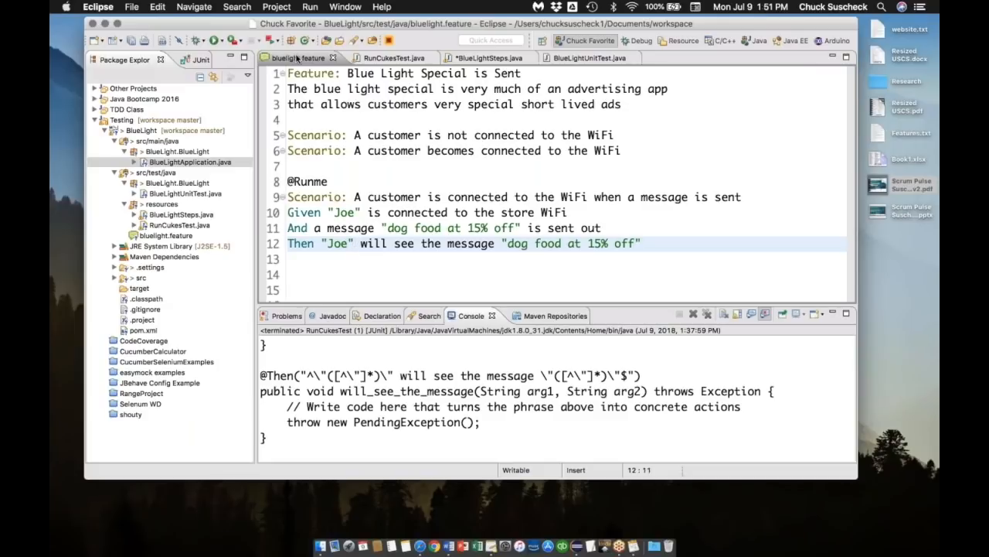
# Step: Change line 11 to read: When a message "dog food at 15% off" is sent out
pyautogui.click(354, 243)
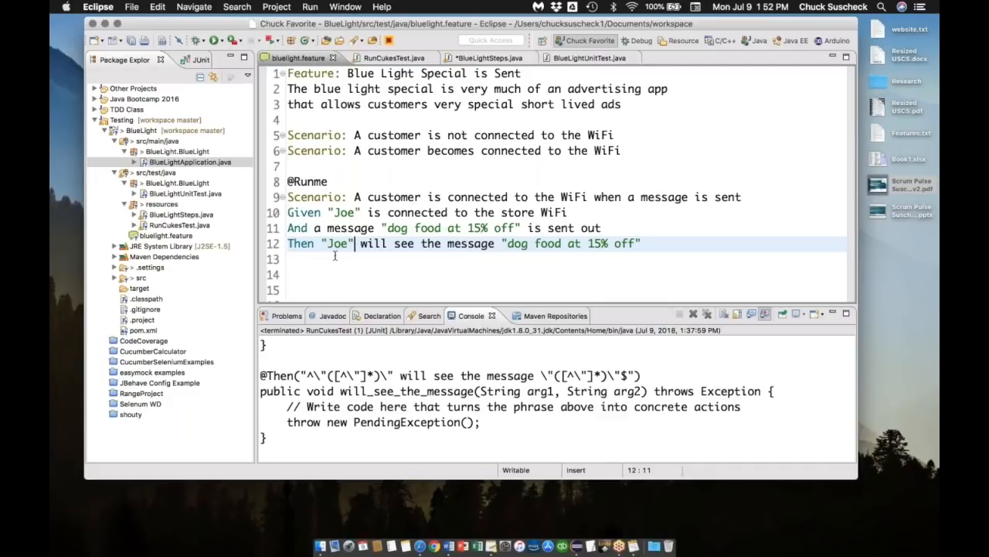
pyautogui.click(296, 227)
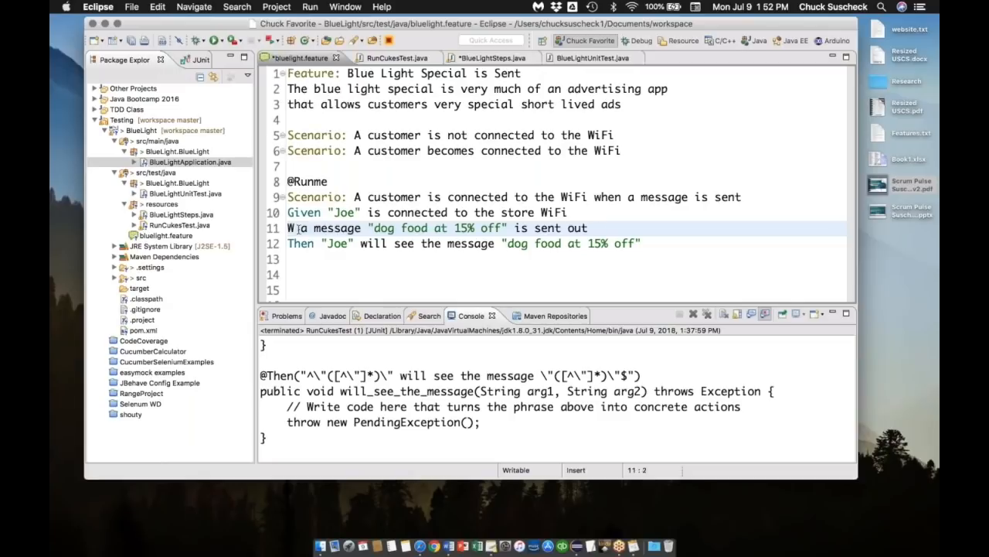
pyautogui.write('hen')
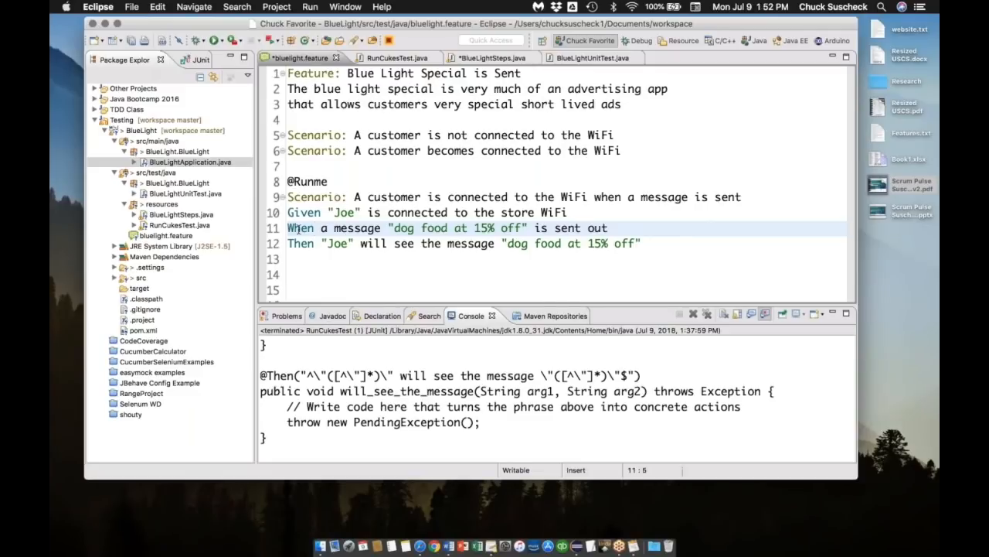
pyautogui.click(314, 228)
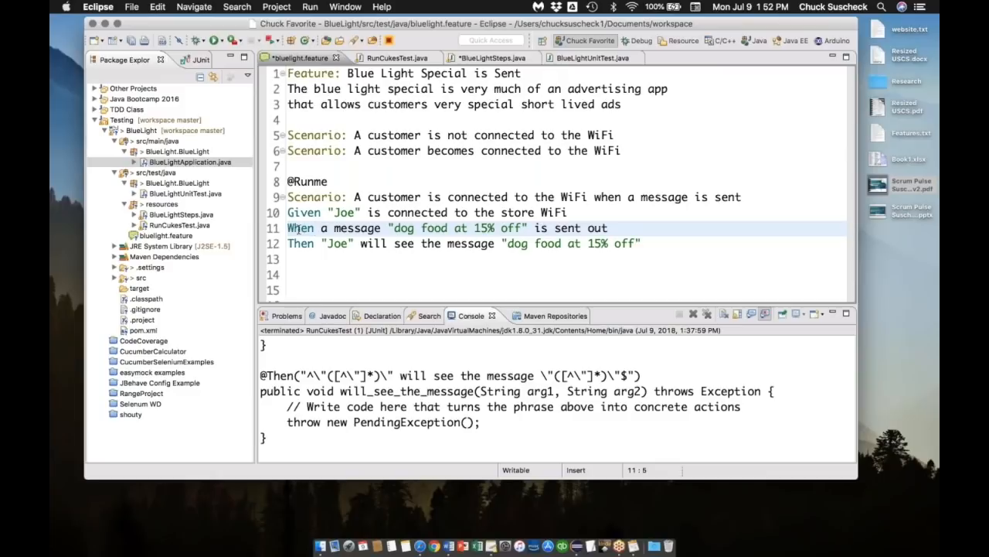
pyautogui.click(316, 227)
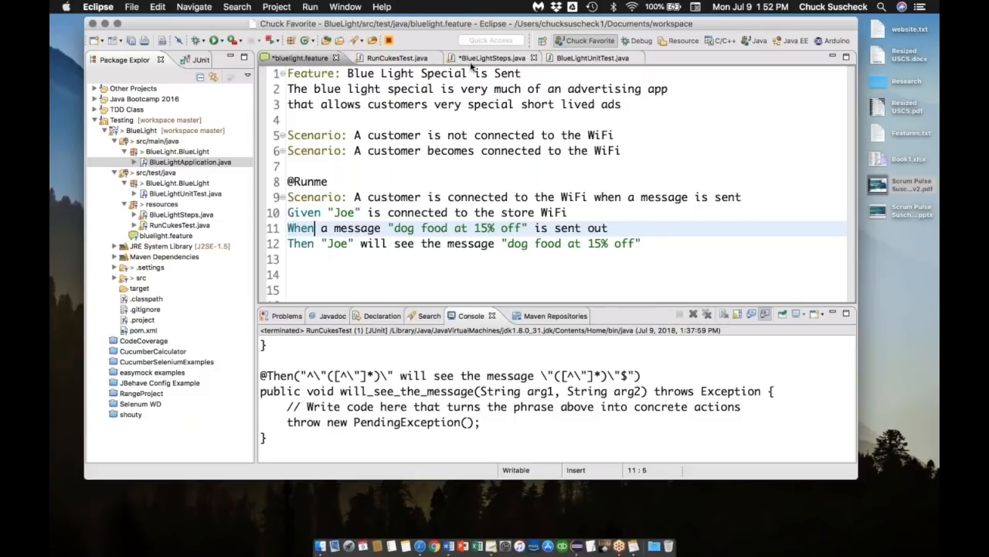
pyautogui.click(483, 58)
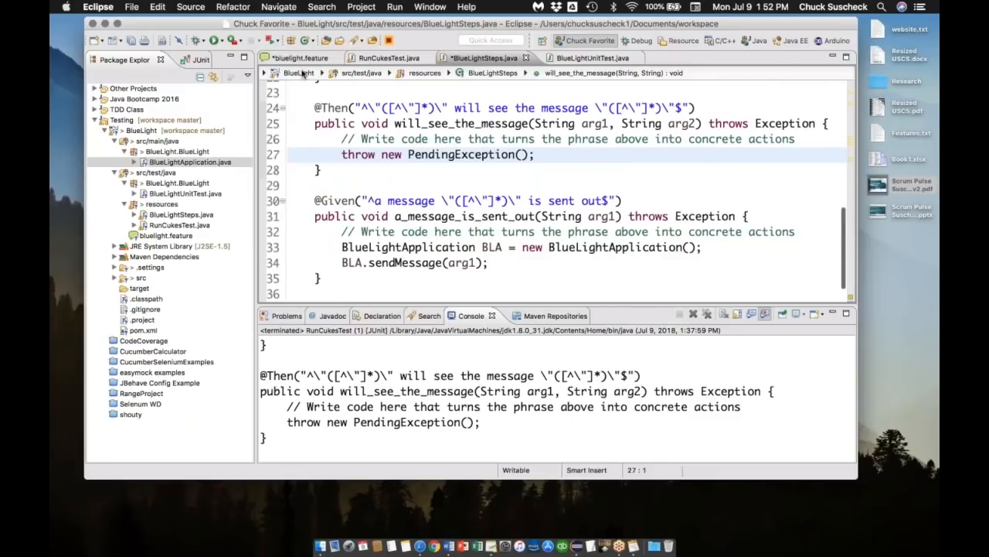
pyautogui.moveTo(309, 58)
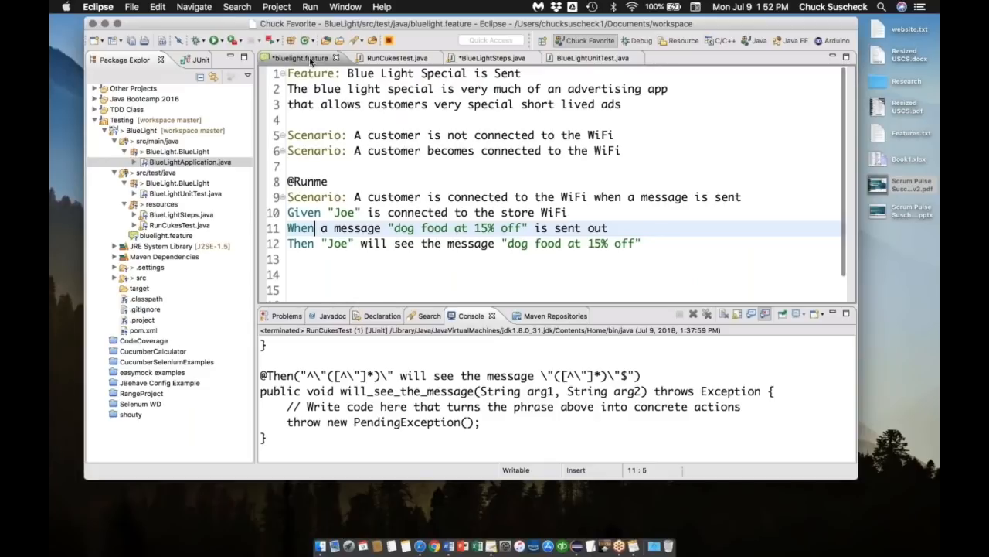
pyautogui.click(369, 181)
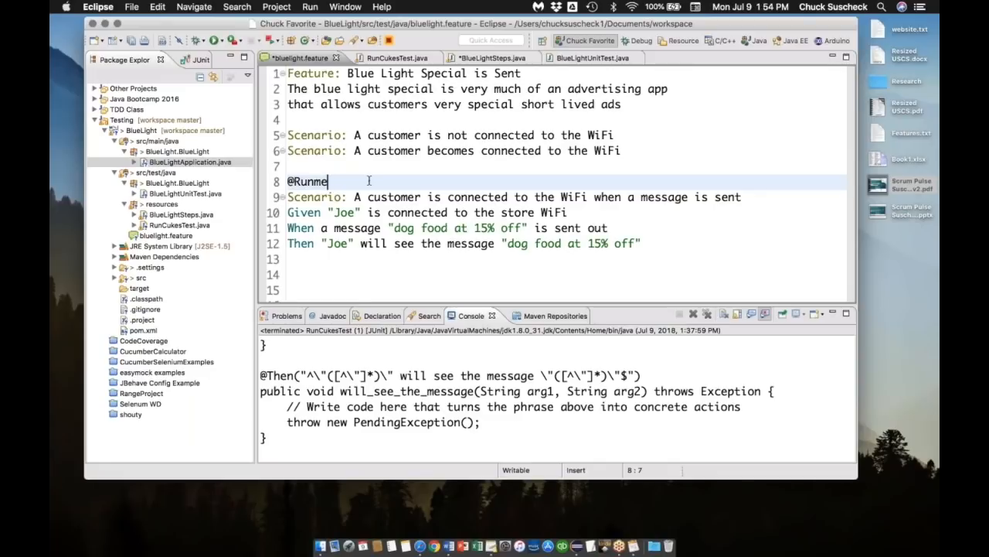
pyautogui.press('Backspace')
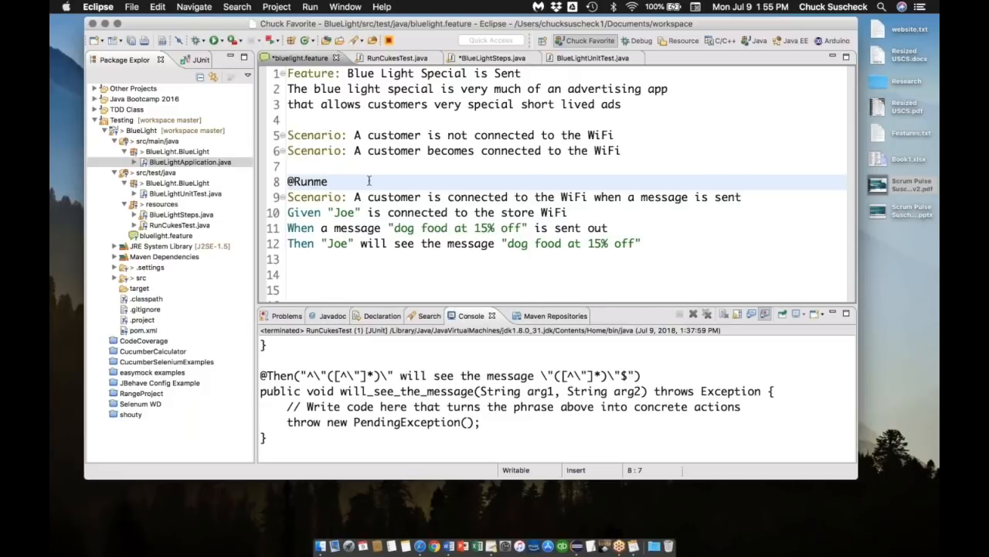
pyautogui.click(328, 181)
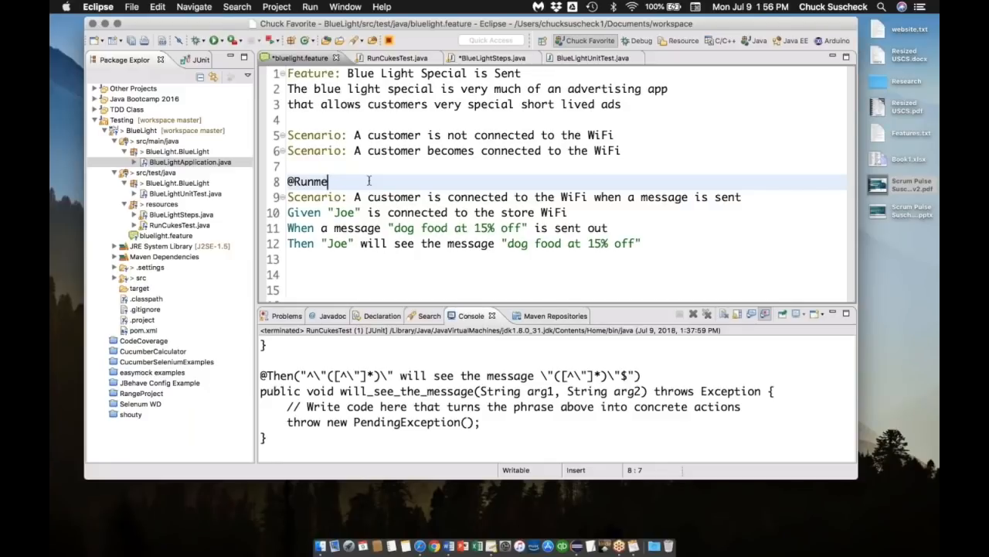
pyautogui.press('BackSpace')
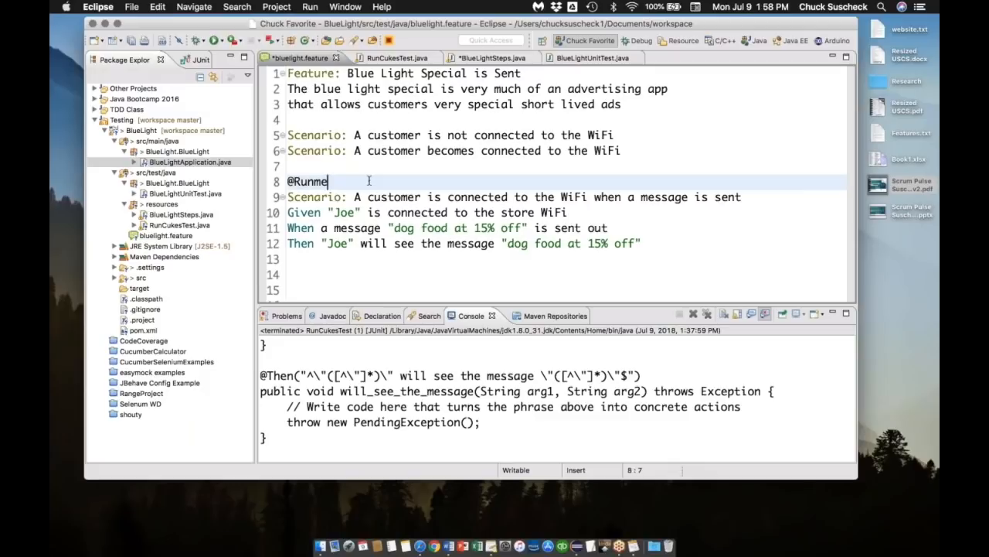
pyautogui.press('BackSpace')
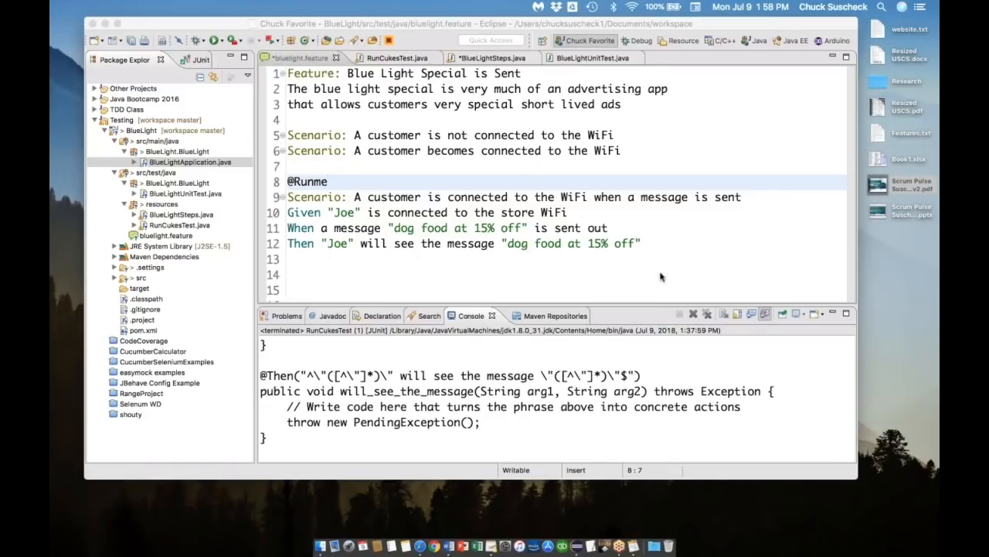
pyautogui.moveTo(676, 291)
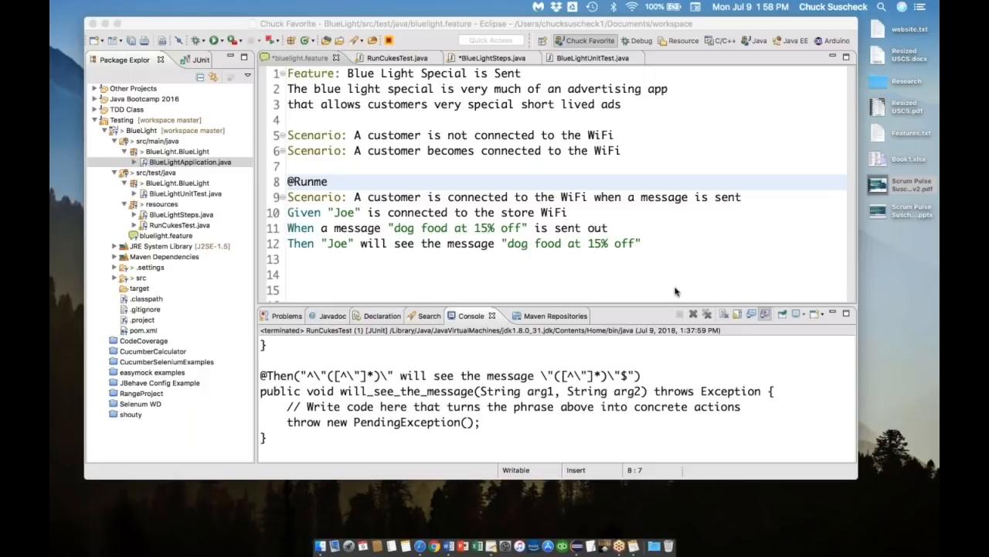